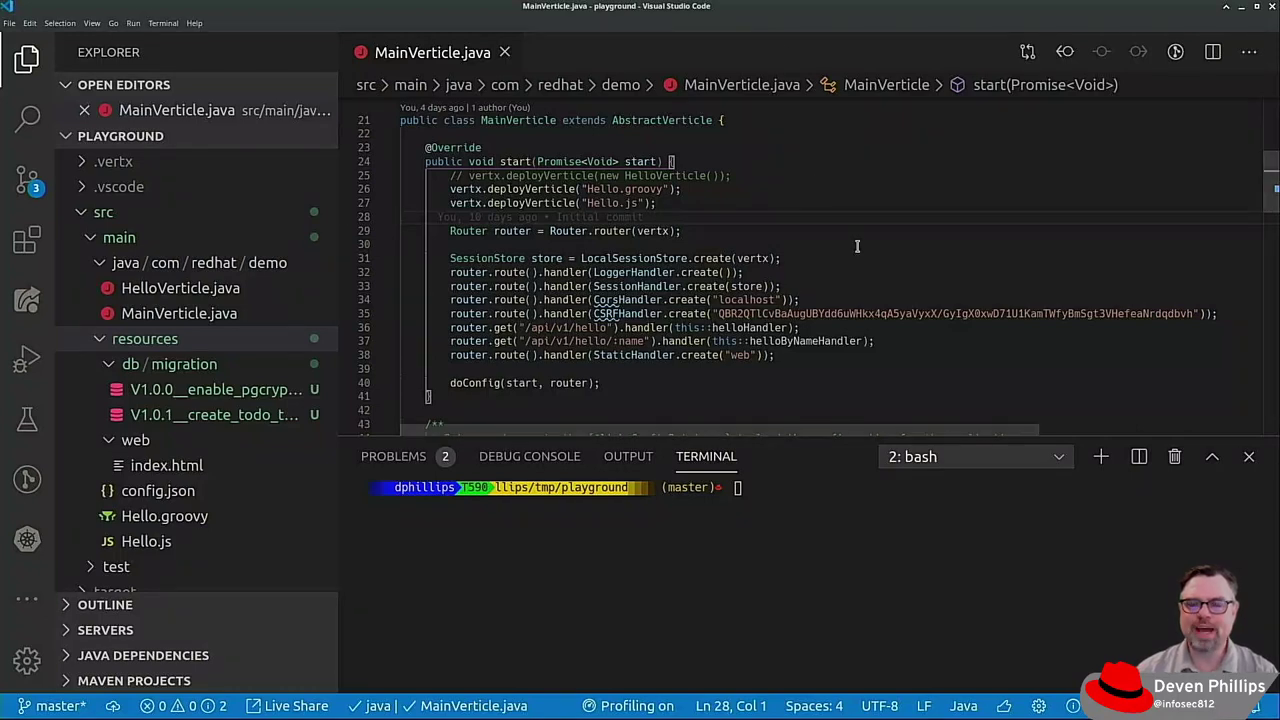
{"action": "mouse_move", "coordinate": [836, 183]}
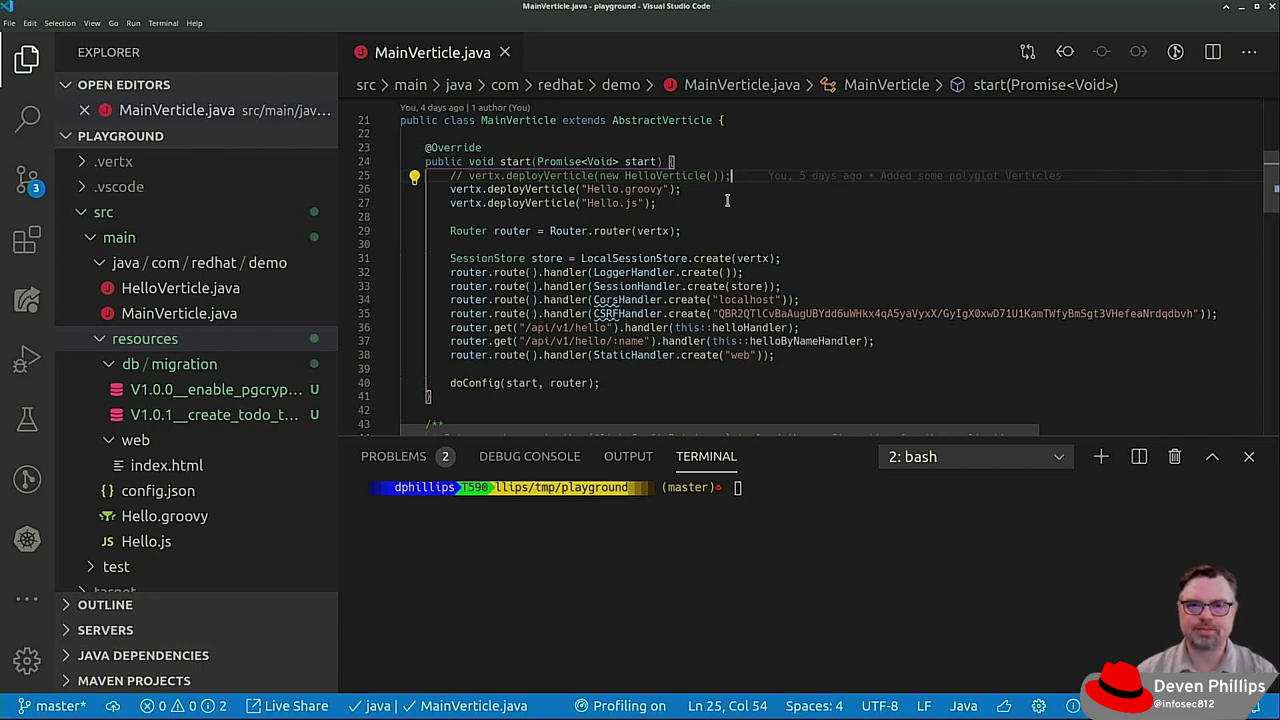
{"action": "mouse_move", "coordinate": [781, 157]}
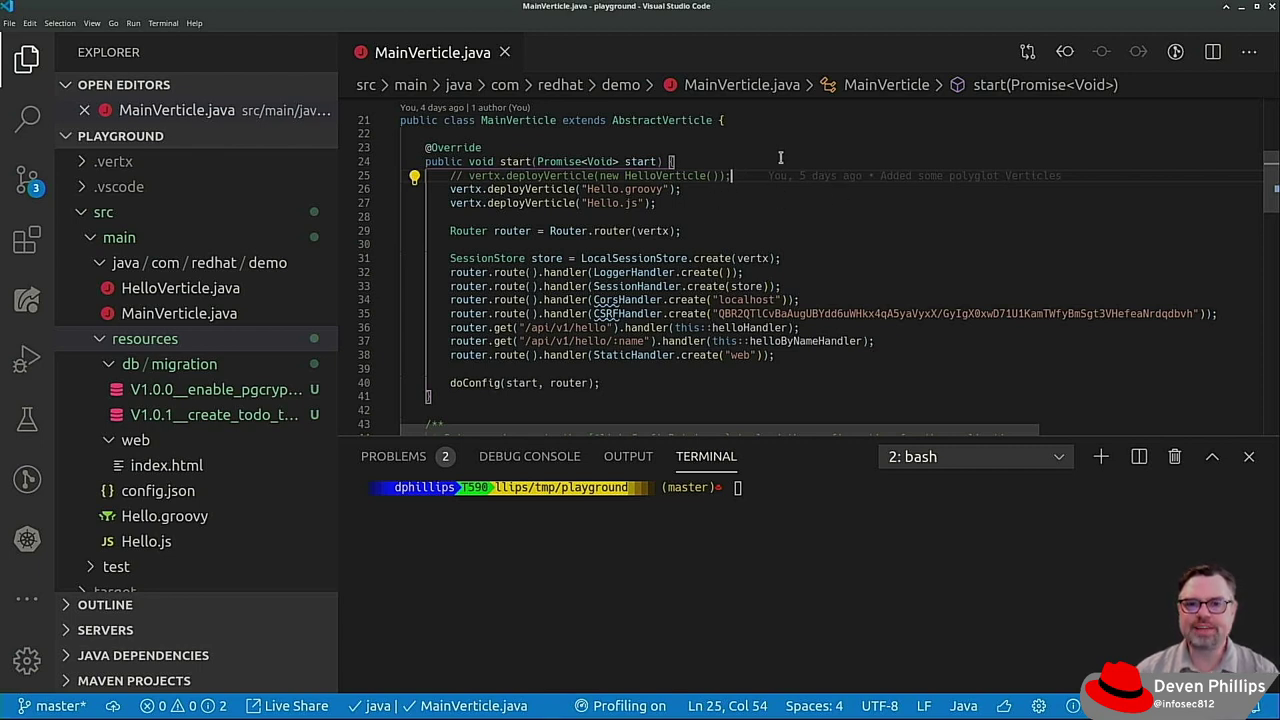
{"action": "mouse_move", "coordinate": [648, 280]}
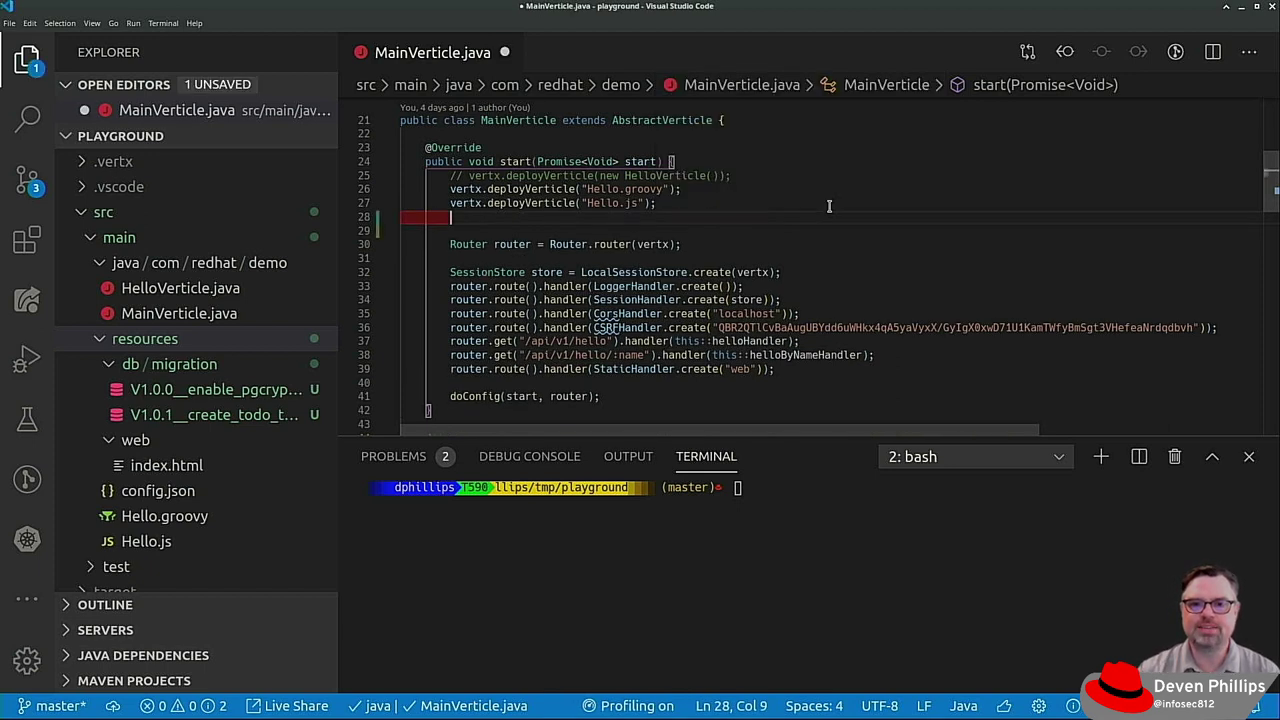
Start a vertx.executeBlocking call on a new line after the deploy calls, completing it via IntelliSense.
{"action": "key", "text": "Enter"}
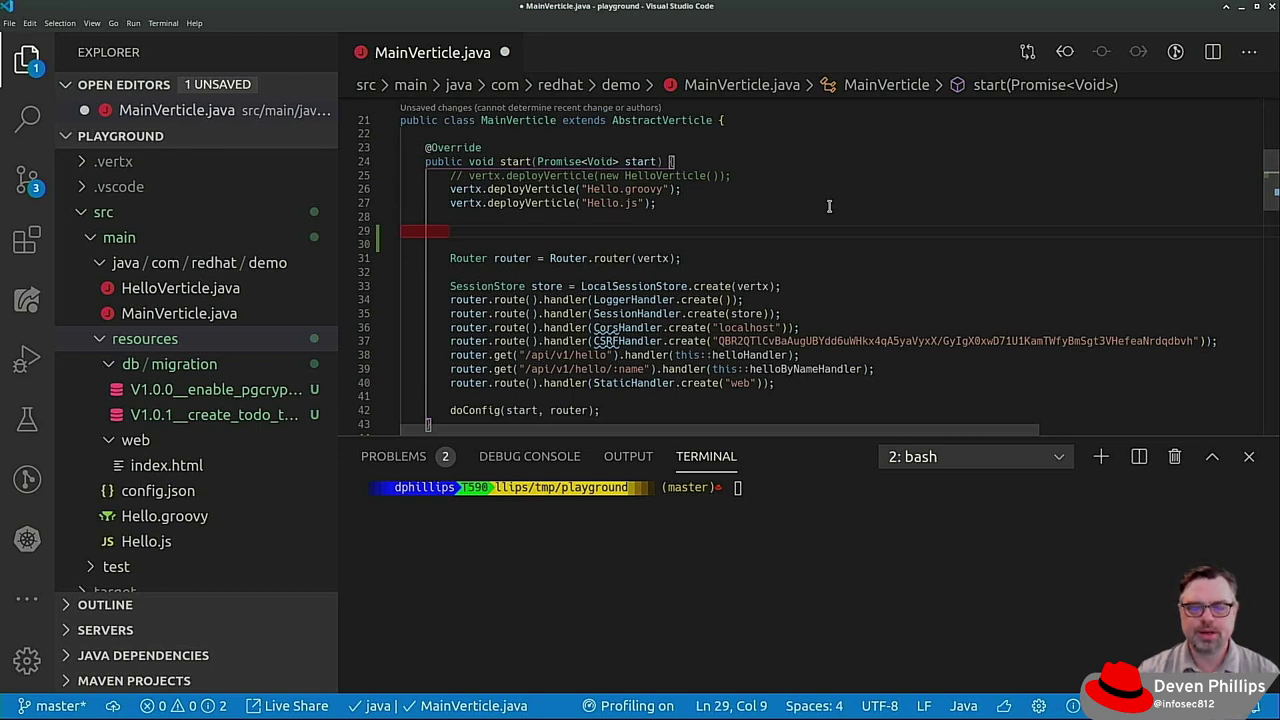
{"action": "type", "text": "vertx."}
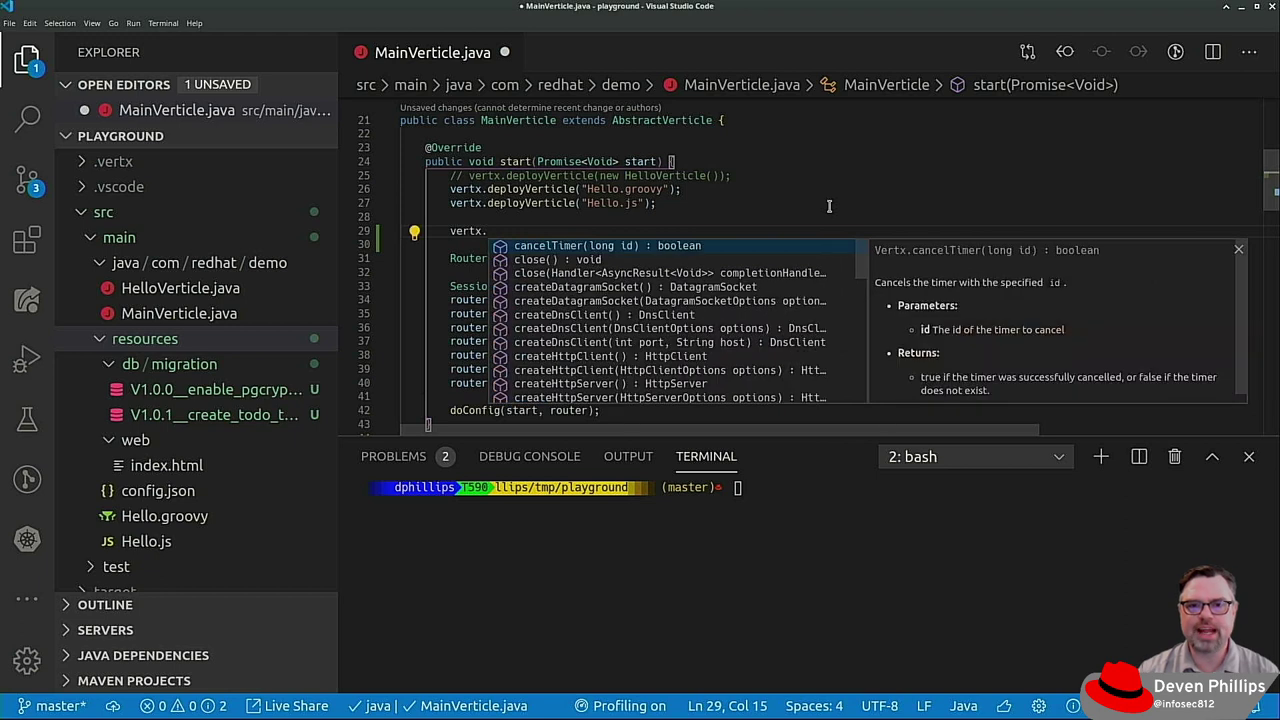
{"action": "type", "text": "executeBlocking(promise -> {"}
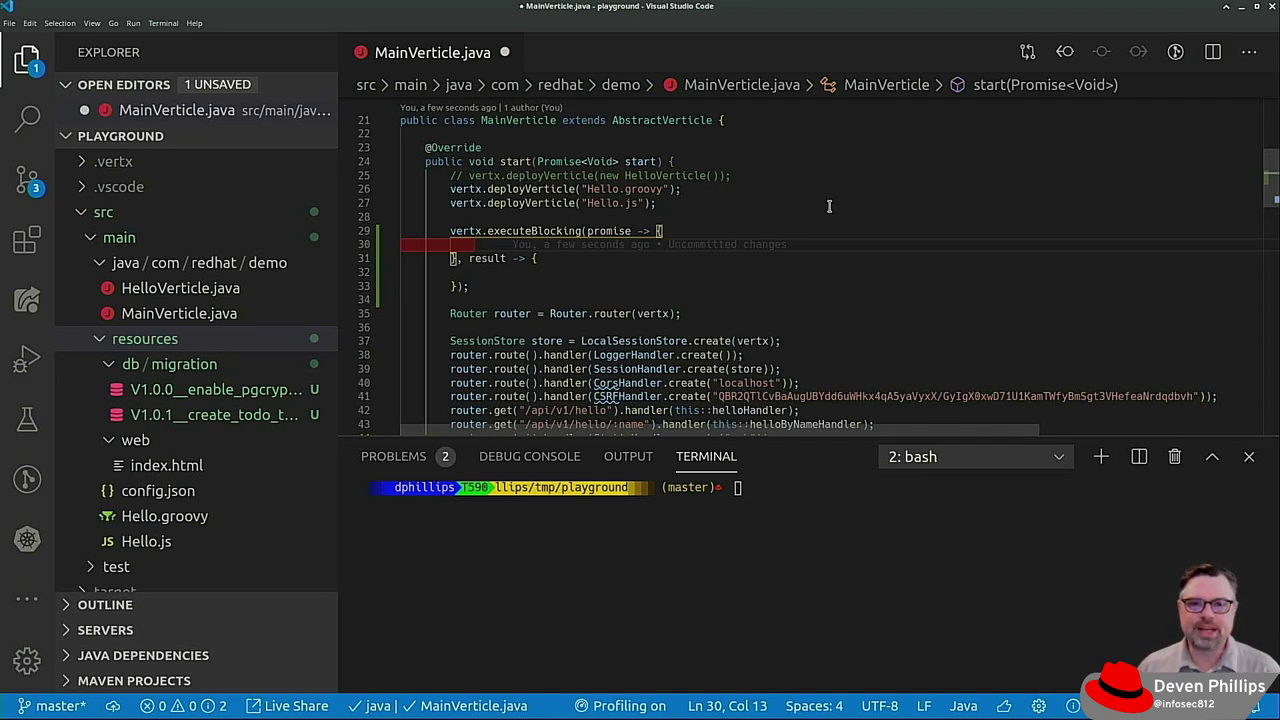
{"action": "mouse_move", "coordinate": [770, 66]}
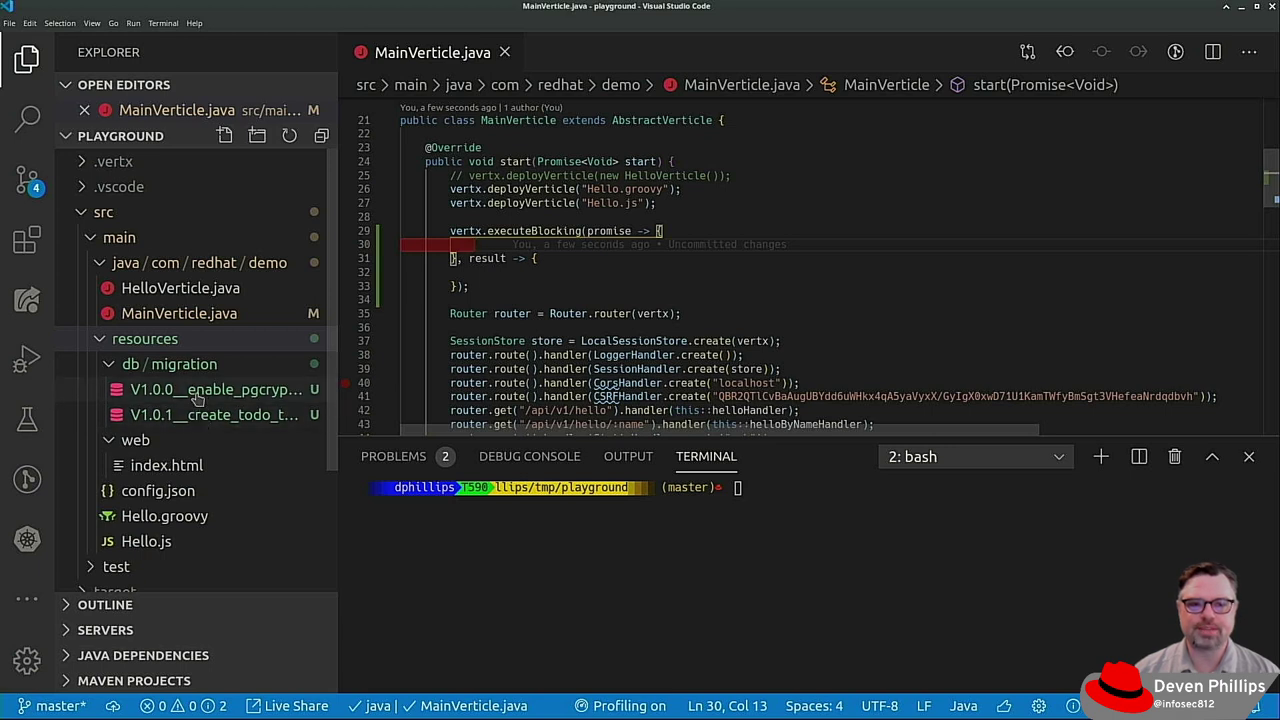
{"action": "mouse_move", "coordinate": [215, 389]}
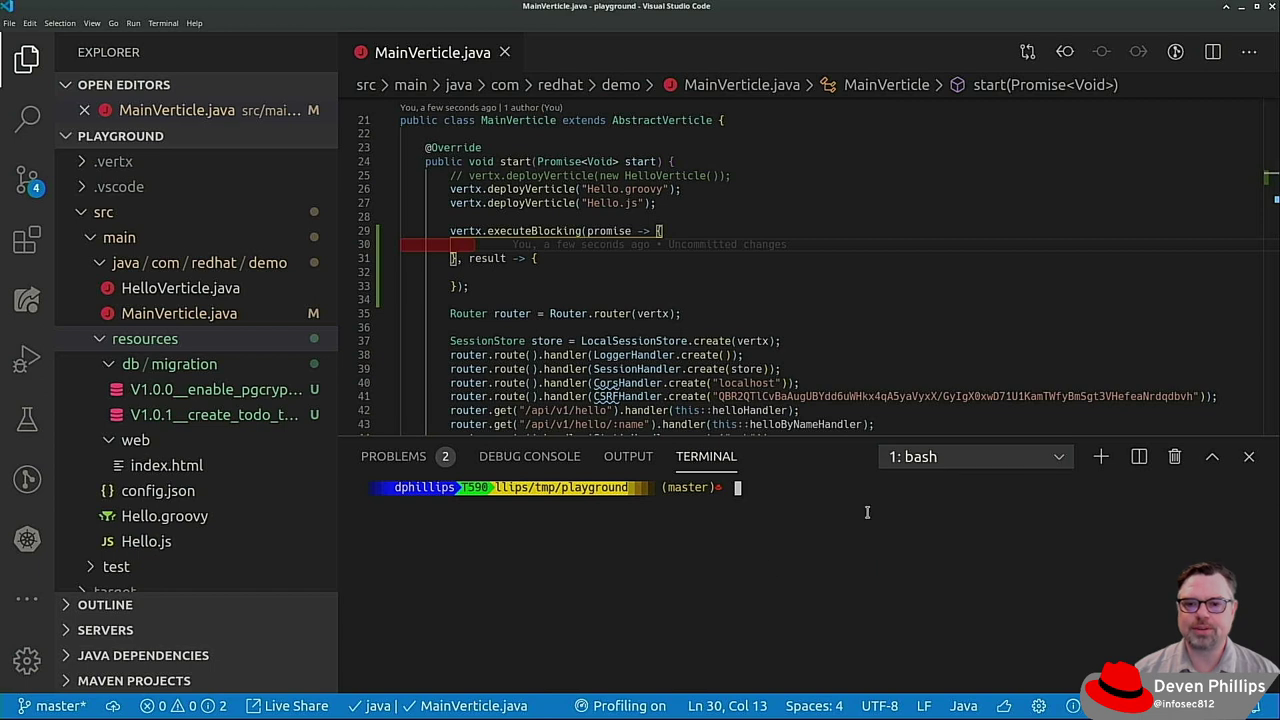
{"action": "left_click", "coordinate": [163, 477]}
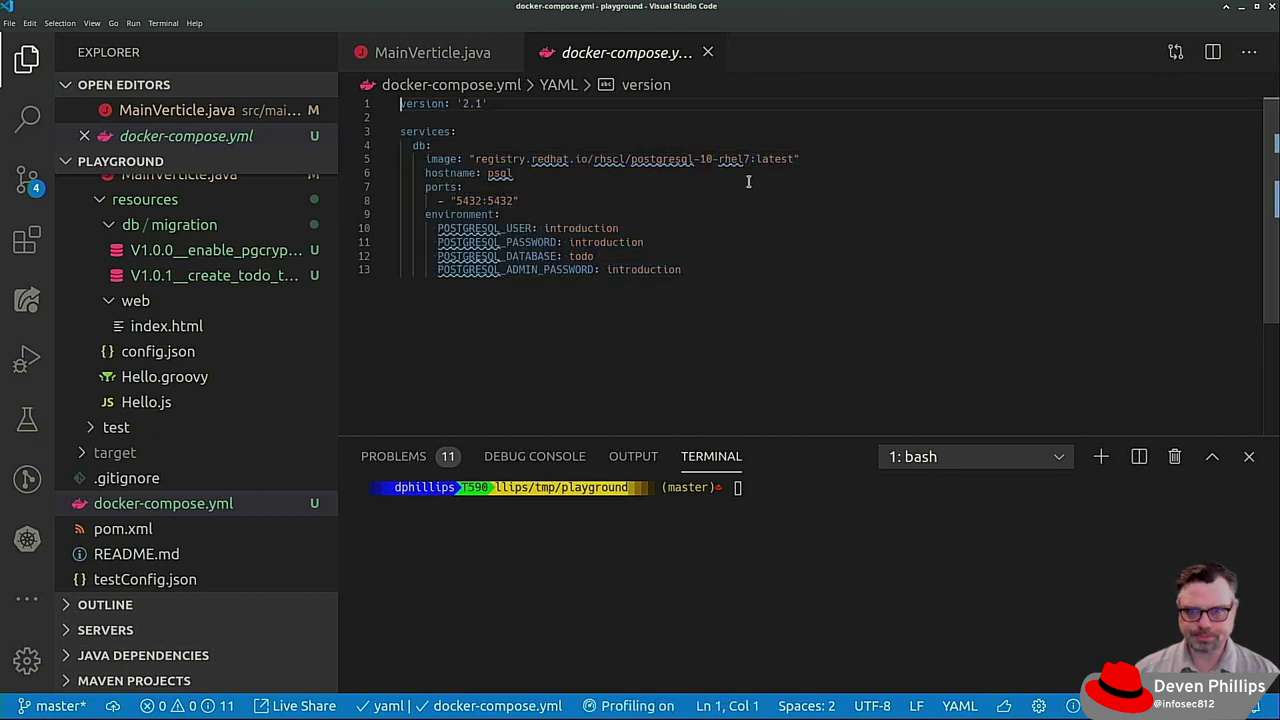
{"action": "mouse_move", "coordinate": [720, 203]}
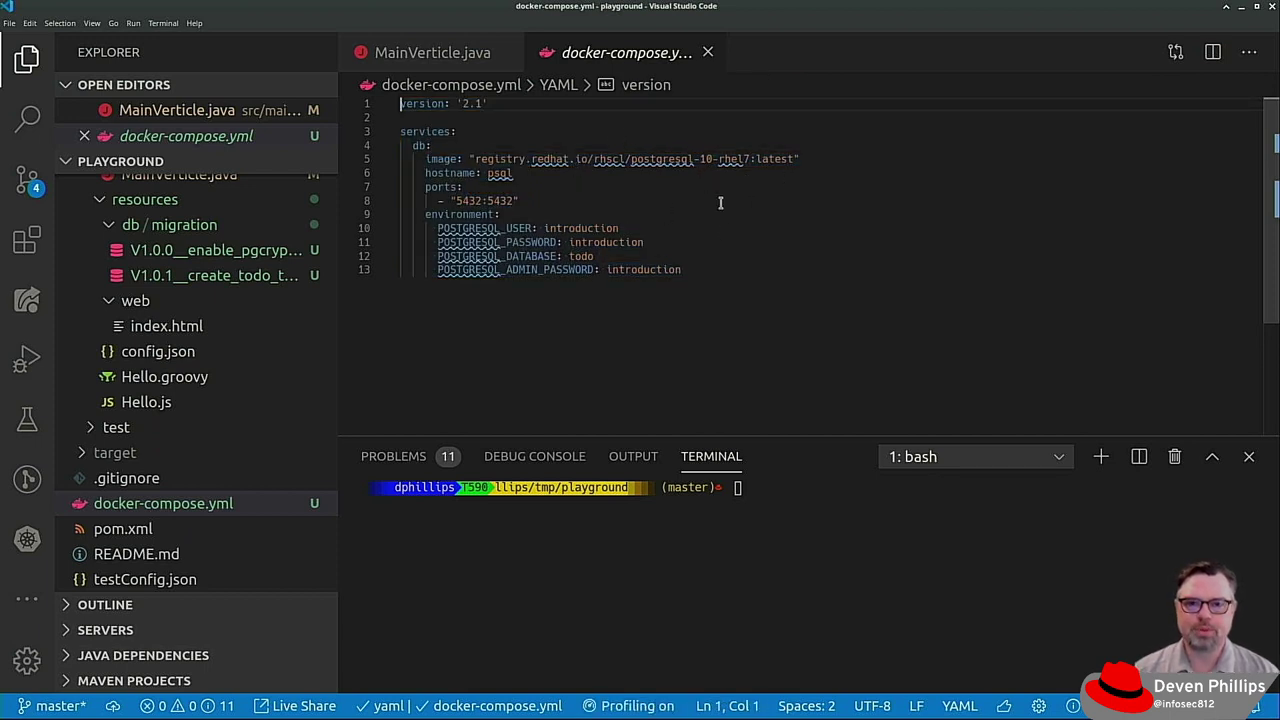
{"action": "double_click", "coordinate": [484, 228]}
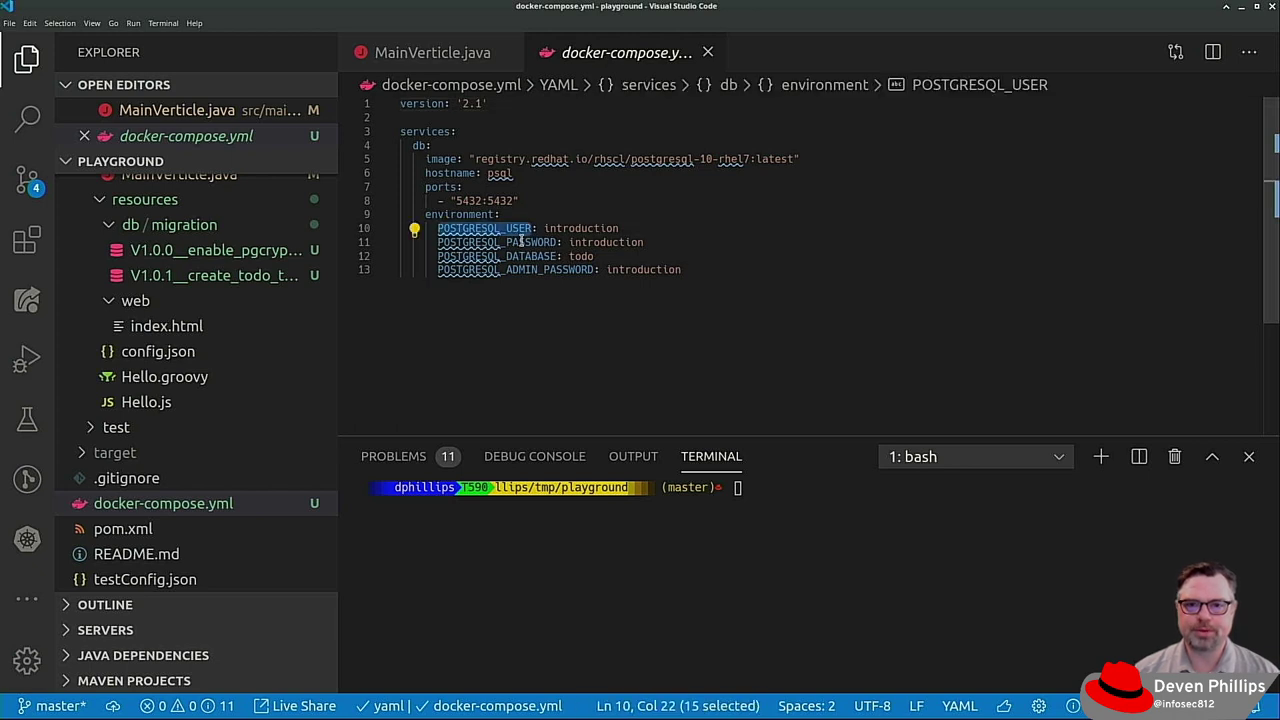
{"action": "left_click", "coordinate": [513, 256]}
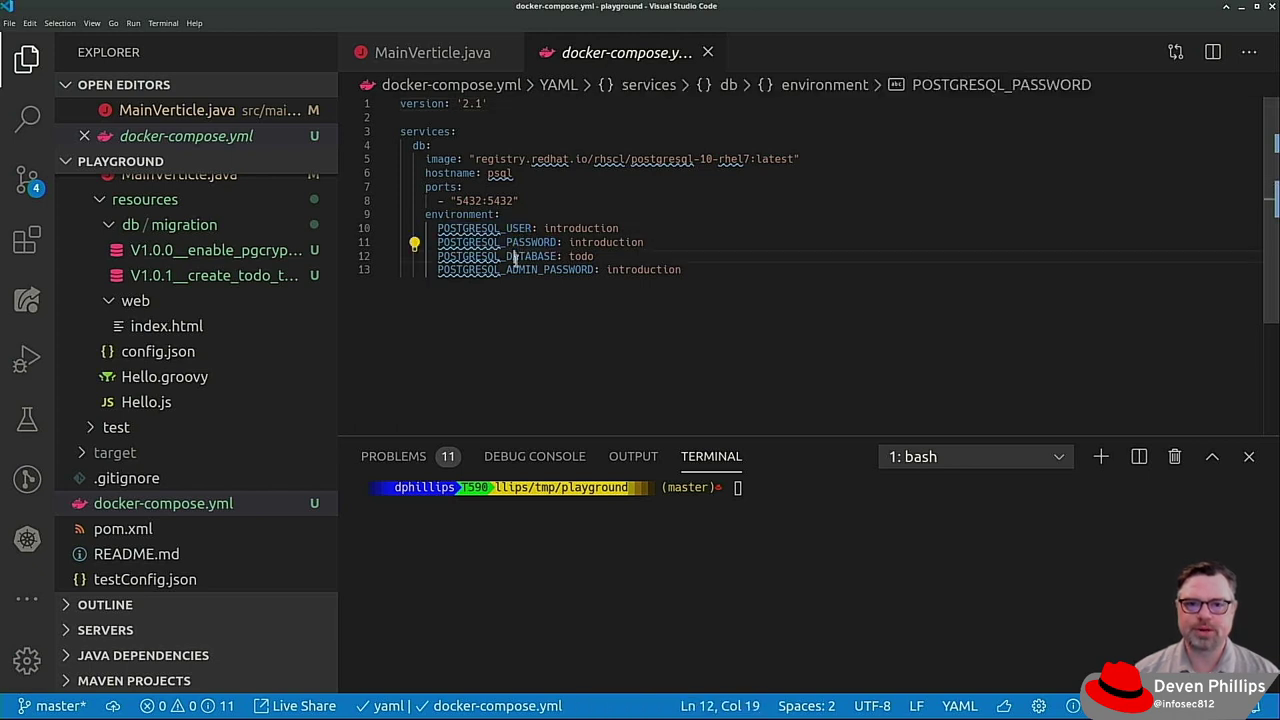
{"action": "double_click", "coordinate": [515, 269]}
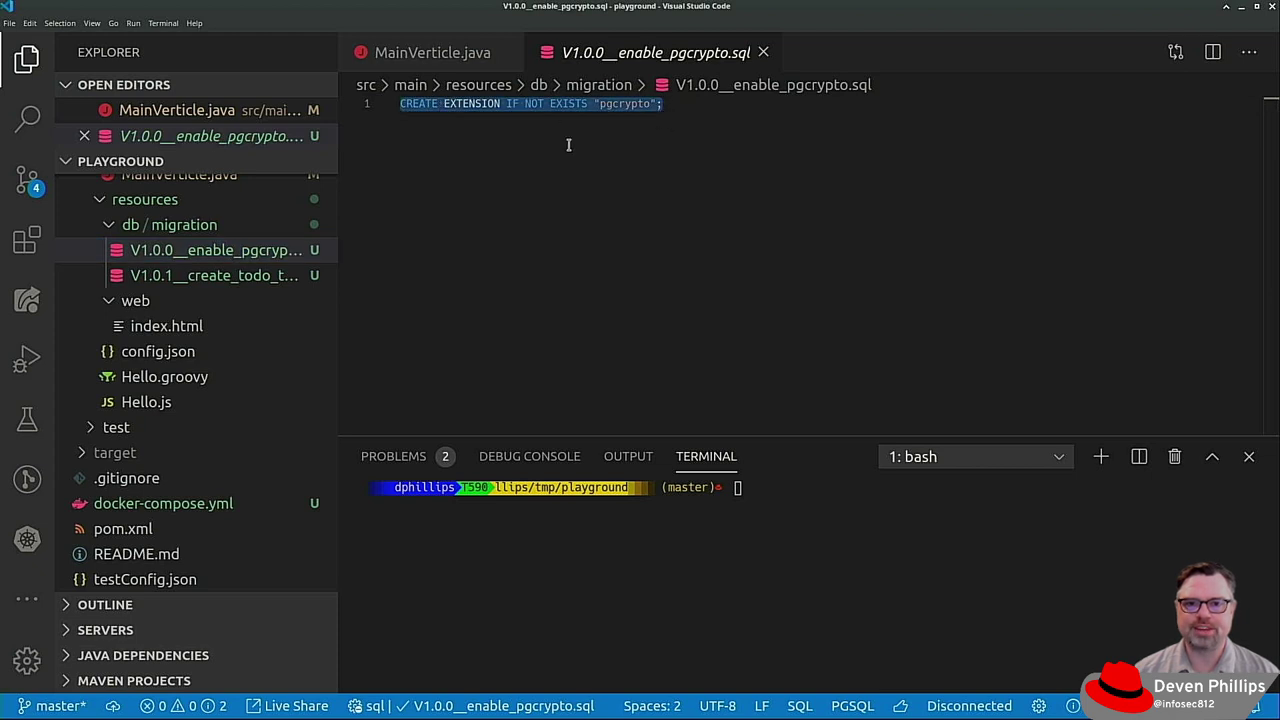
{"action": "left_click", "coordinate": [420, 52]}
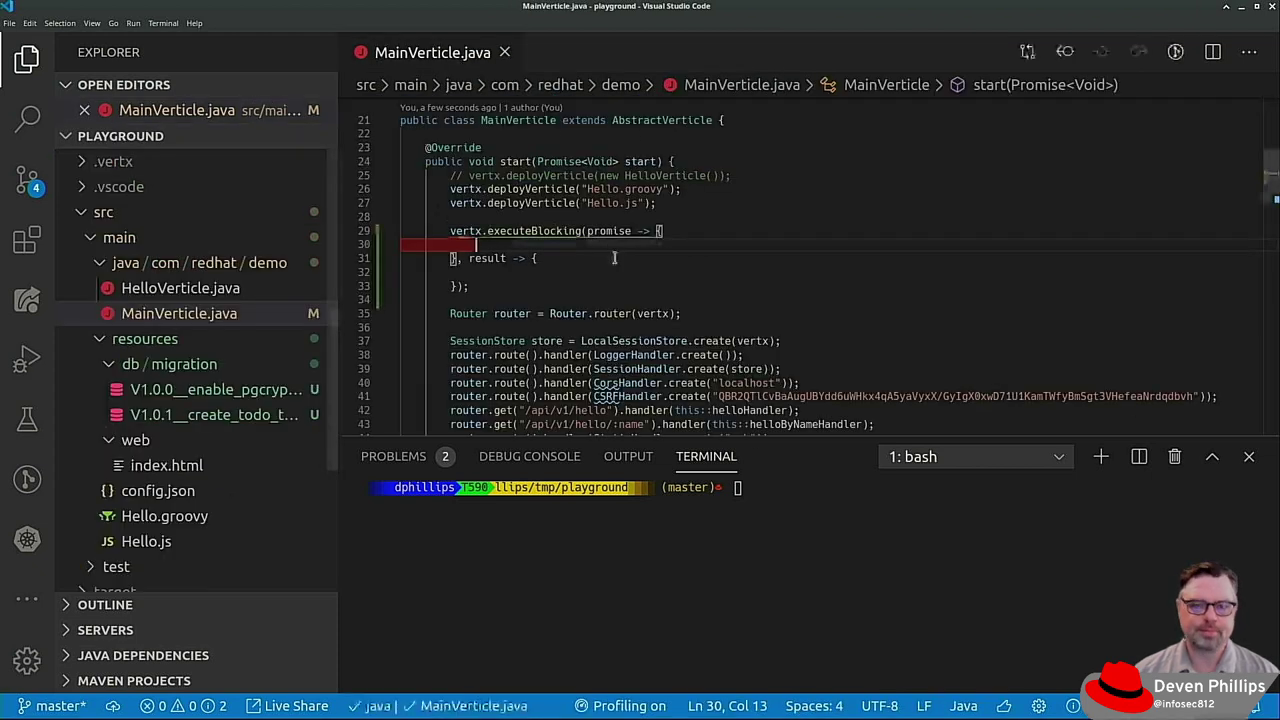
Prepare docker-compose up in the terminal without running it.
{"action": "type", "text": "doc"}
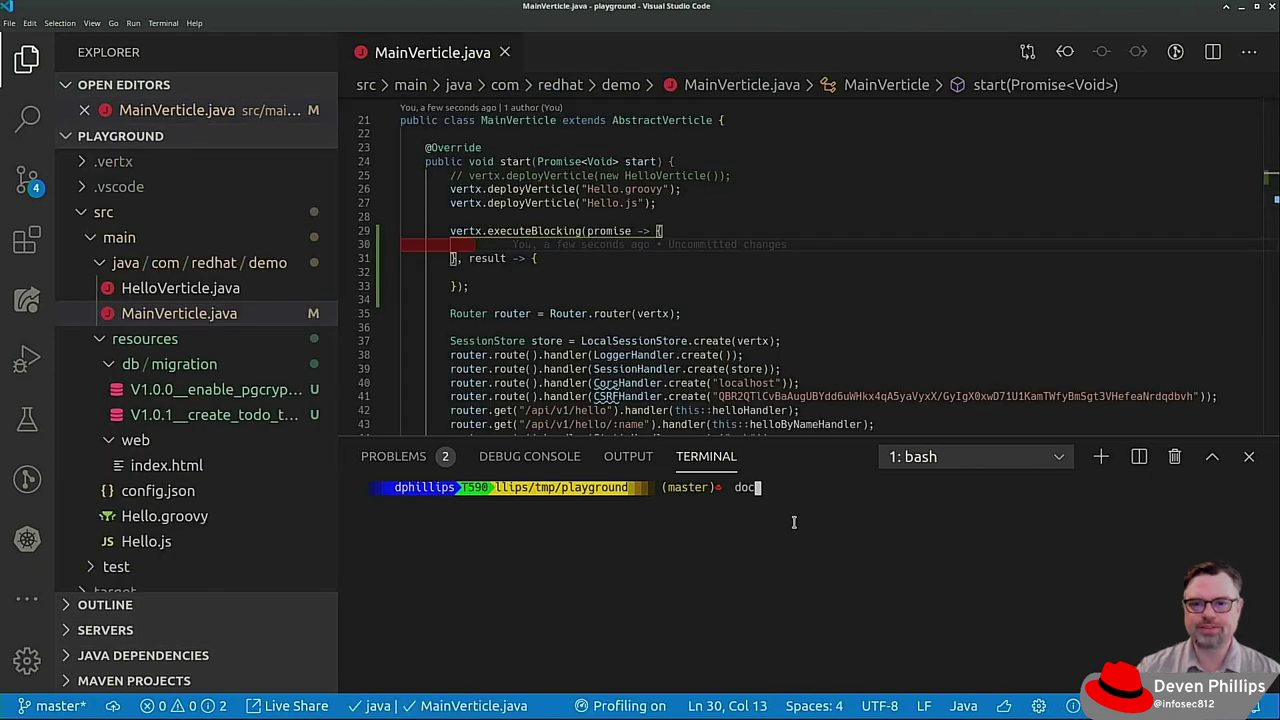
{"action": "type", "text": "ker-compose up"}
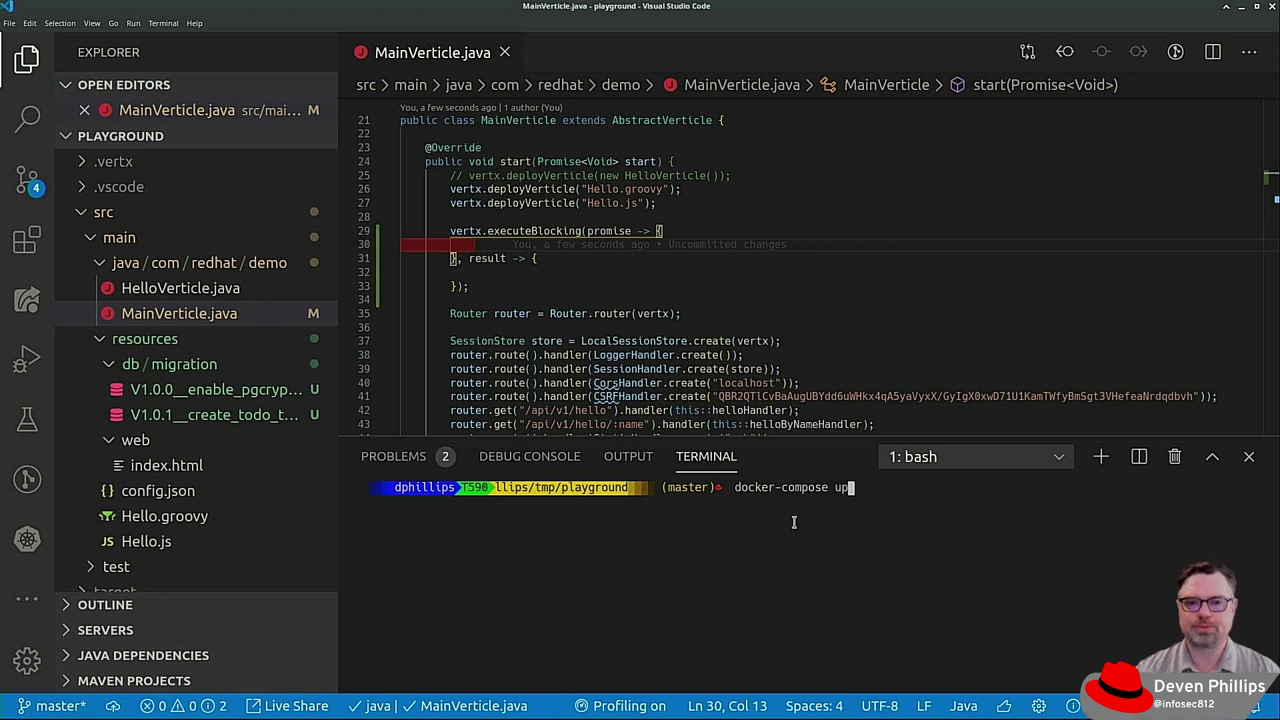
{"action": "mouse_move", "coordinate": [690, 122]}
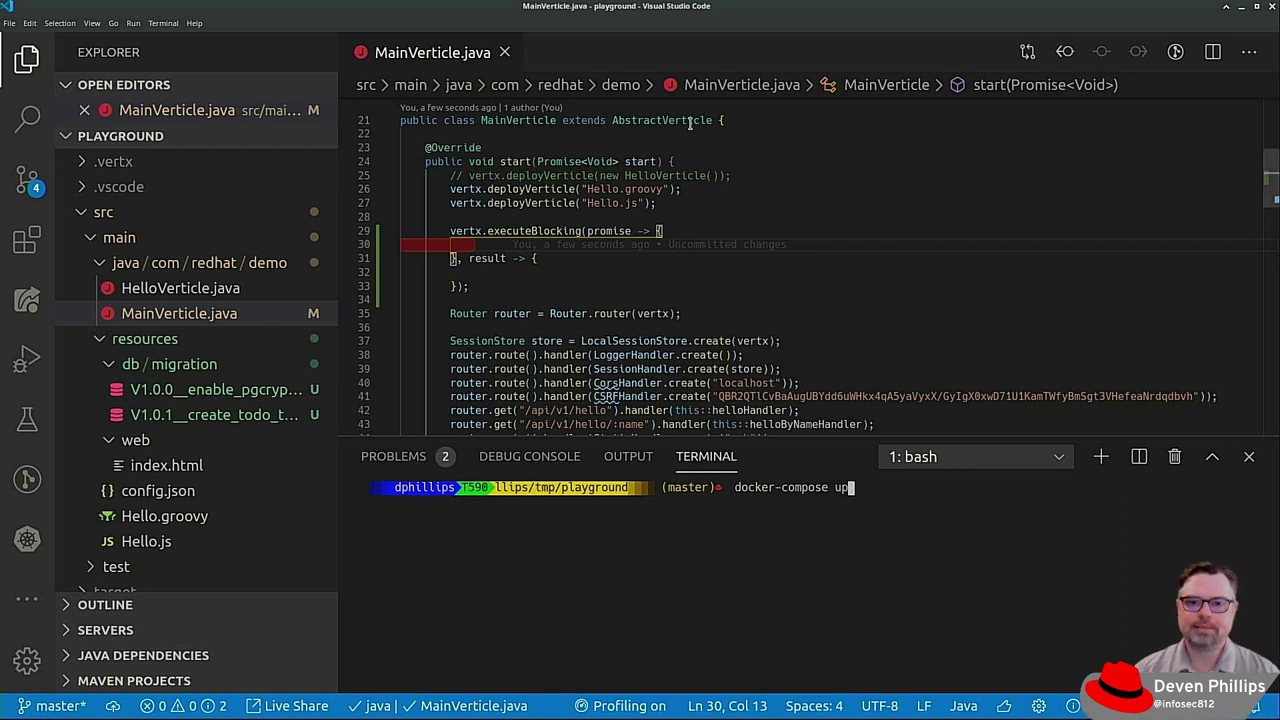
{"action": "scroll", "scroll_direction": "down", "scroll_amount": 3}
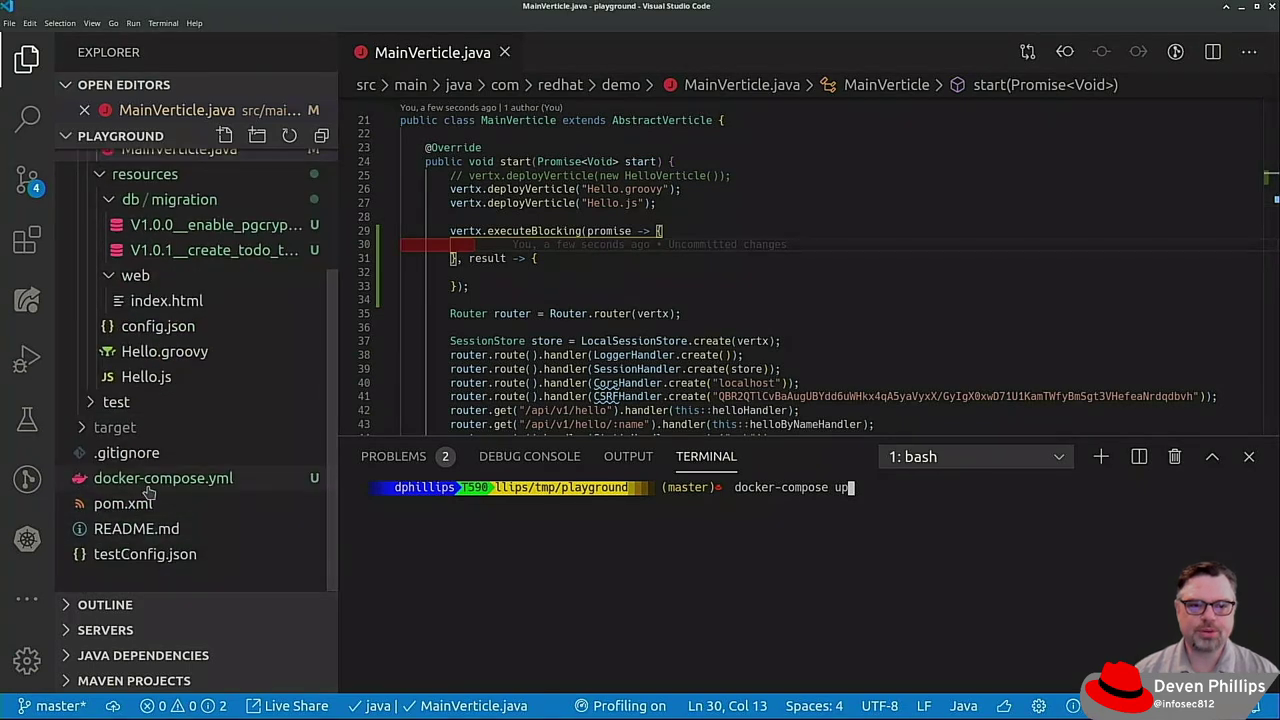
Inspect the PostgreSQL image line in docker-compose.yml, then return to MainVerticle.java.
{"action": "left_click", "coordinate": [163, 477]}
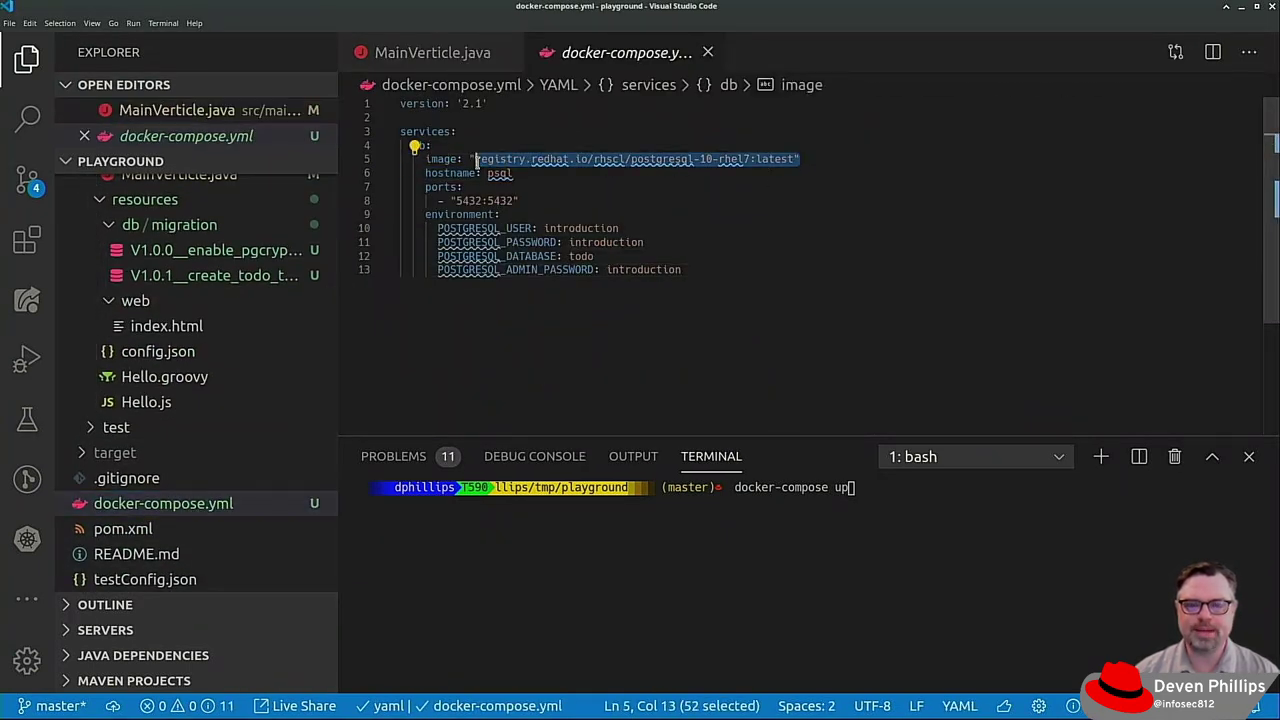
{"action": "left_click", "coordinate": [803, 158]}
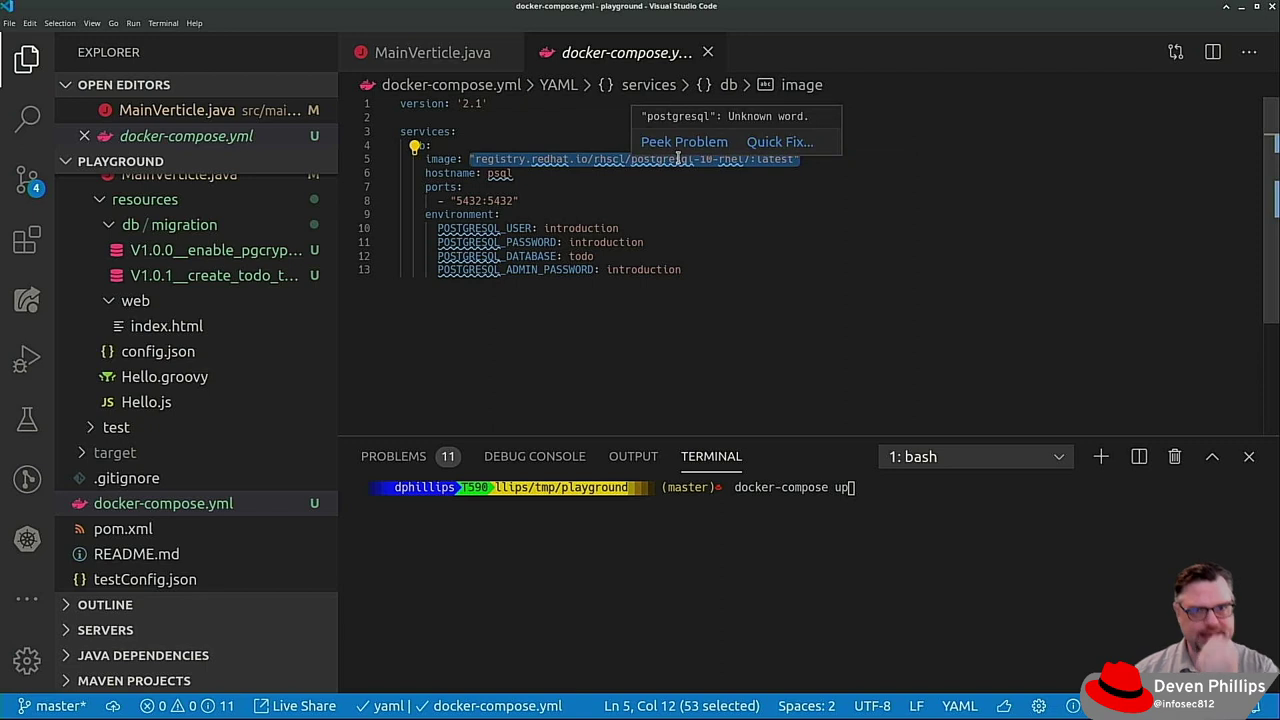
{"action": "left_click", "coordinate": [803, 159]}
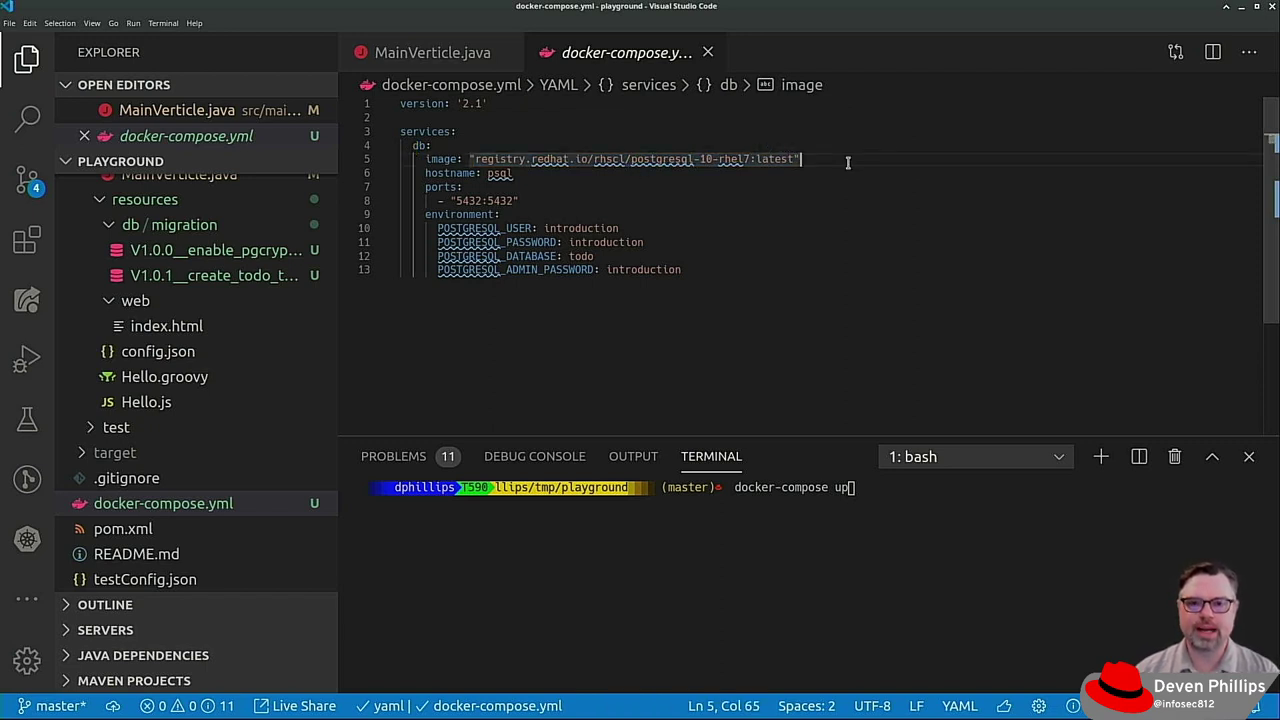
{"action": "mouse_move", "coordinate": [779, 120]}
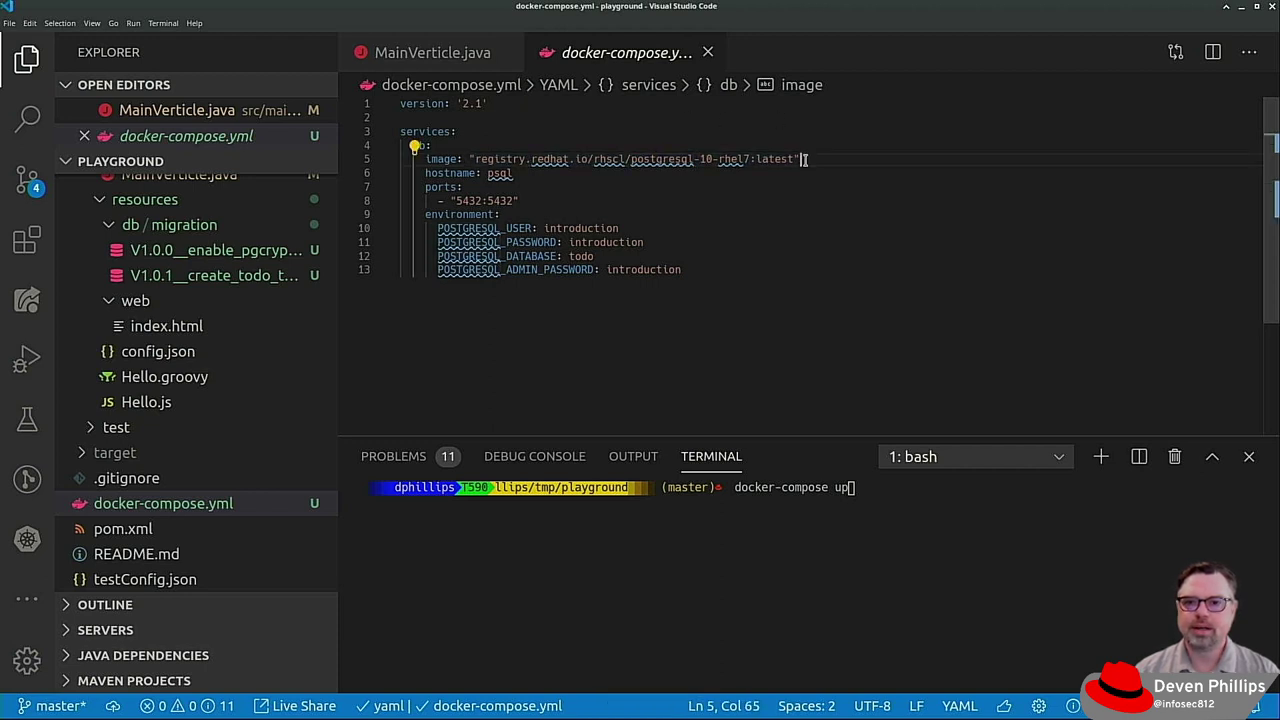
{"action": "left_click", "coordinate": [432, 52]}
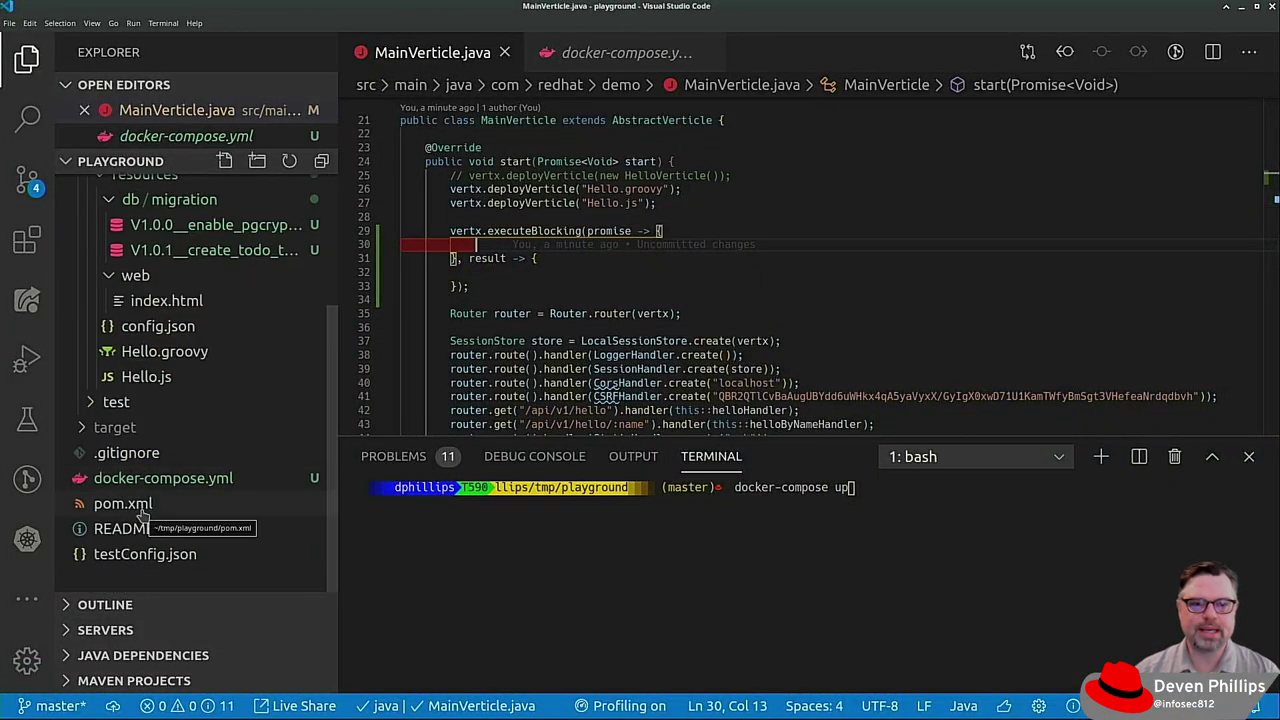
Add an org.flywaydb flyway-core 6.3.1 dependency to pom.xml.
{"action": "left_click", "coordinate": [123, 503]}
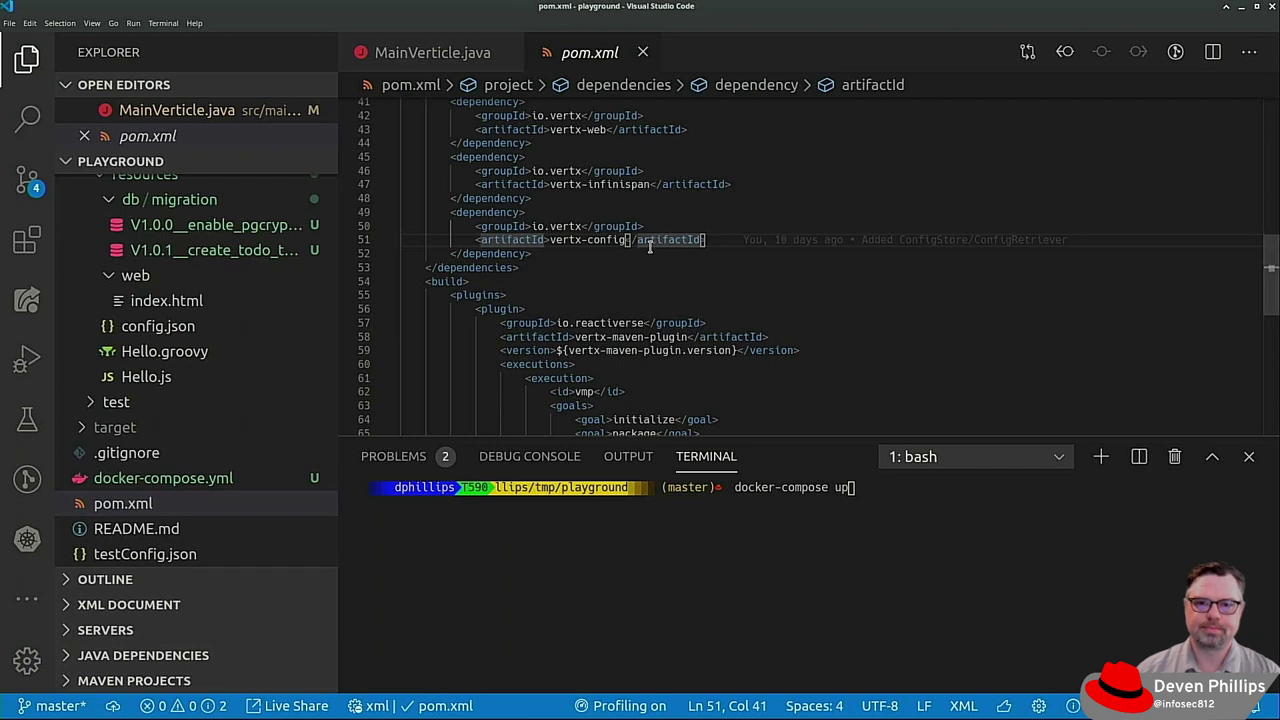
{"action": "type", "text": "<groupId>org.</groupId>"}
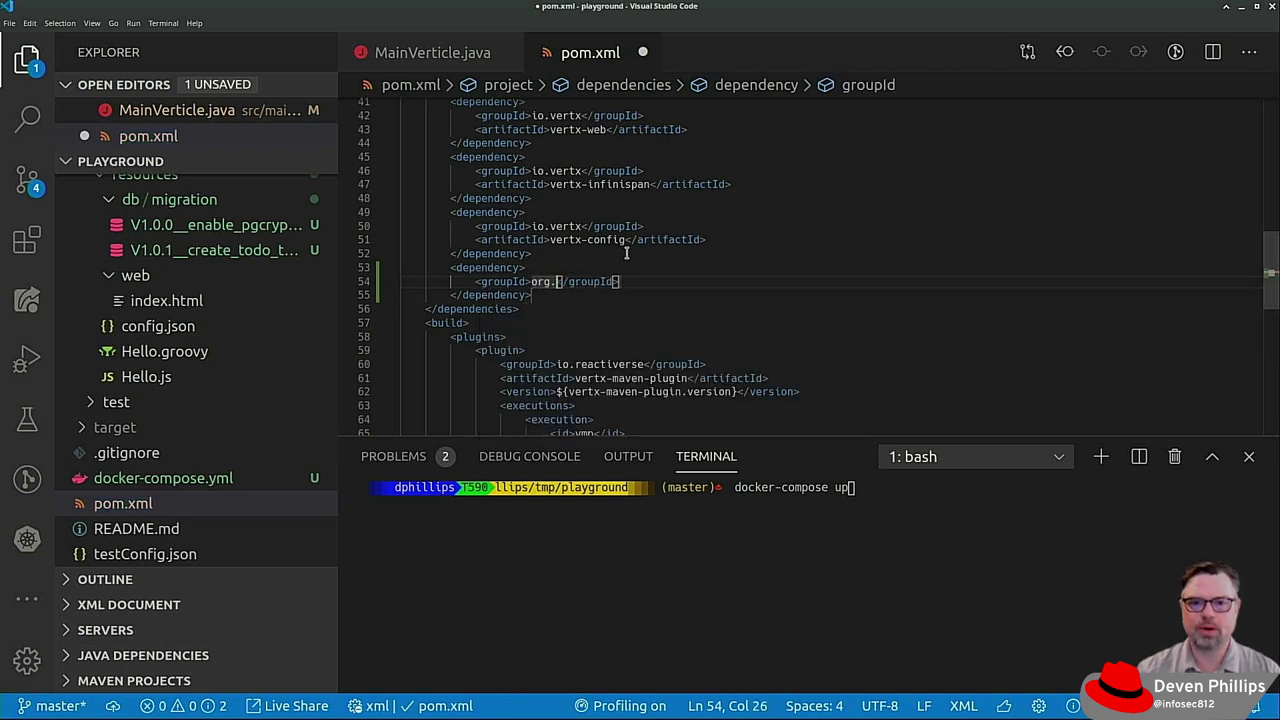
{"action": "type", "text": "flywaydb"}
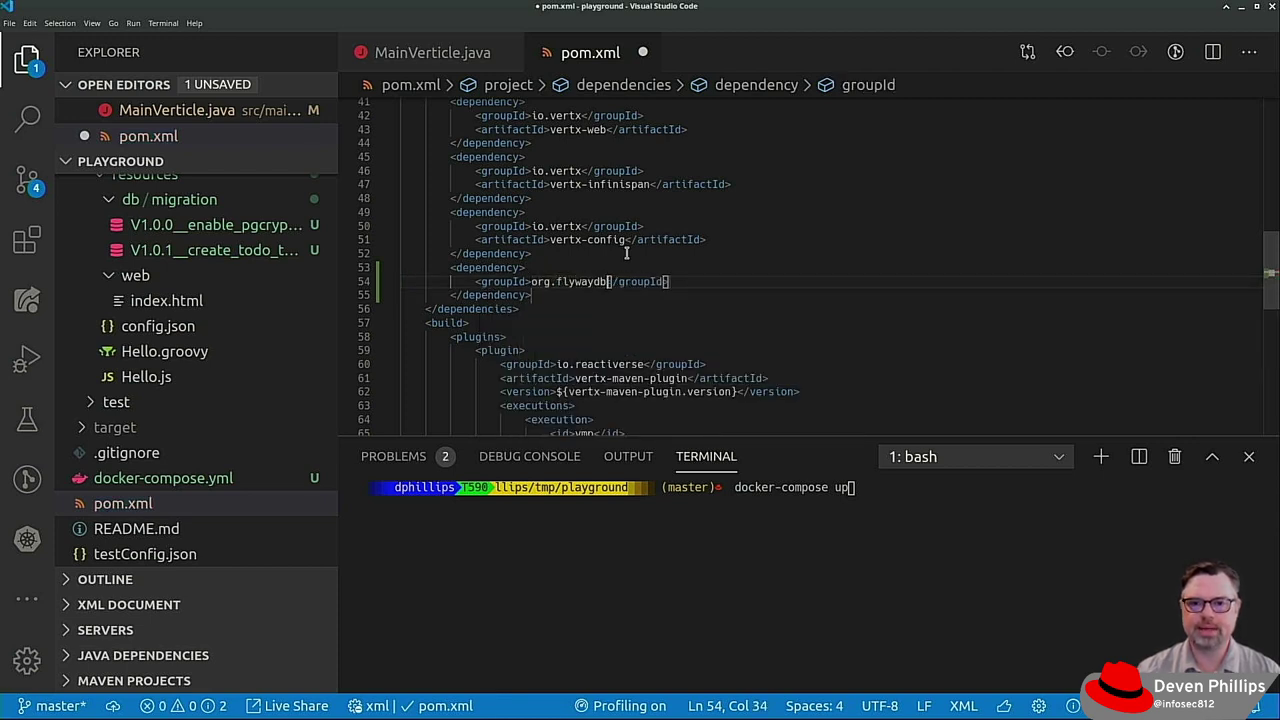
{"action": "key", "text": "Enter"}
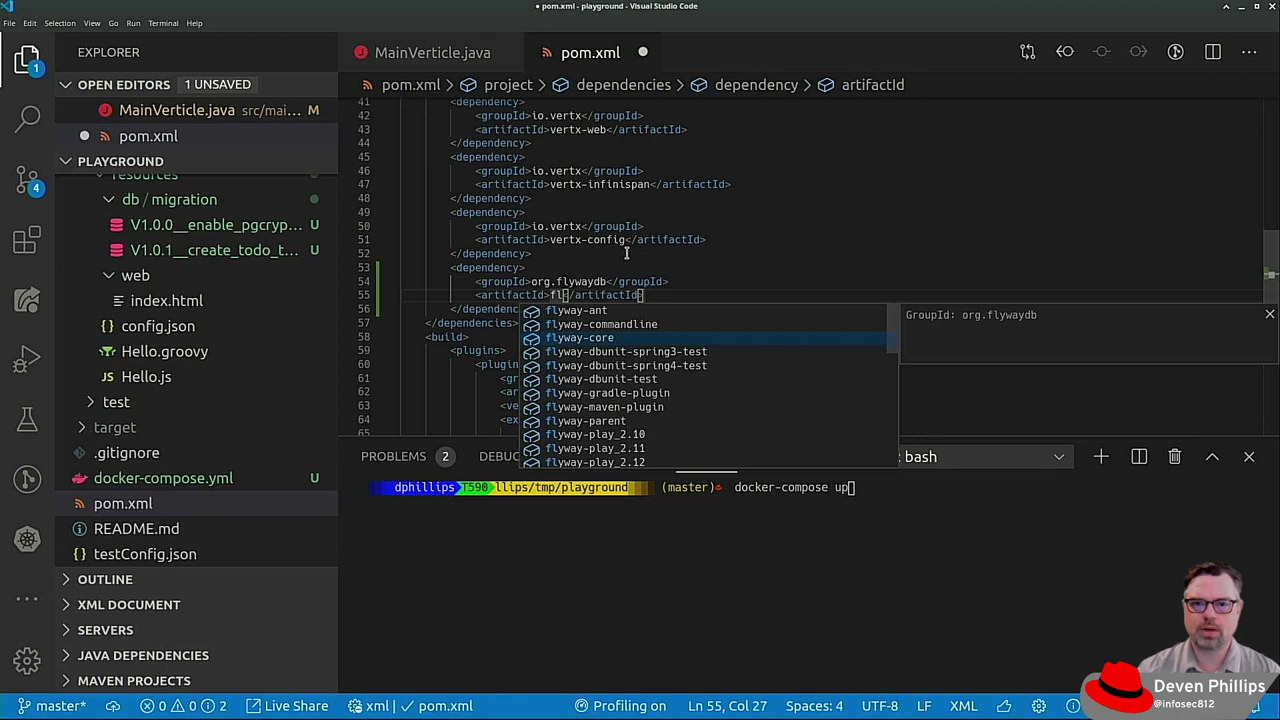
{"action": "left_click", "coordinate": [578, 337]}
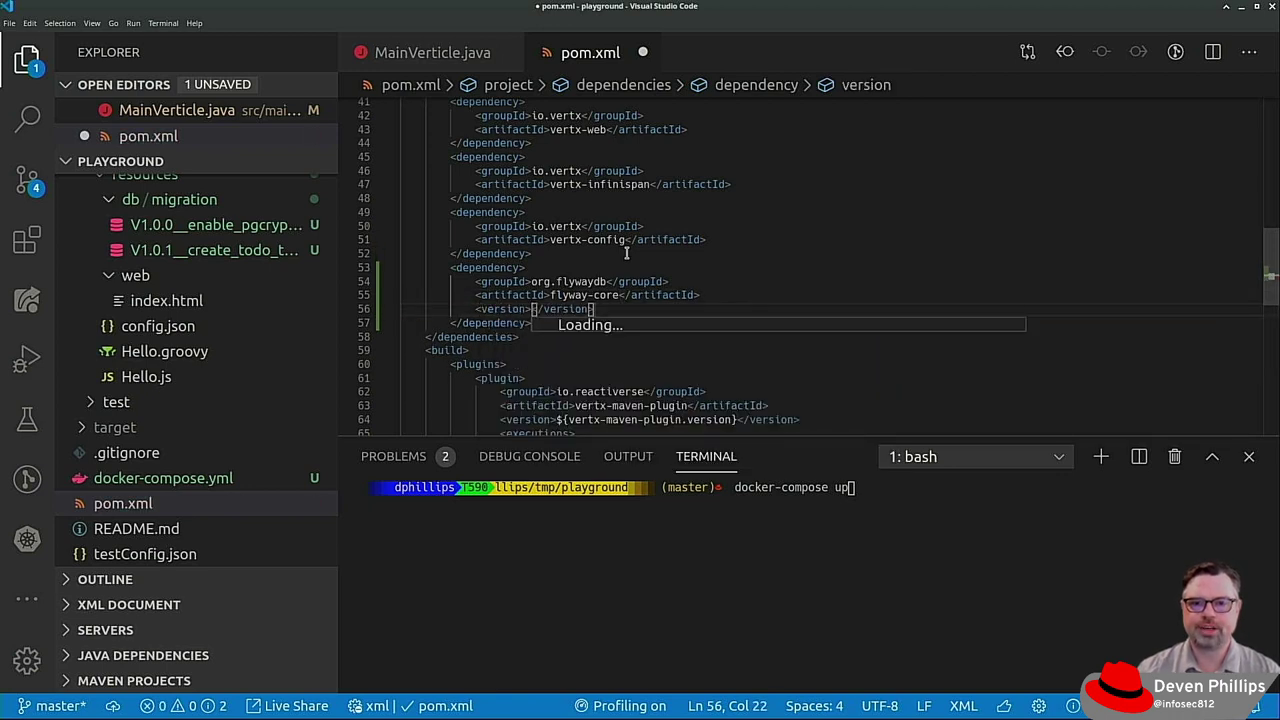
{"action": "type", "text": "6.3.1"}
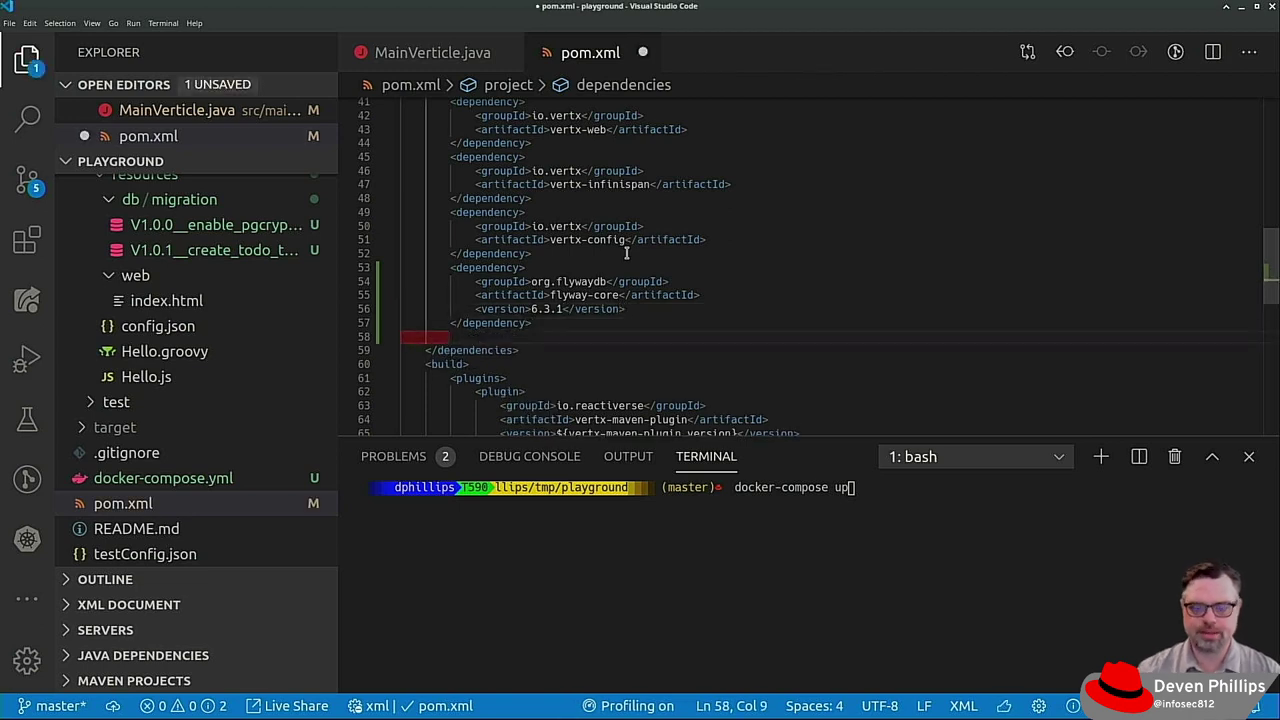
Add the org.postgresql postgresql 42.2.11 dependency, then return to MainVerticle.java.
{"action": "type", "text": "<dependency>"}
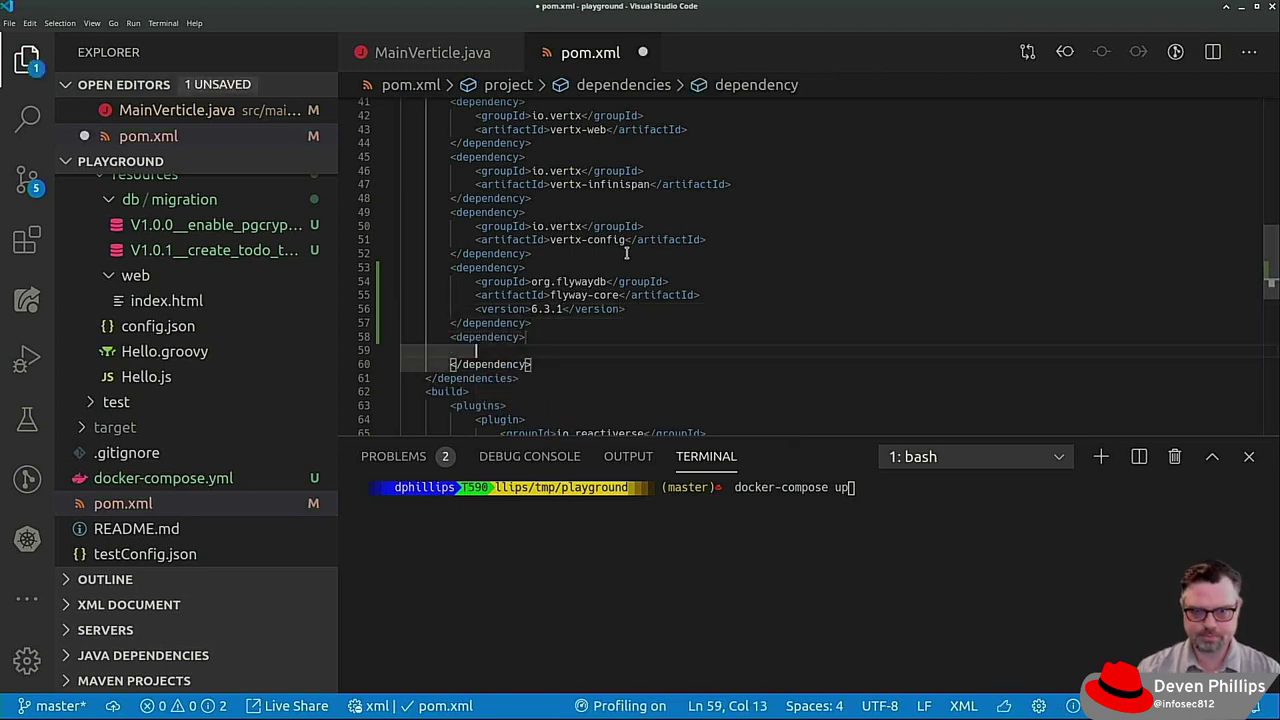
{"action": "type", "text": "<grou"}
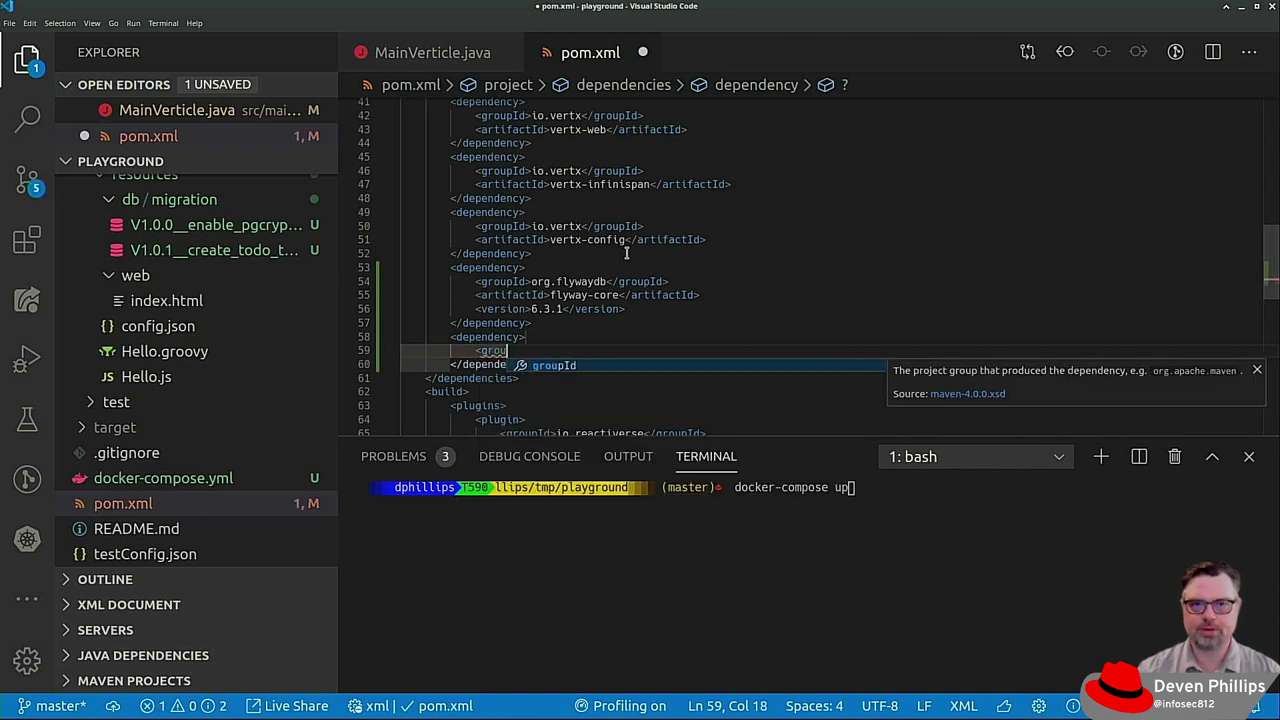
{"action": "type", "text": "org.postgresql</groupId>"}
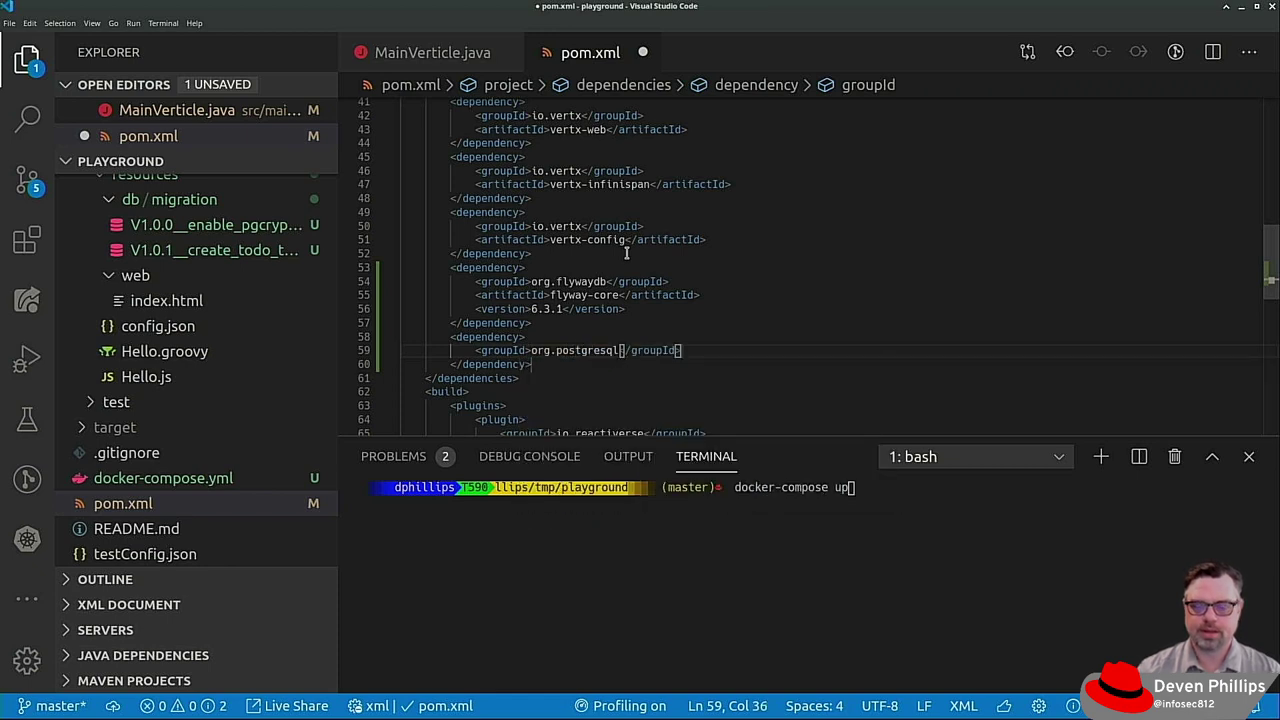
{"action": "type", "text": "<artifactId></artifactId>"}
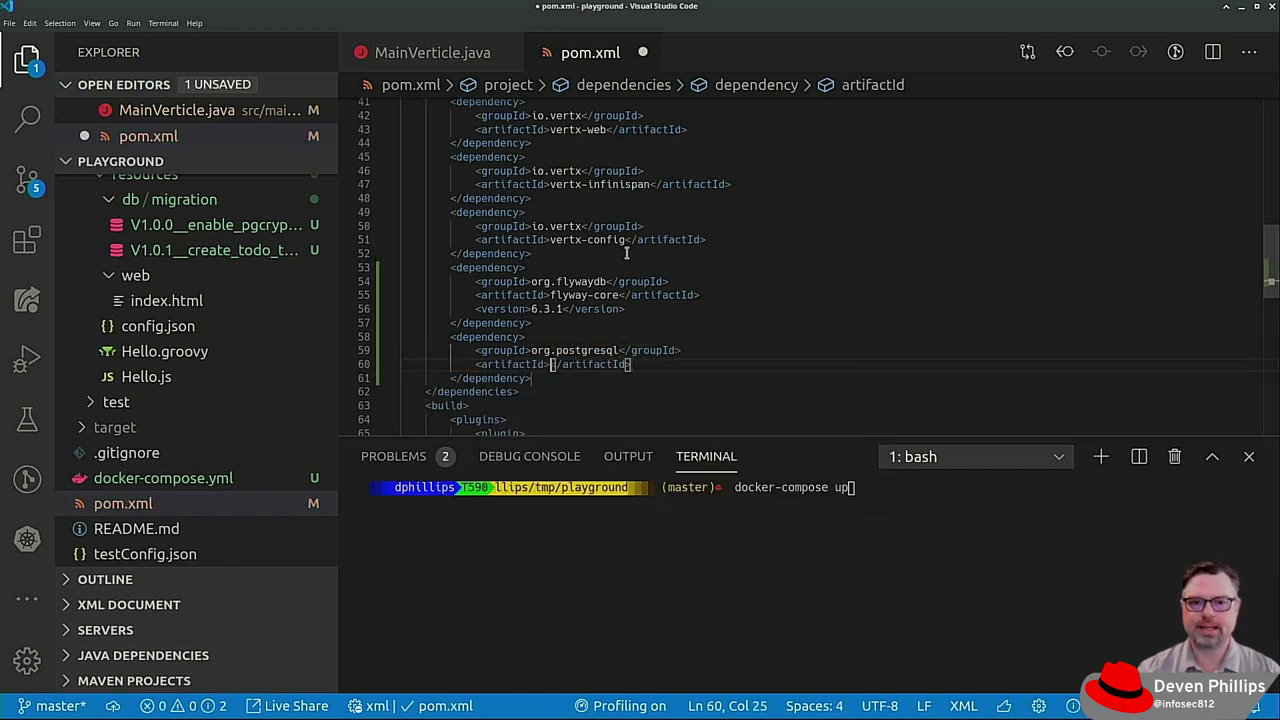
{"action": "type", "text": "postgresql"}
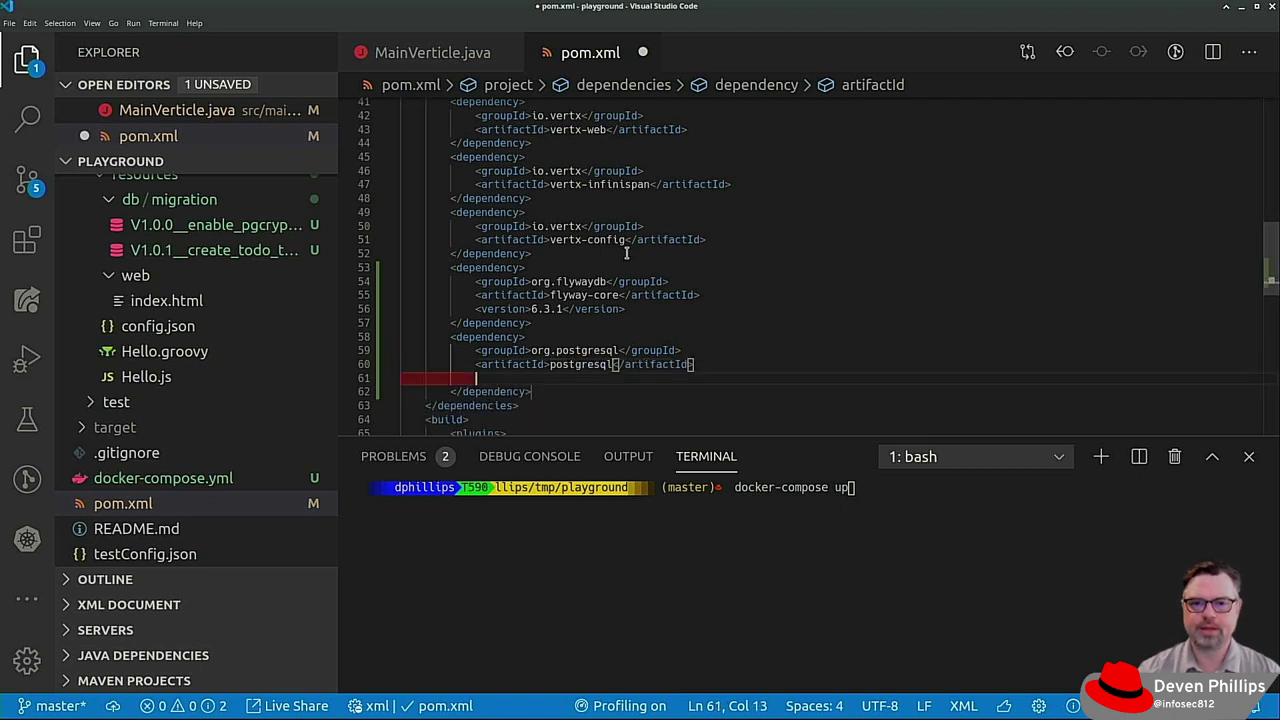
{"action": "type", "text": "<version></version>"}
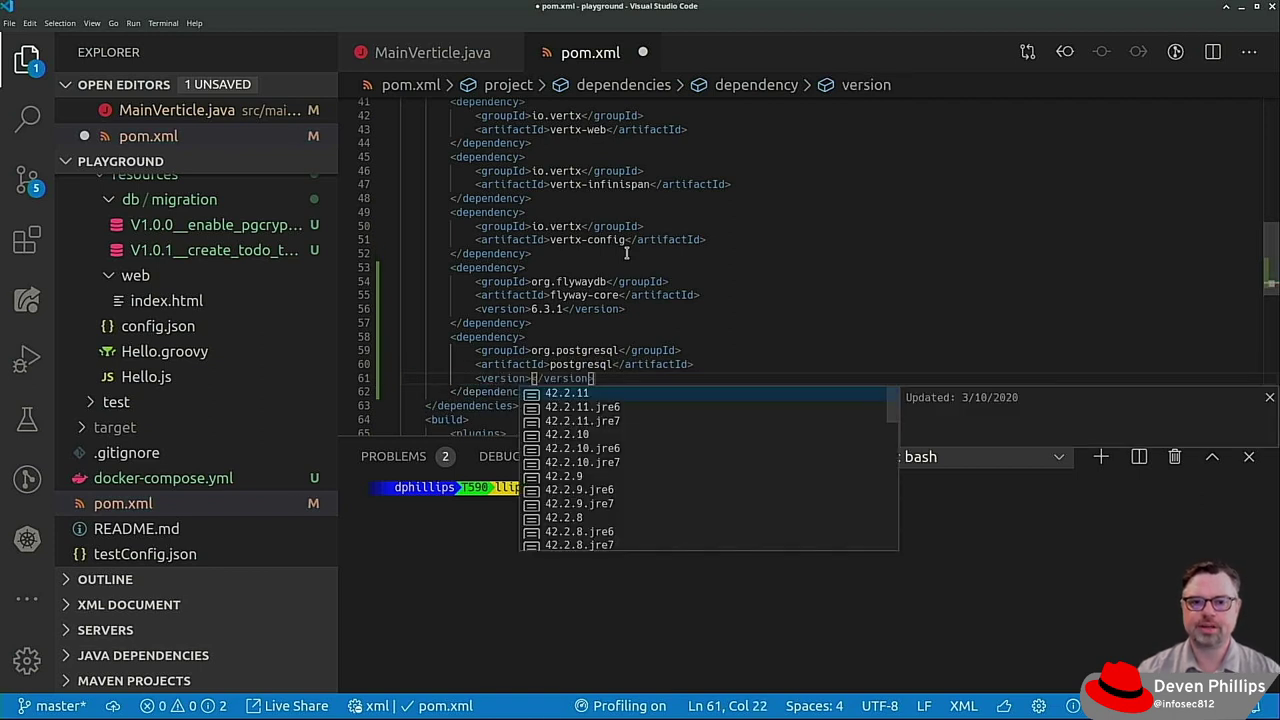
{"action": "left_click", "coordinate": [565, 392]}
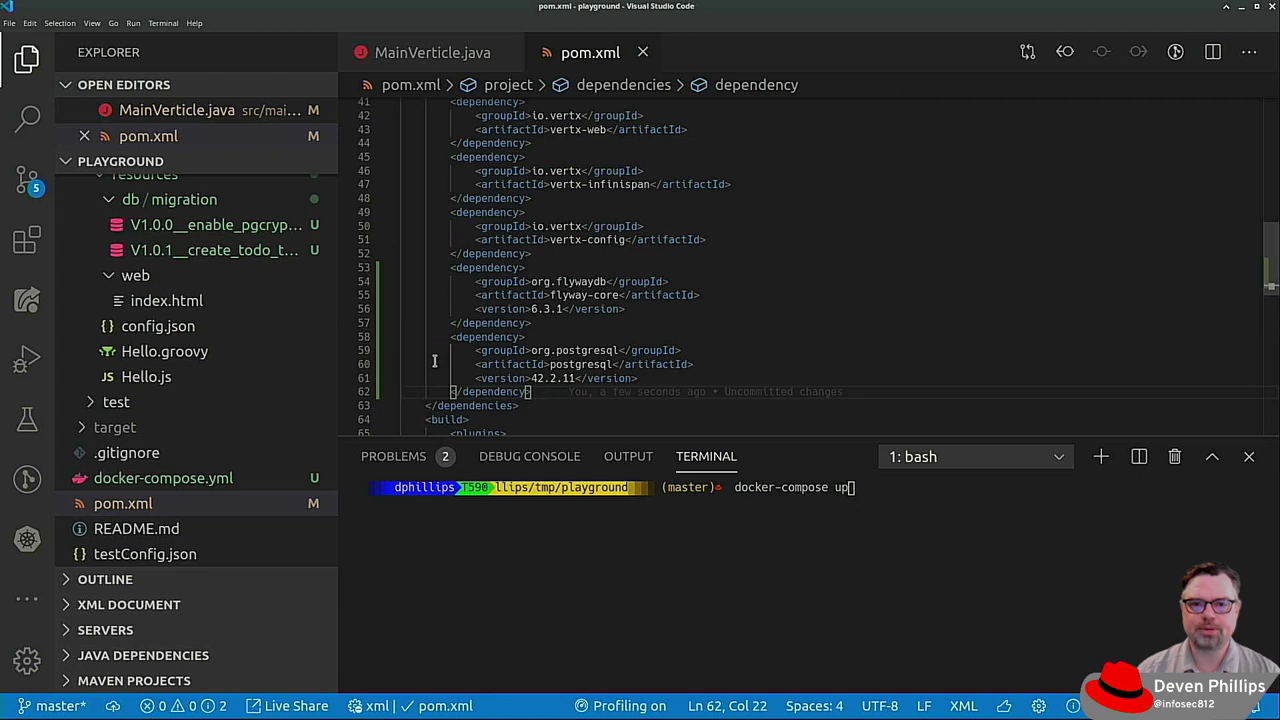
{"action": "left_click", "coordinate": [610, 350]}
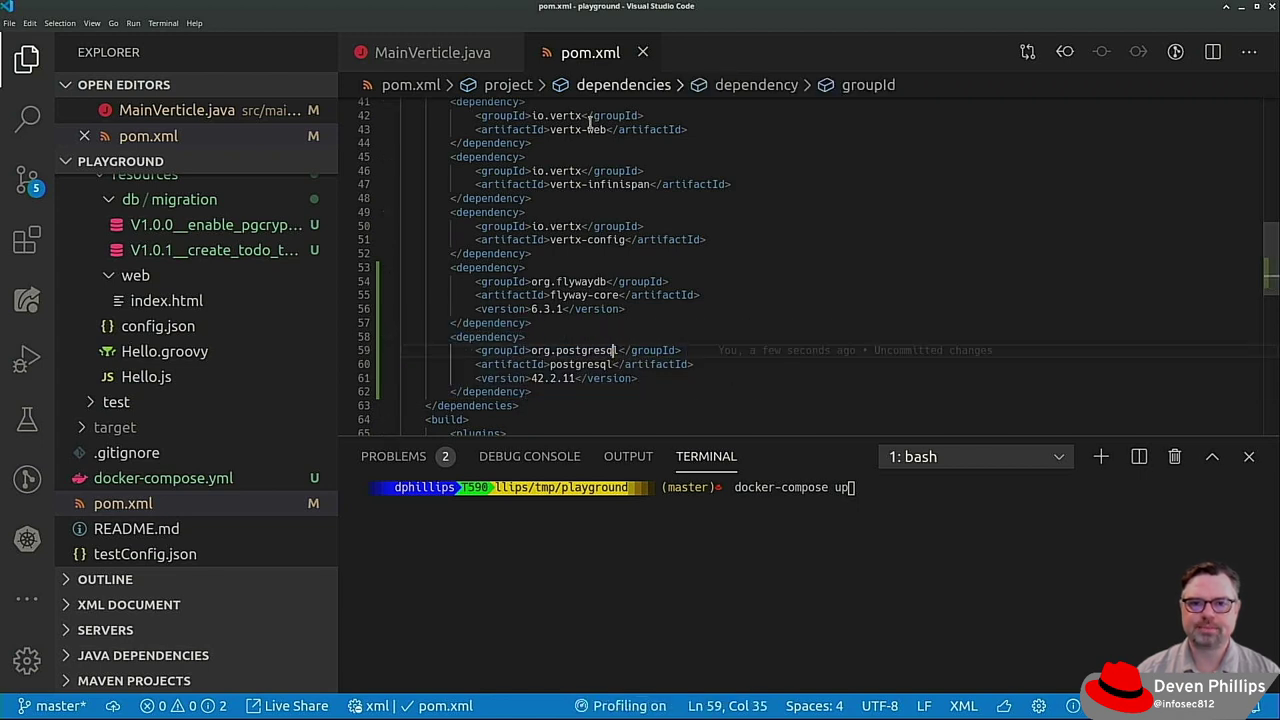
{"action": "left_click", "coordinate": [432, 52]}
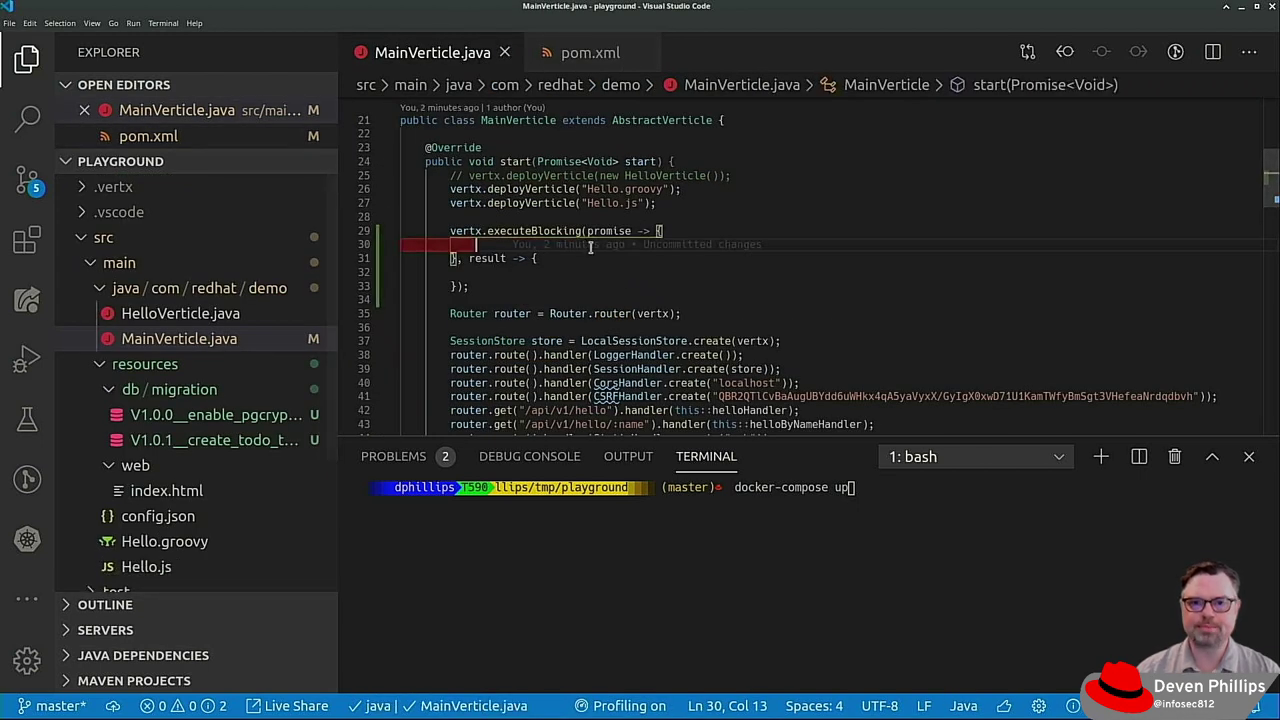
Declare Flyway flyway = Flyway.configure().dataSource(url, user, password) inside executeBlocking.
{"action": "type", "text": "F"}
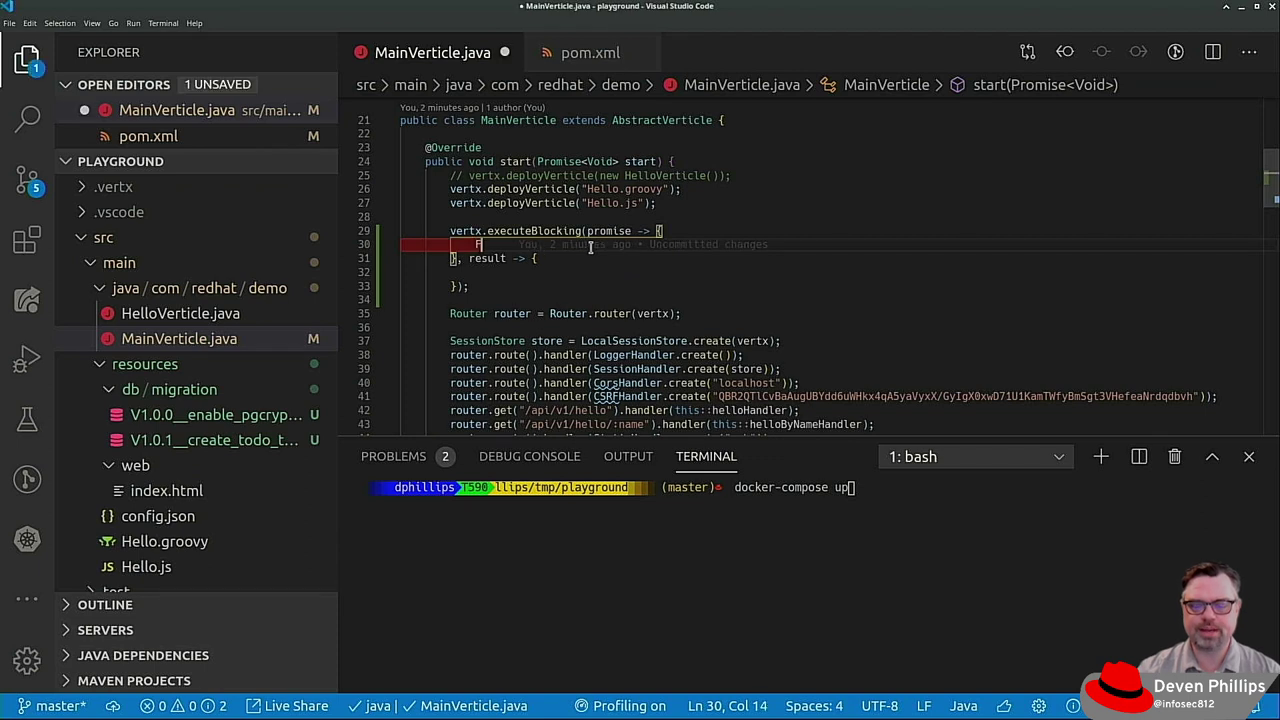
{"action": "type", "text": "Flyway"}
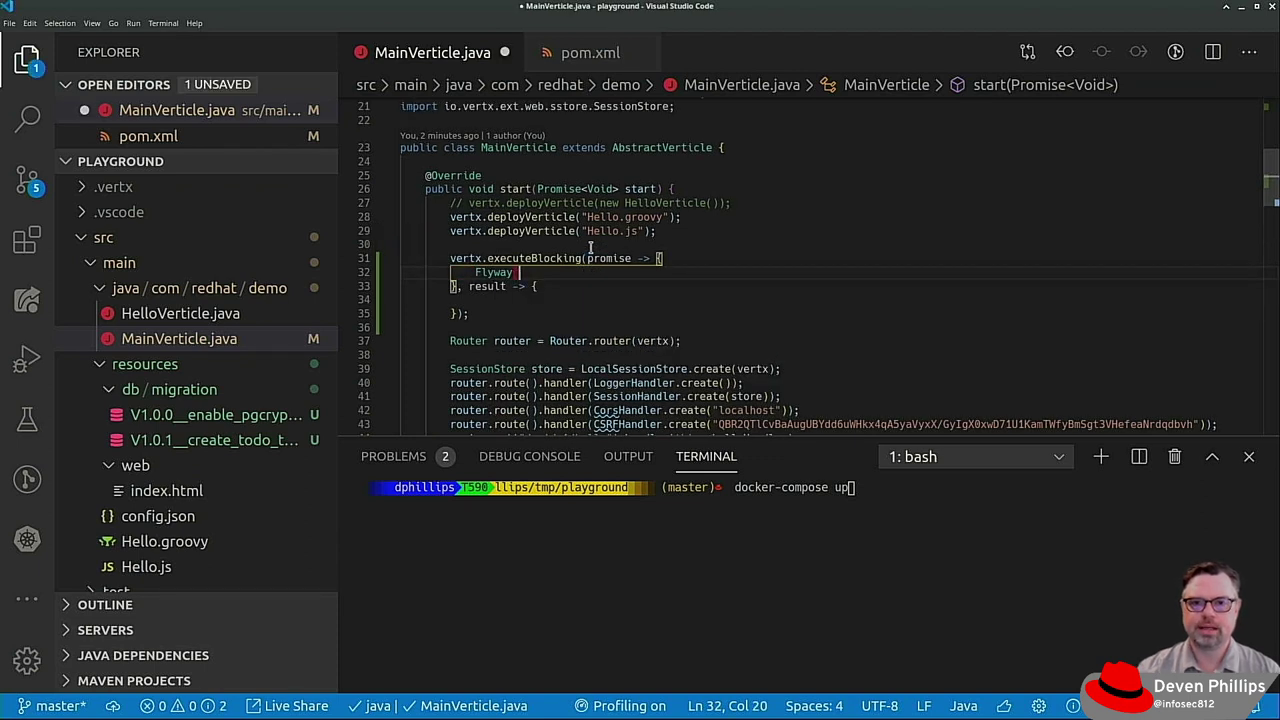
{"action": "type", "text": "flyway ="}
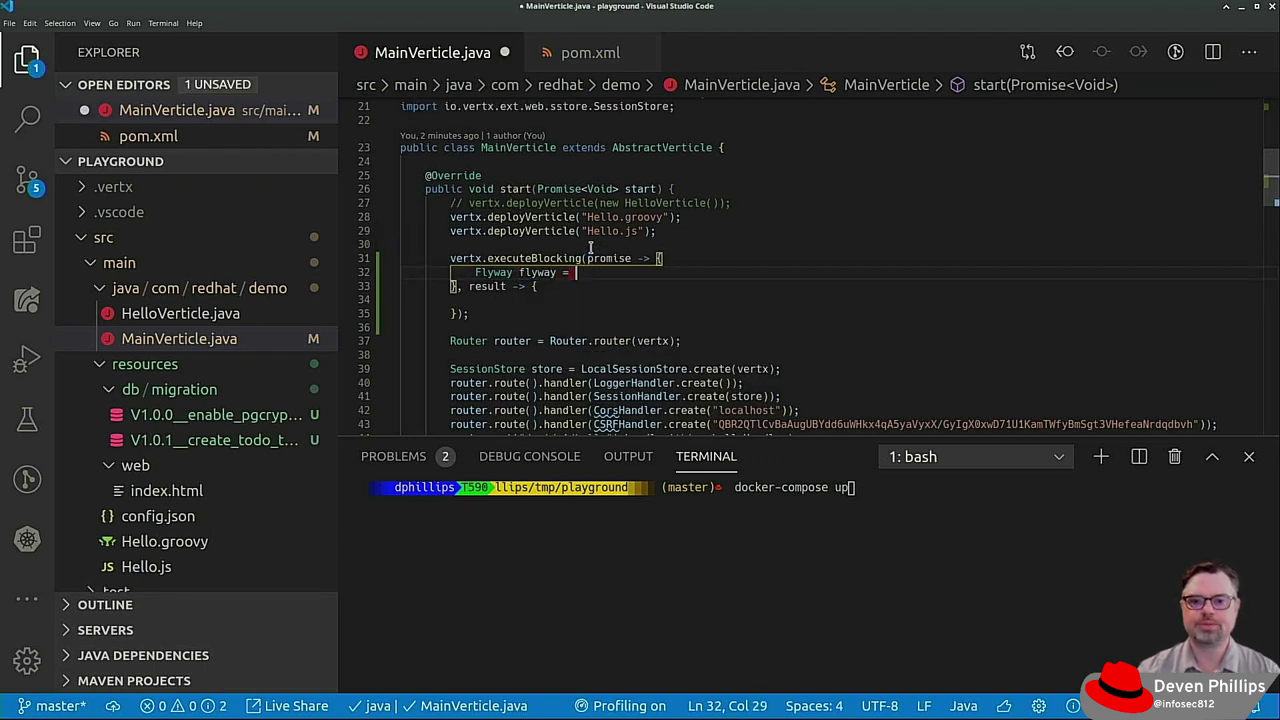
{"action": "type", "text": "Flyway.configure("}
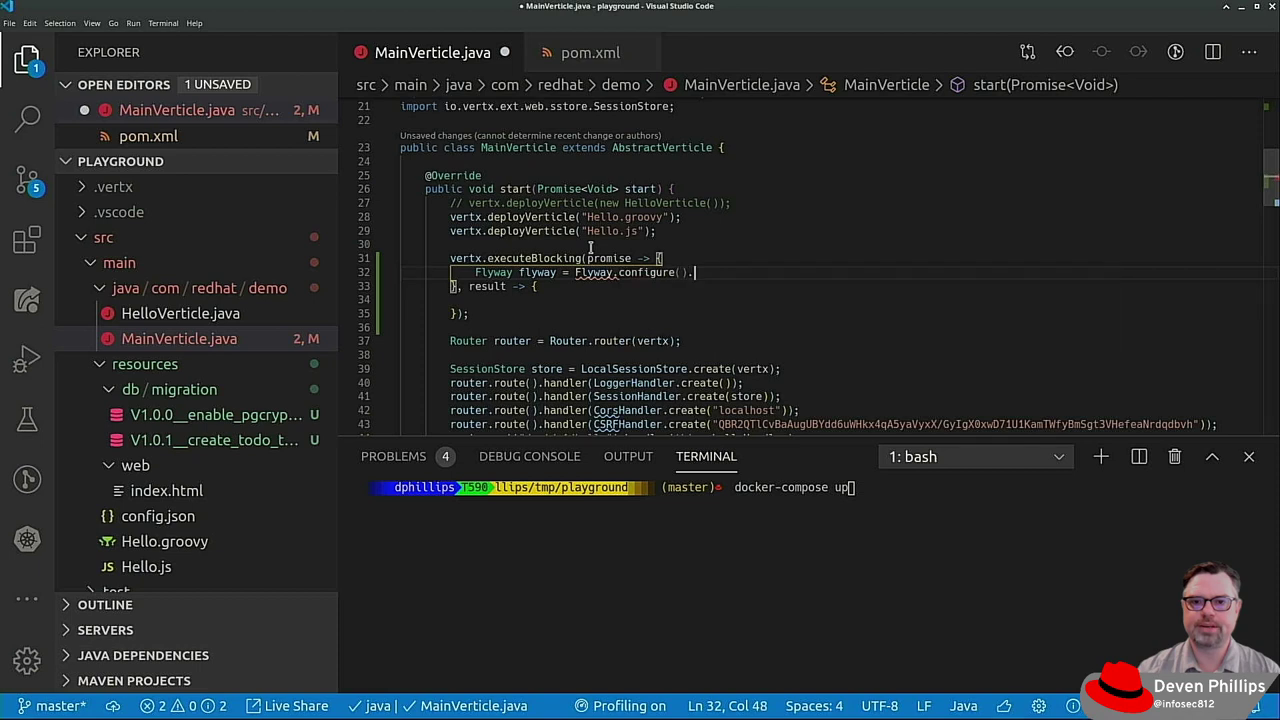
{"action": "type", "text": ".dataSource(url, user, password)"}
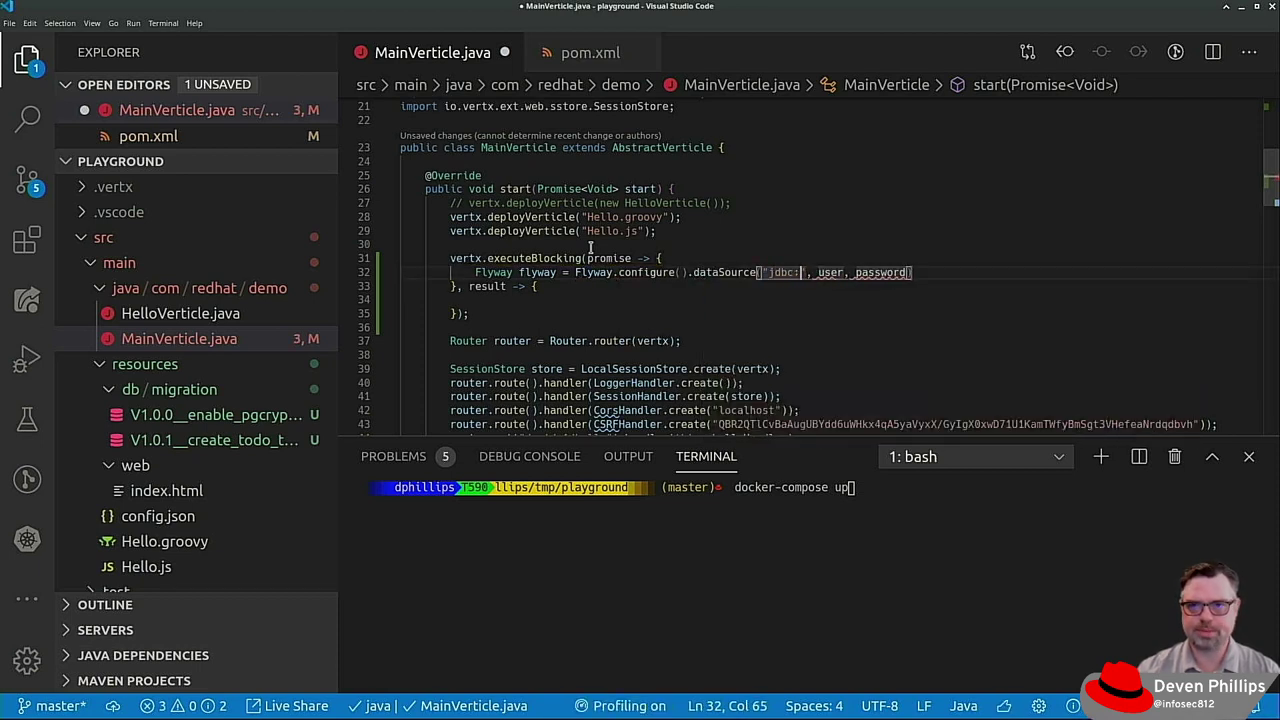
Set the JDBC URL to jdbc:postgresql://127.0.0.1:5432/todo.
{"action": "type", "text": "postgr"}
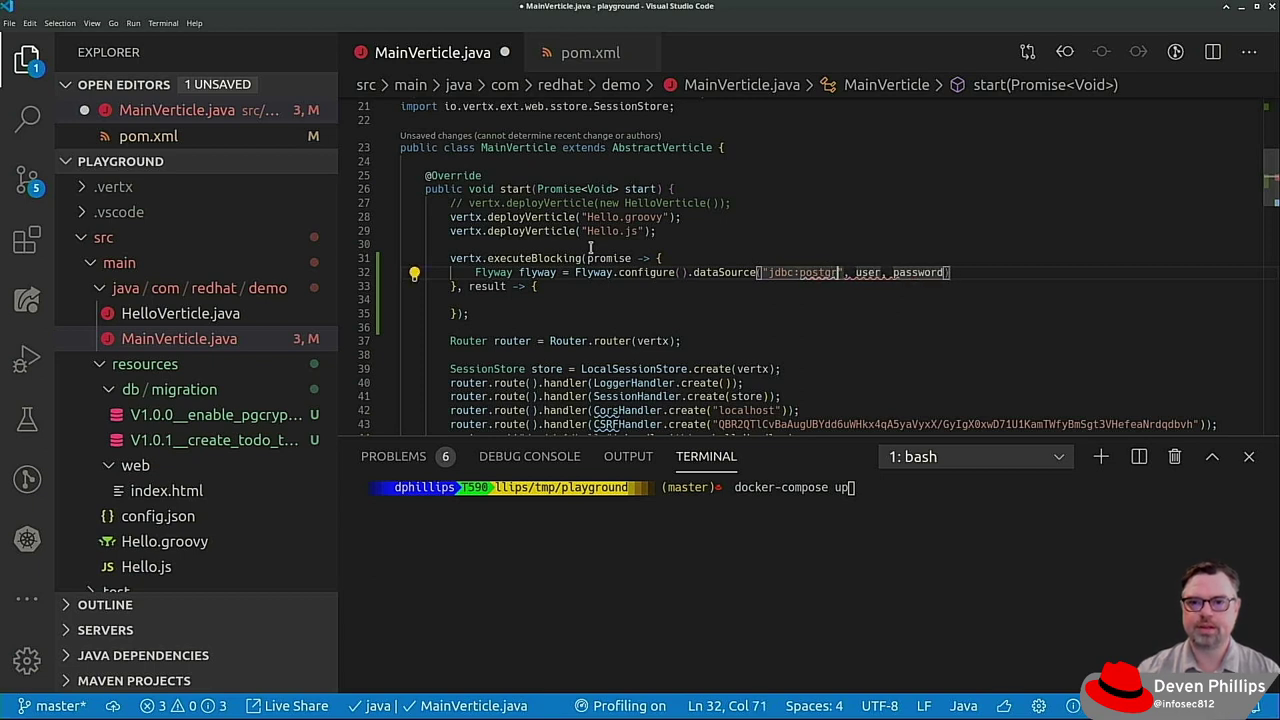
{"action": "type", "text": "esql"}
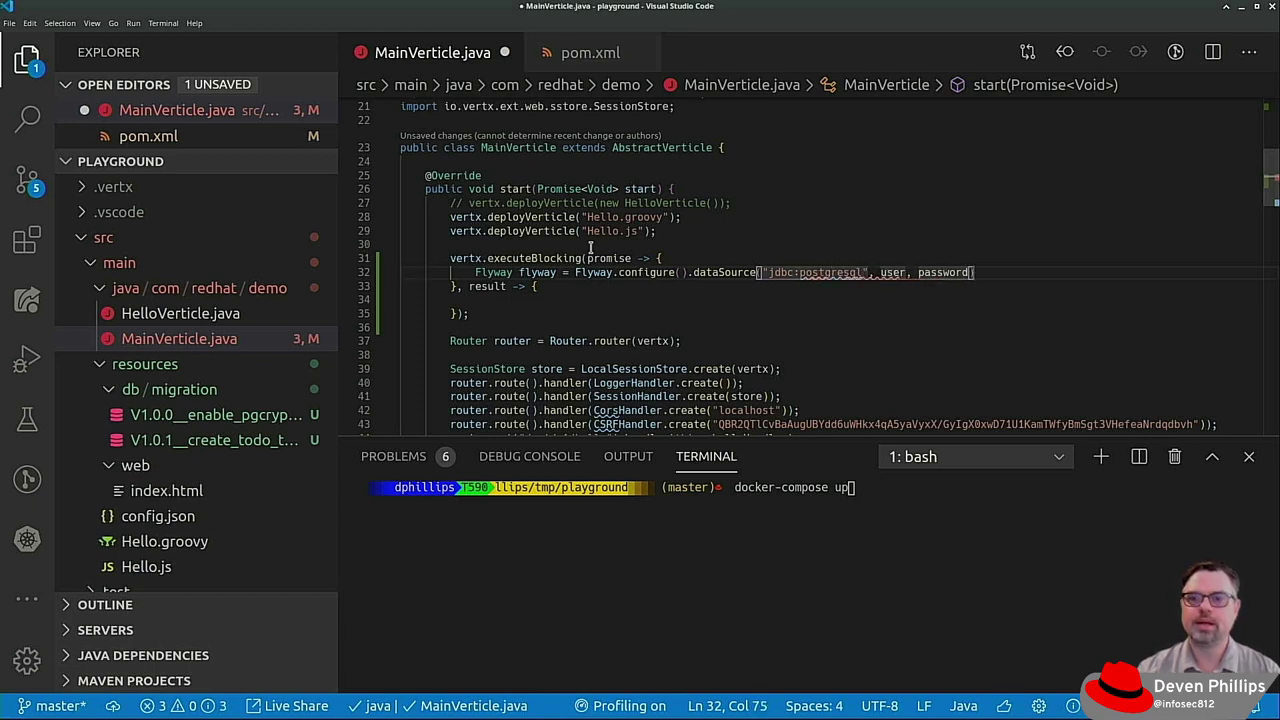
{"action": "type", "text": "://"}
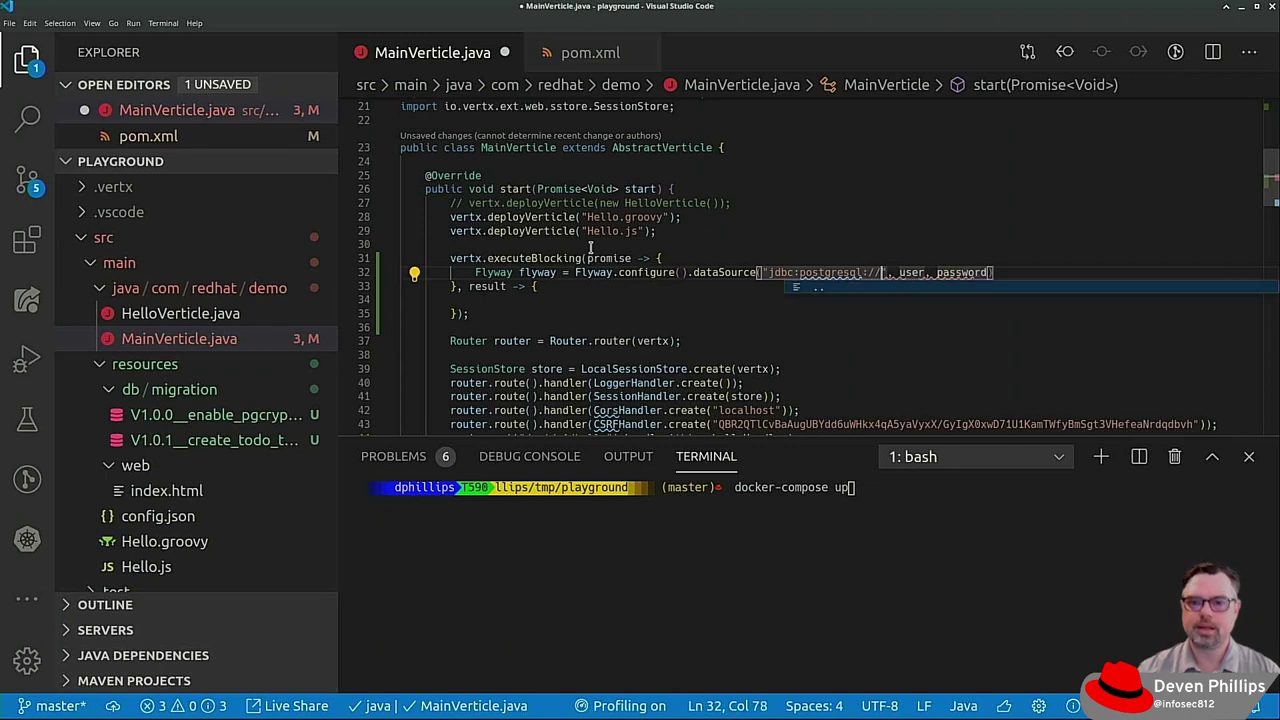
{"action": "type", "text": "127.0.0.1:5"}
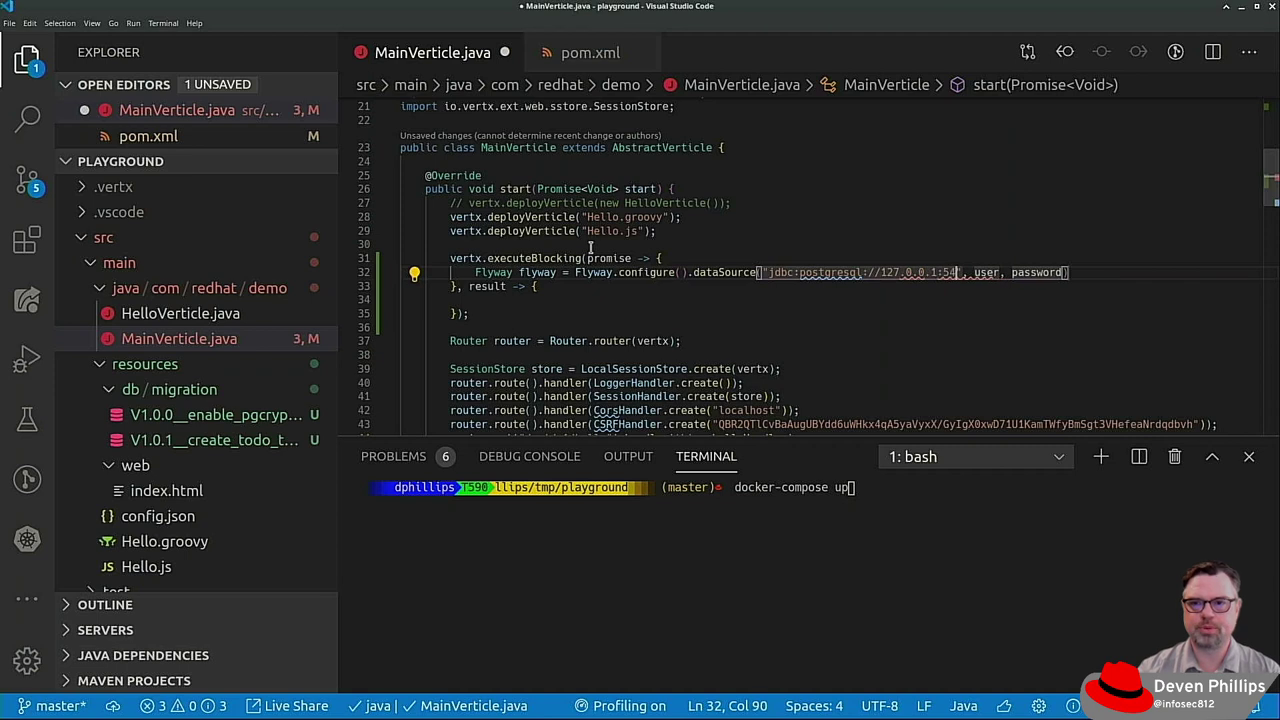
{"action": "type", "text": "432/"}
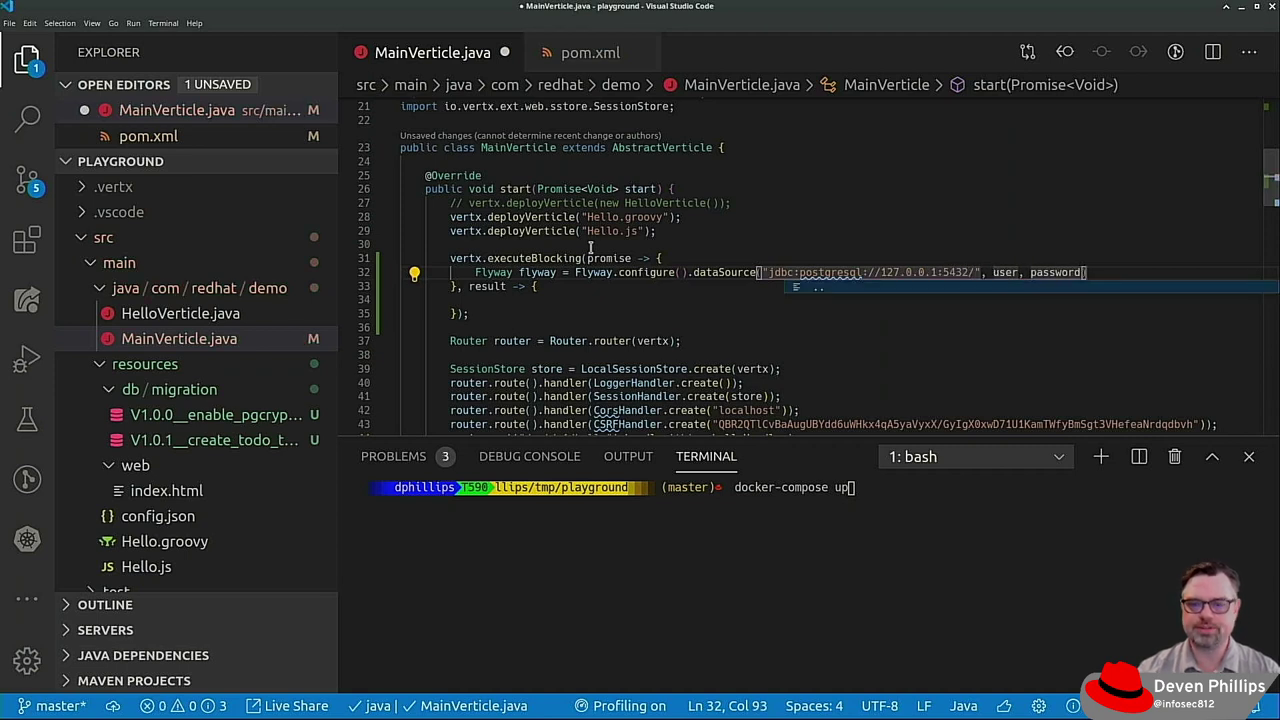
{"action": "type", "text": "todos"}
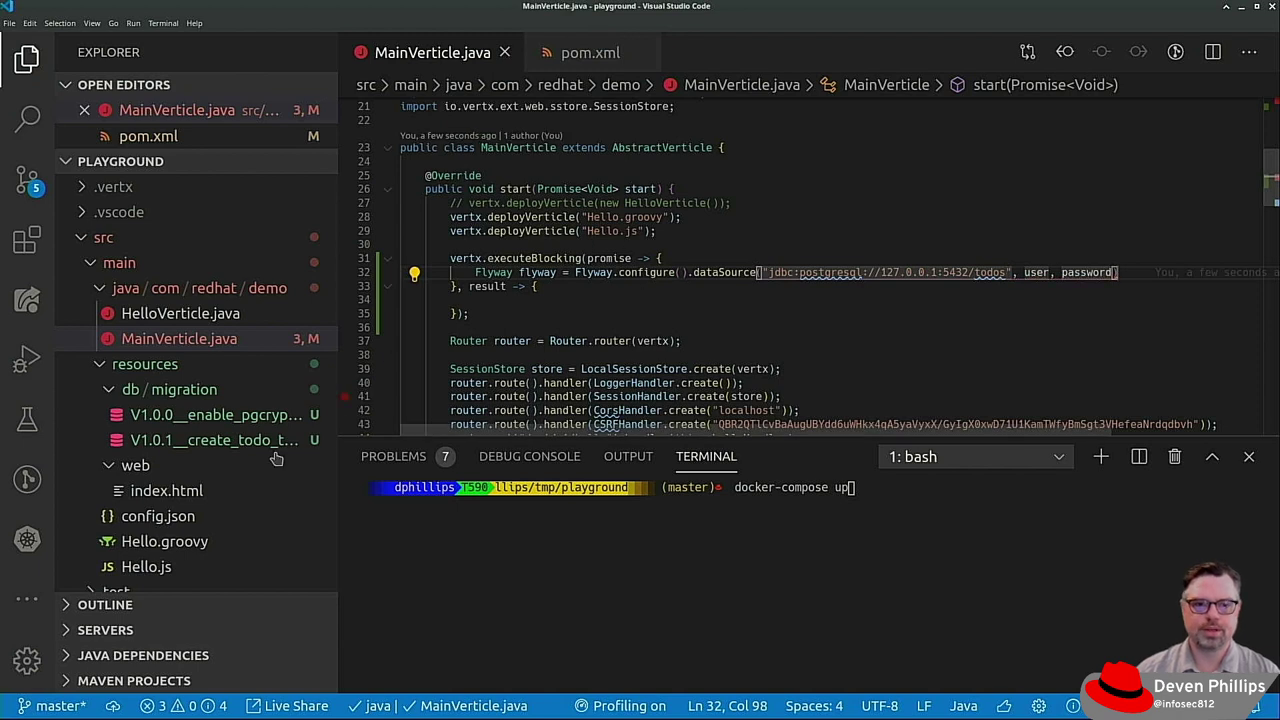
Check the database name in docker-compose.yml and return to MainVerticle.java.
{"action": "left_click", "coordinate": [162, 520]}
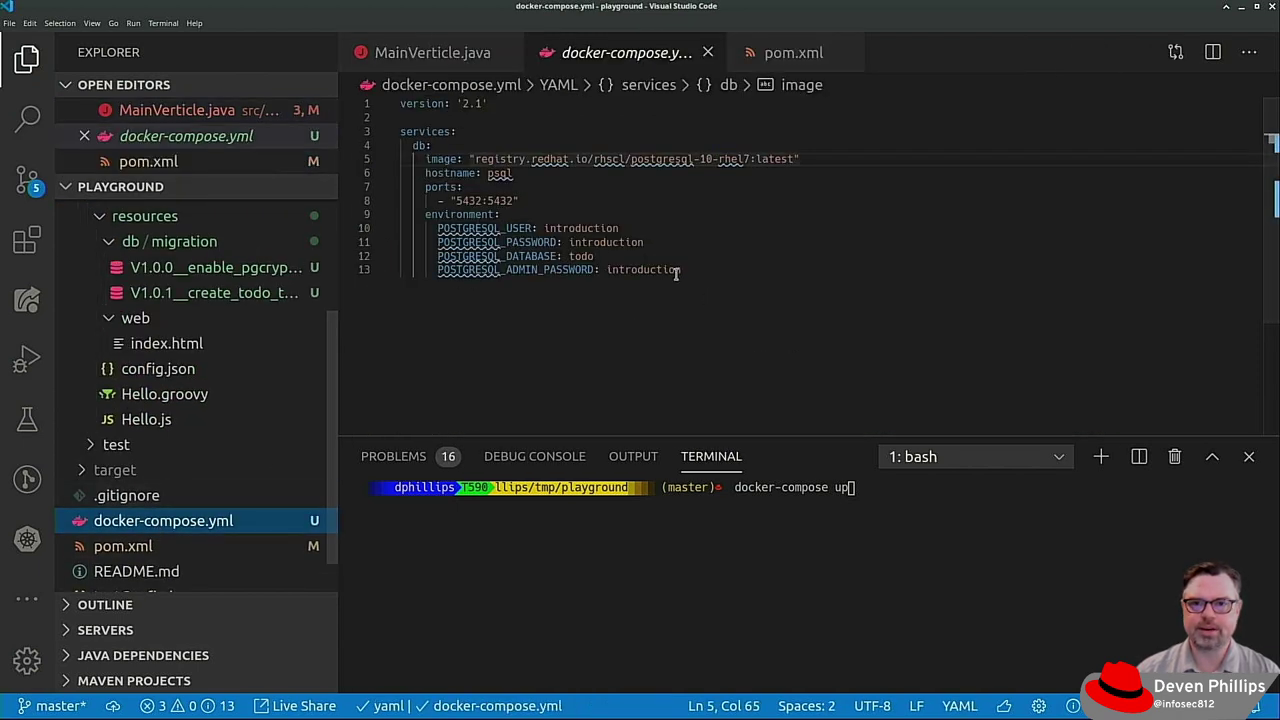
{"action": "double_click", "coordinate": [515, 256]}
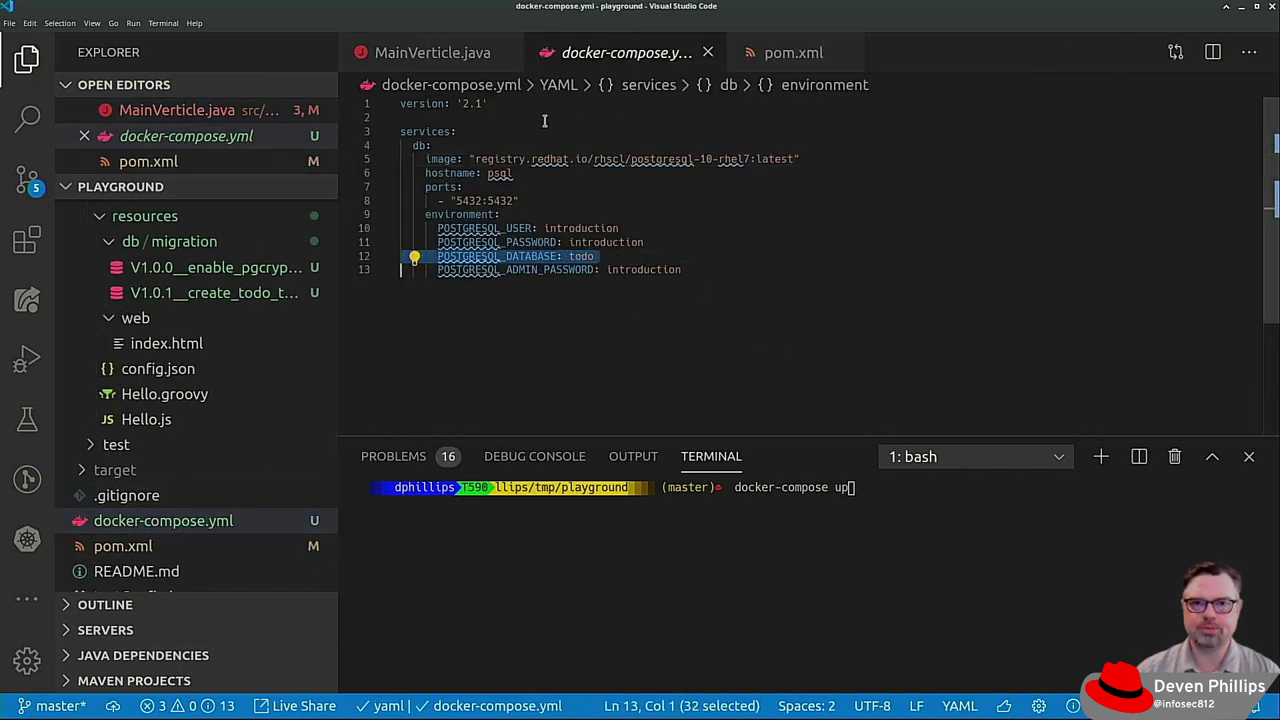
{"action": "left_click", "coordinate": [432, 52]}
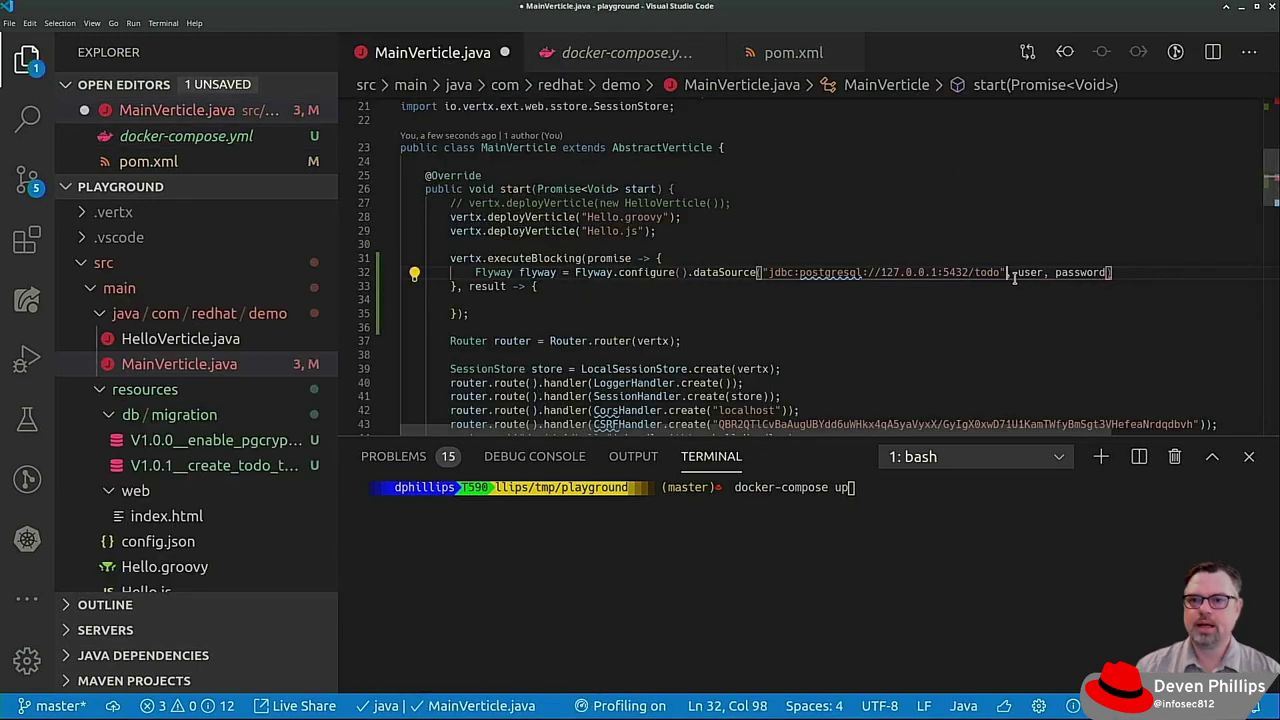
{"action": "double_click", "coordinate": [1030, 272]}
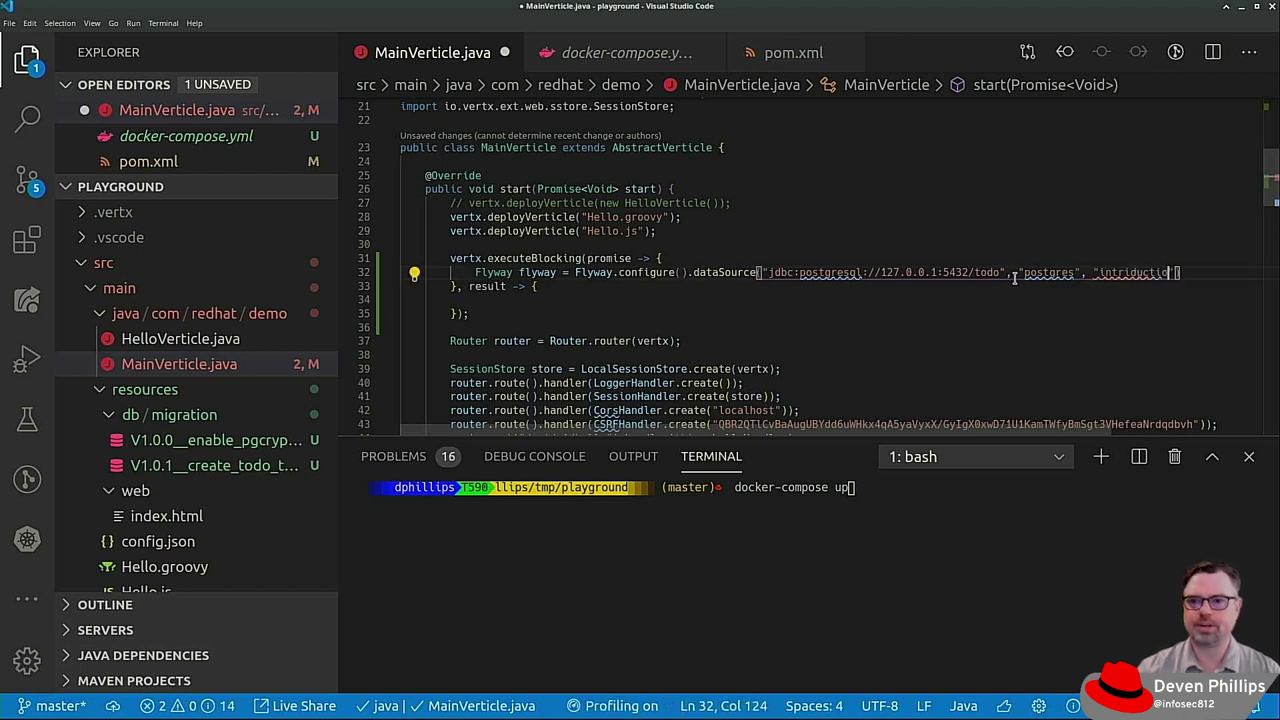
{"action": "key", "text": "BackSpace"}
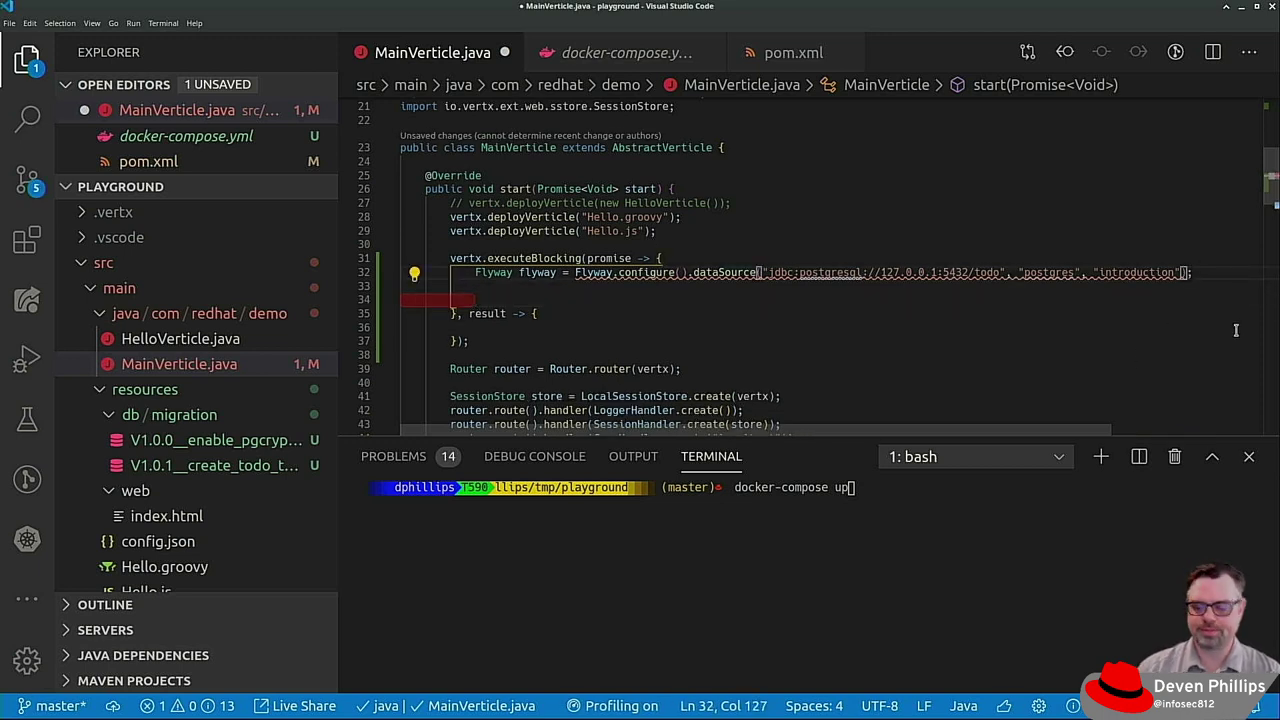
{"action": "type", "text": ".load()"}
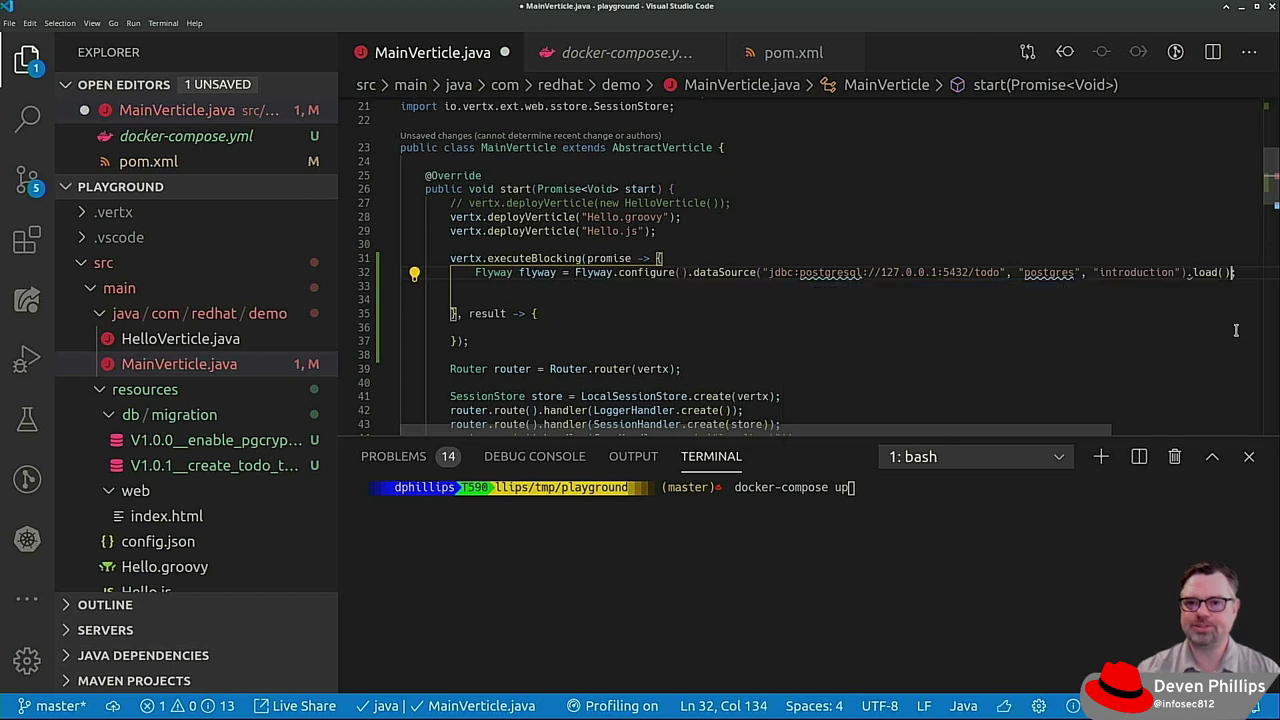
{"action": "key", "text": "ctrl+s"}
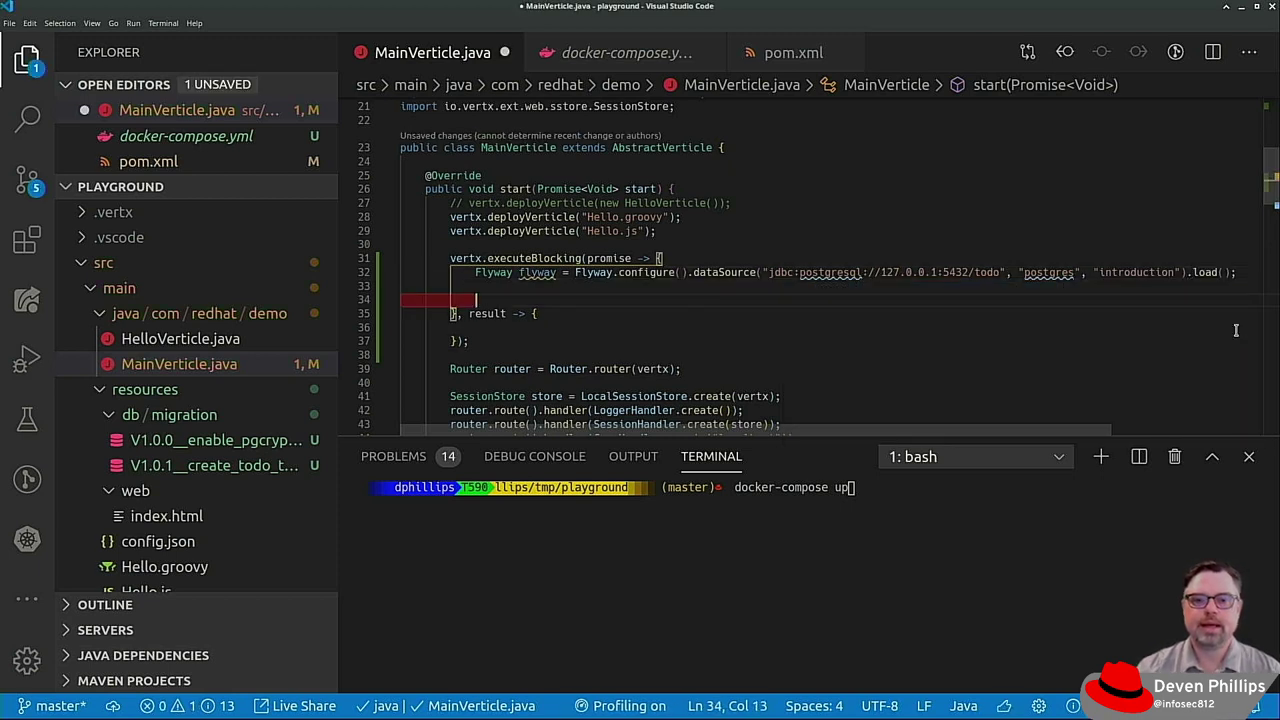
Wrap flyway.migrate() and promise.complete() in a try block inside executeBlocking.
{"action": "type", "text": "flyw"}
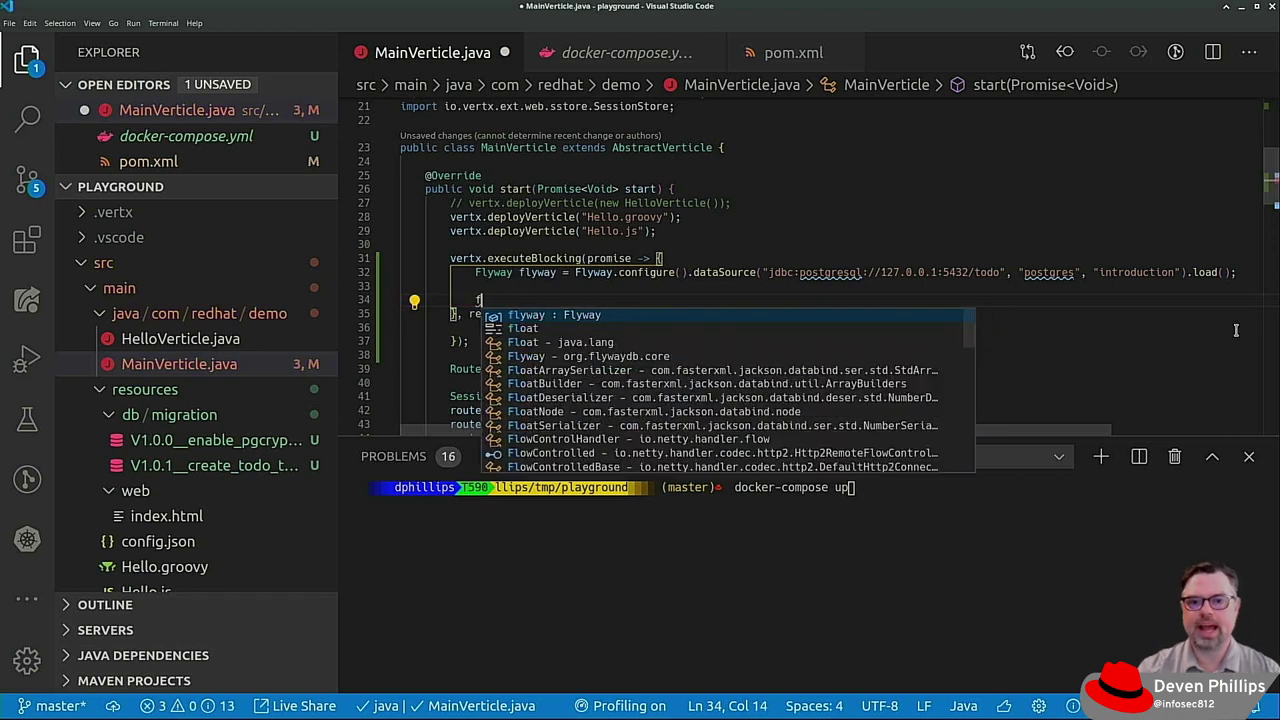
{"action": "type", "text": "try"}
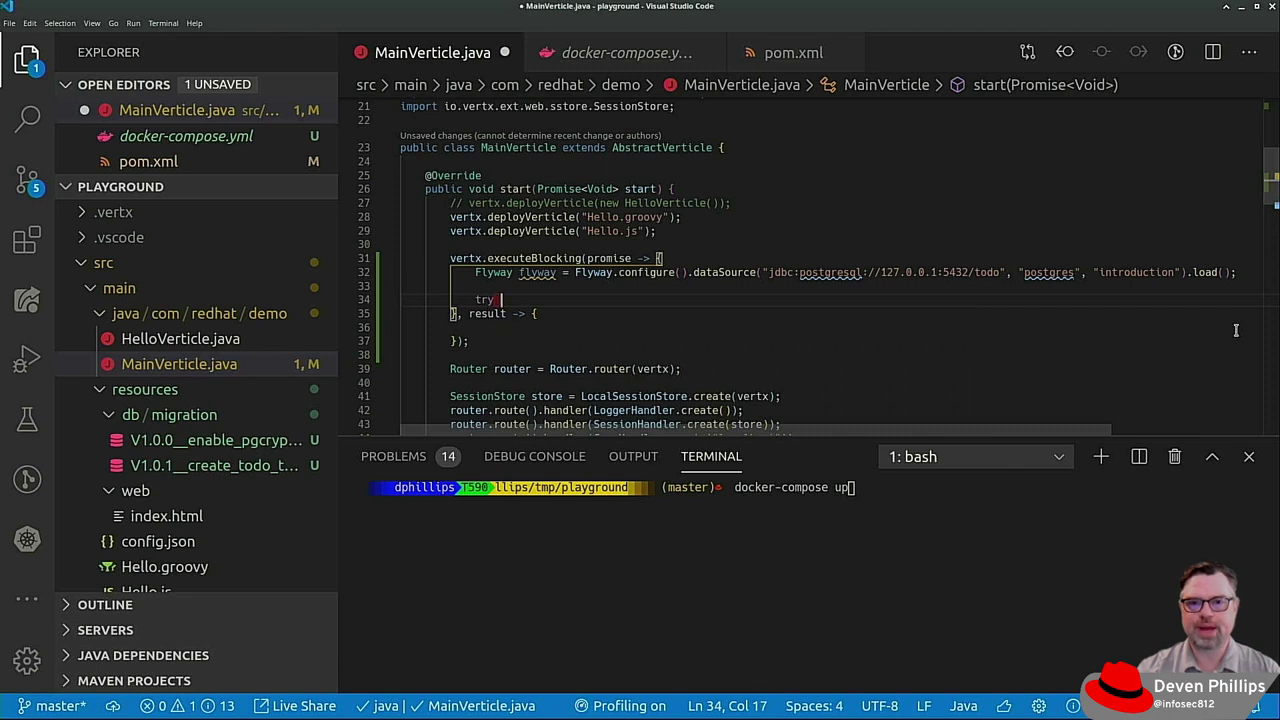
{"action": "type", "text": "flyw"}
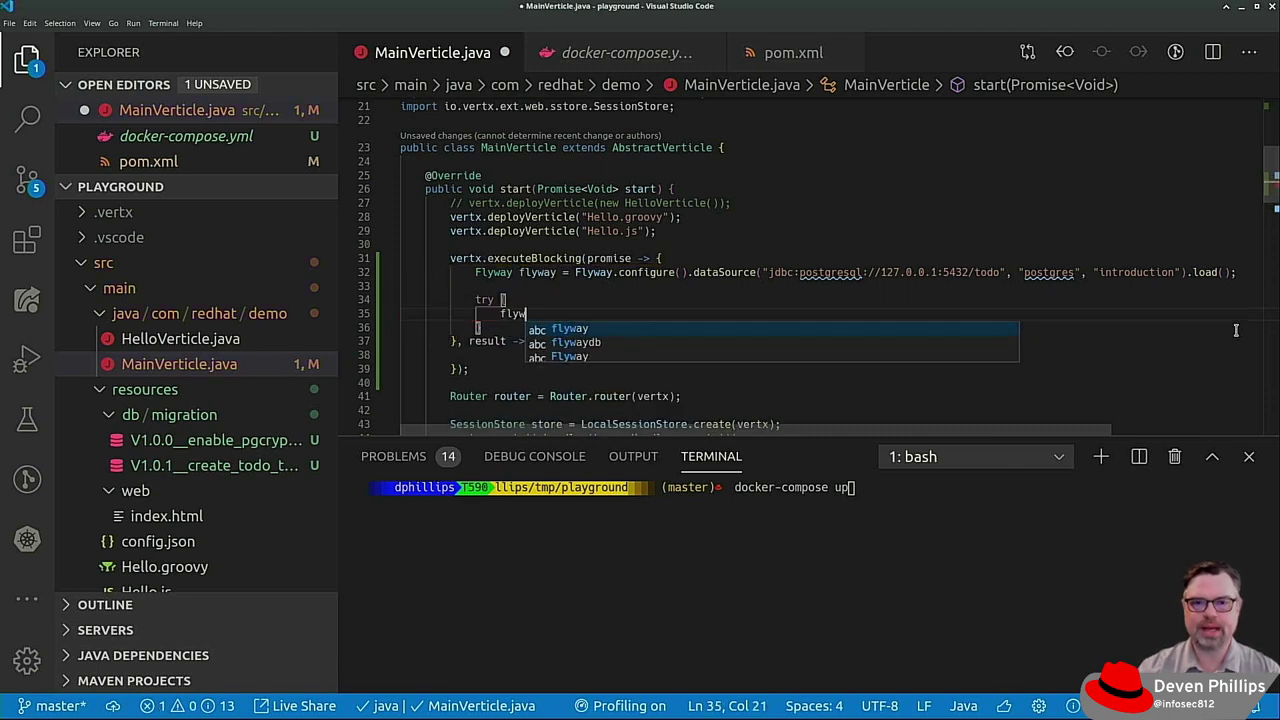
{"action": "type", "text": "."}
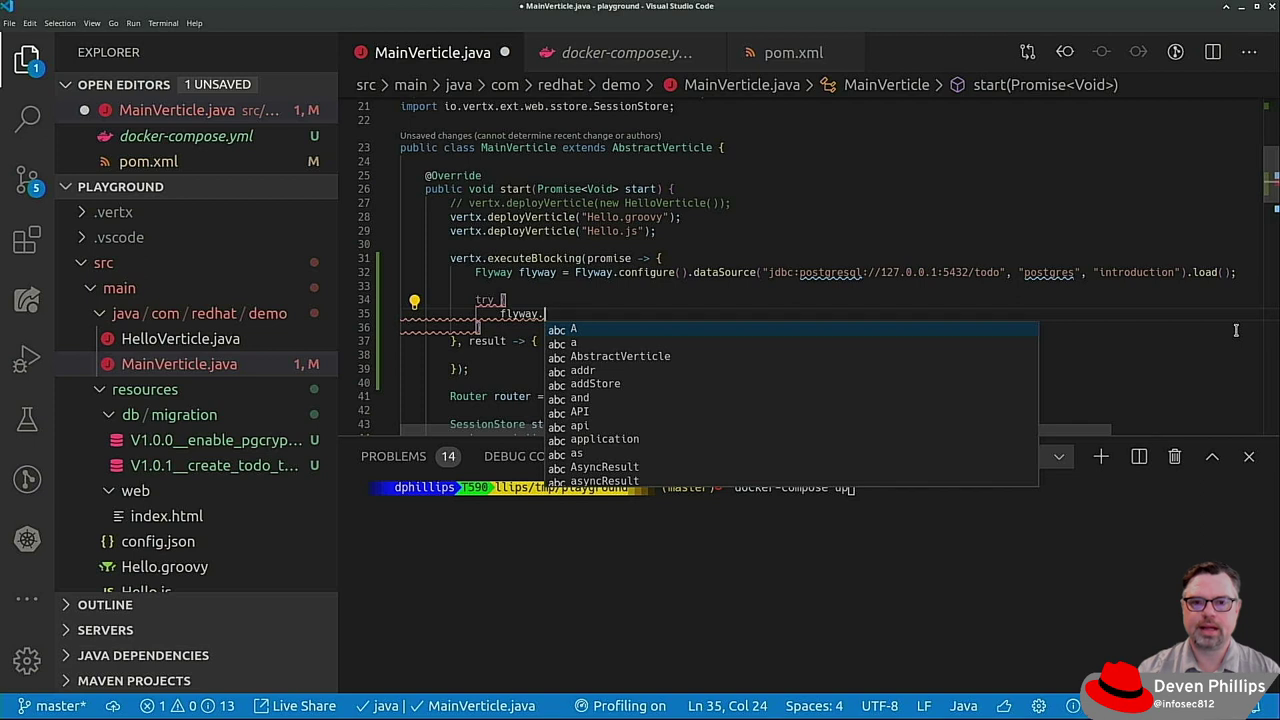
{"action": "type", "text": "mu"}
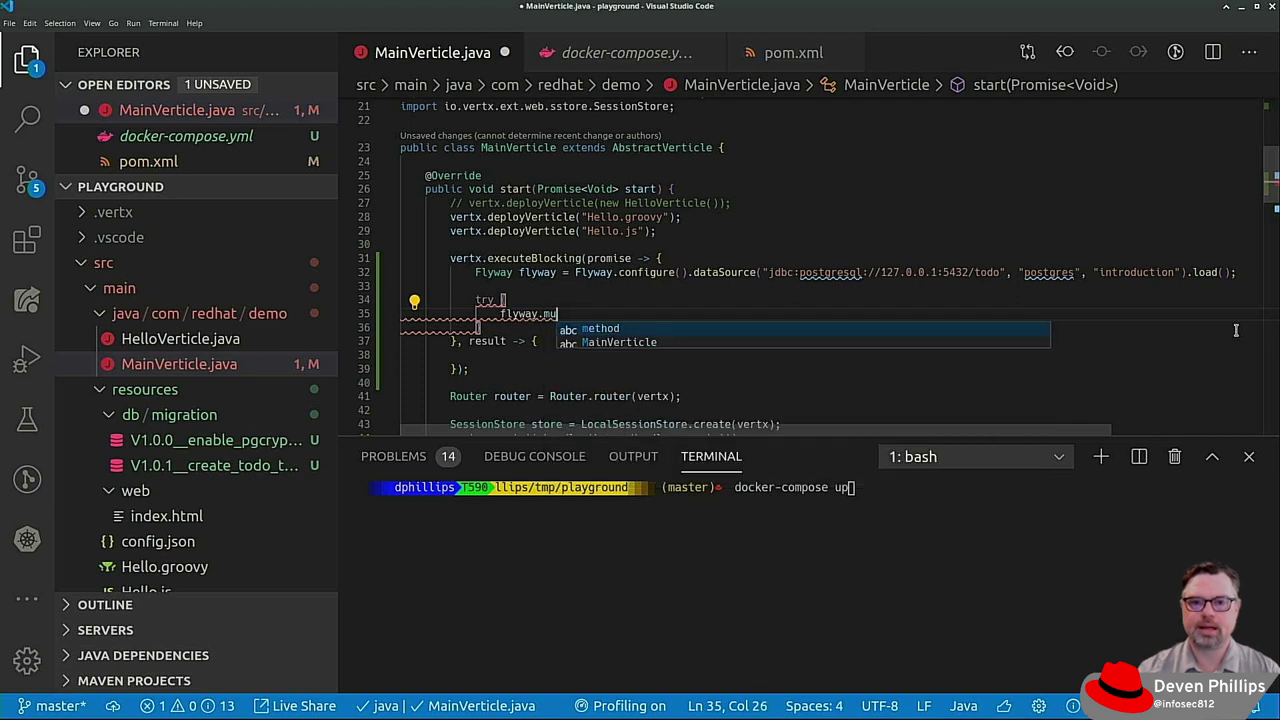
{"action": "type", "text": "igr"}
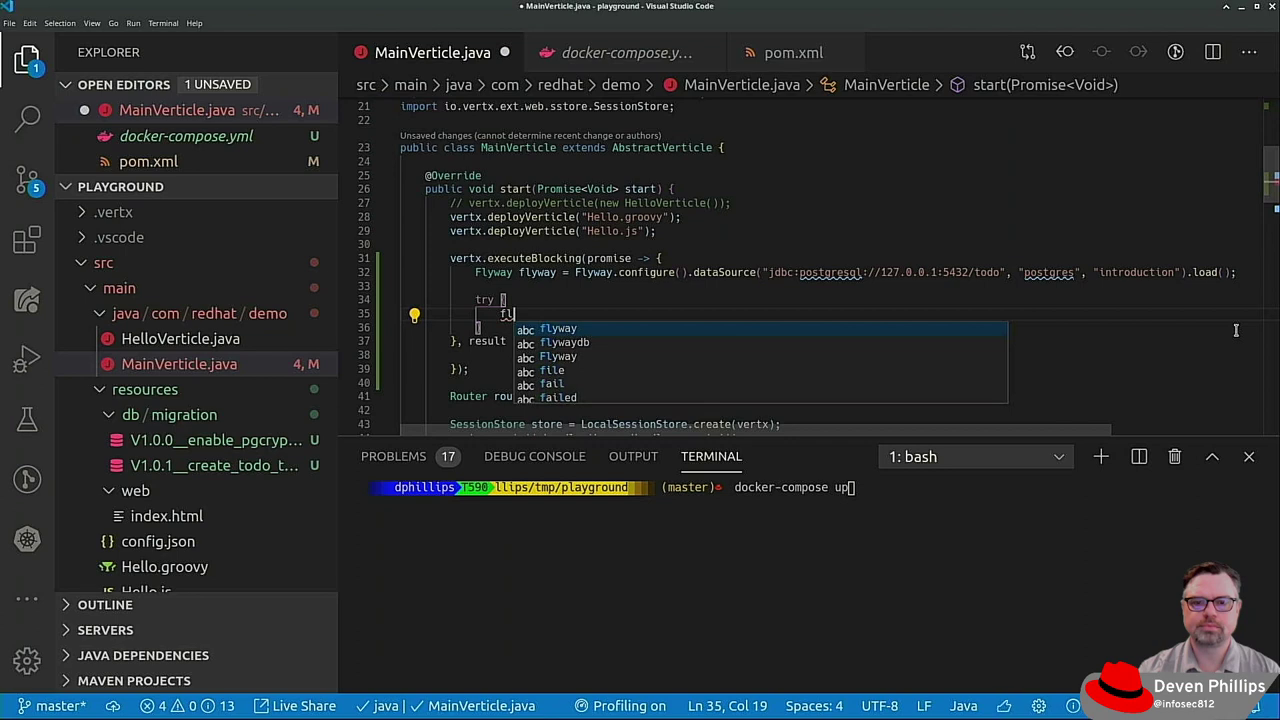
{"action": "type", "text": "flyway.migrate();"}
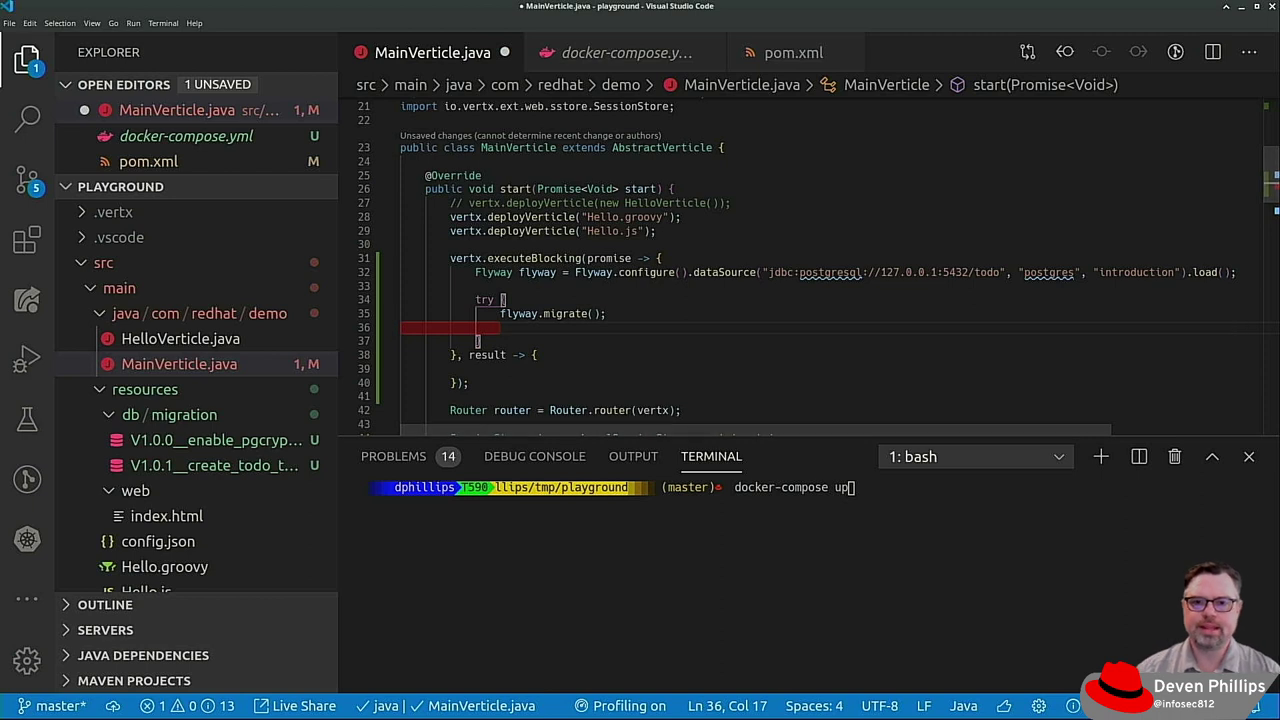
{"action": "double_click", "coordinate": [609, 258]}
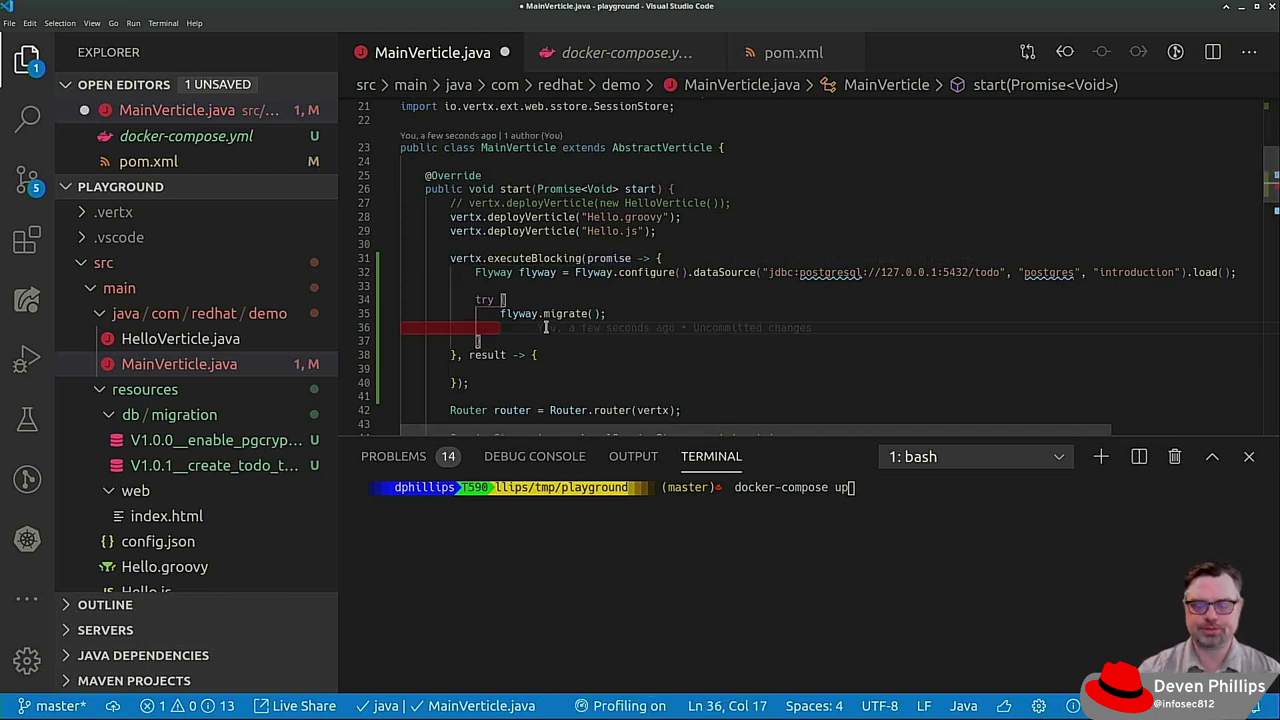
{"action": "type", "text": "promis"}
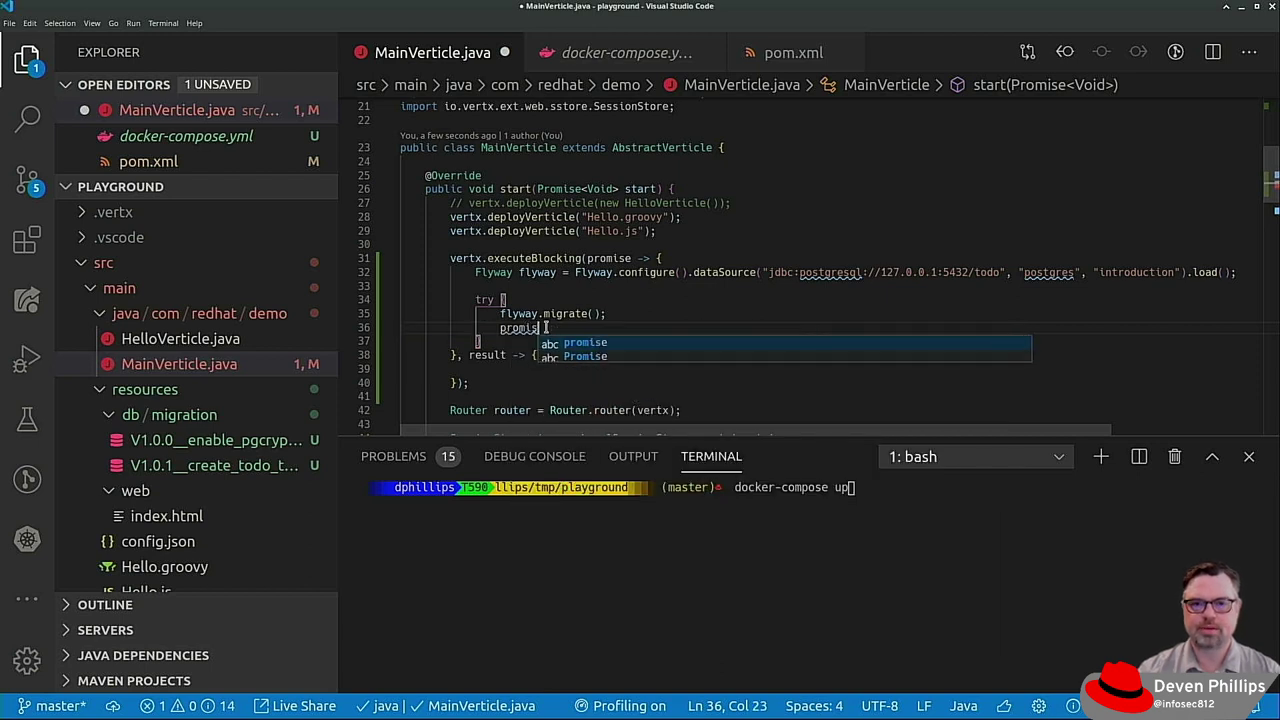
{"action": "type", "text": ".complete();"}
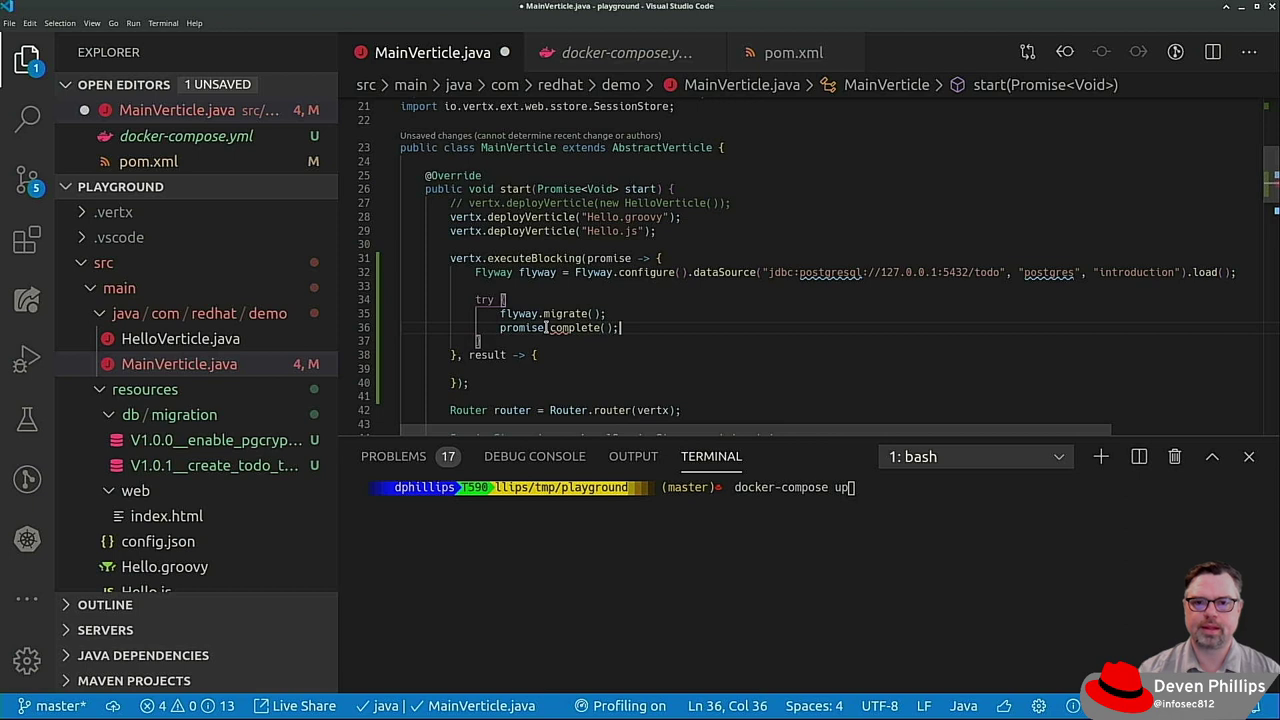
Catch FlywayException fe with promise.fail(fe), accept the import, and save the file.
{"action": "key", "text": "ctrl+s"}
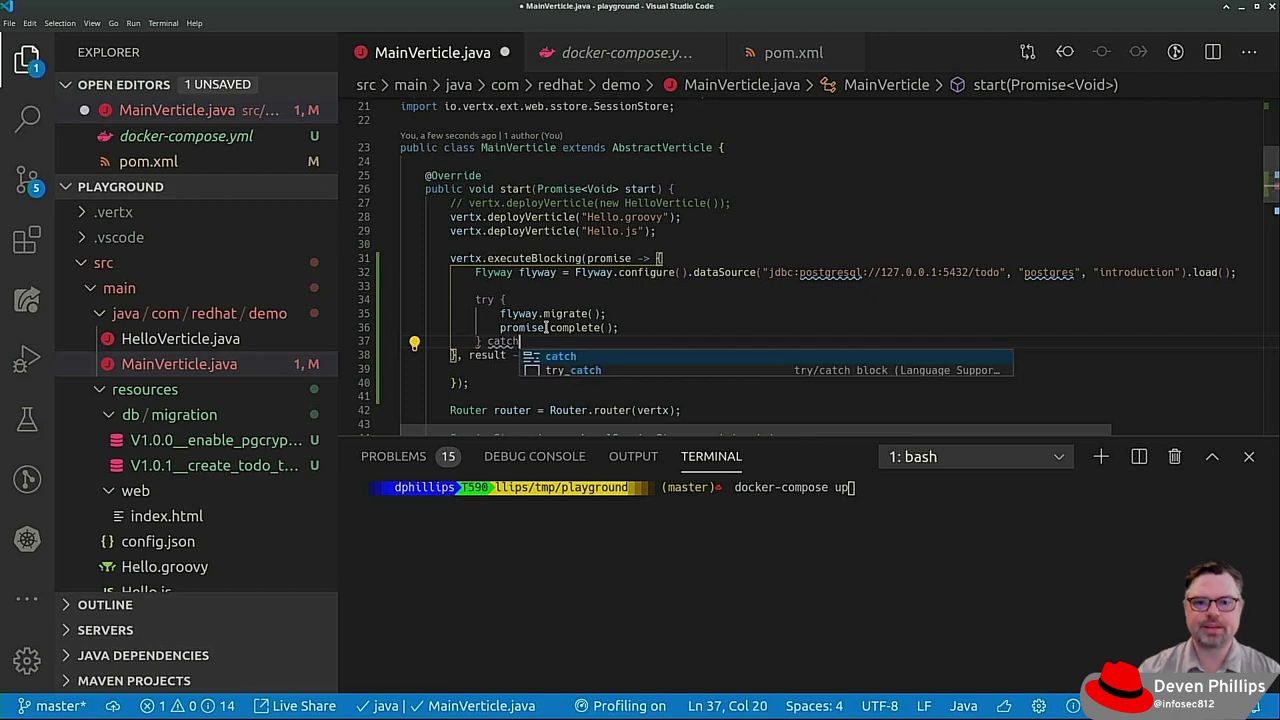
{"action": "type", "text": "Fly)"}
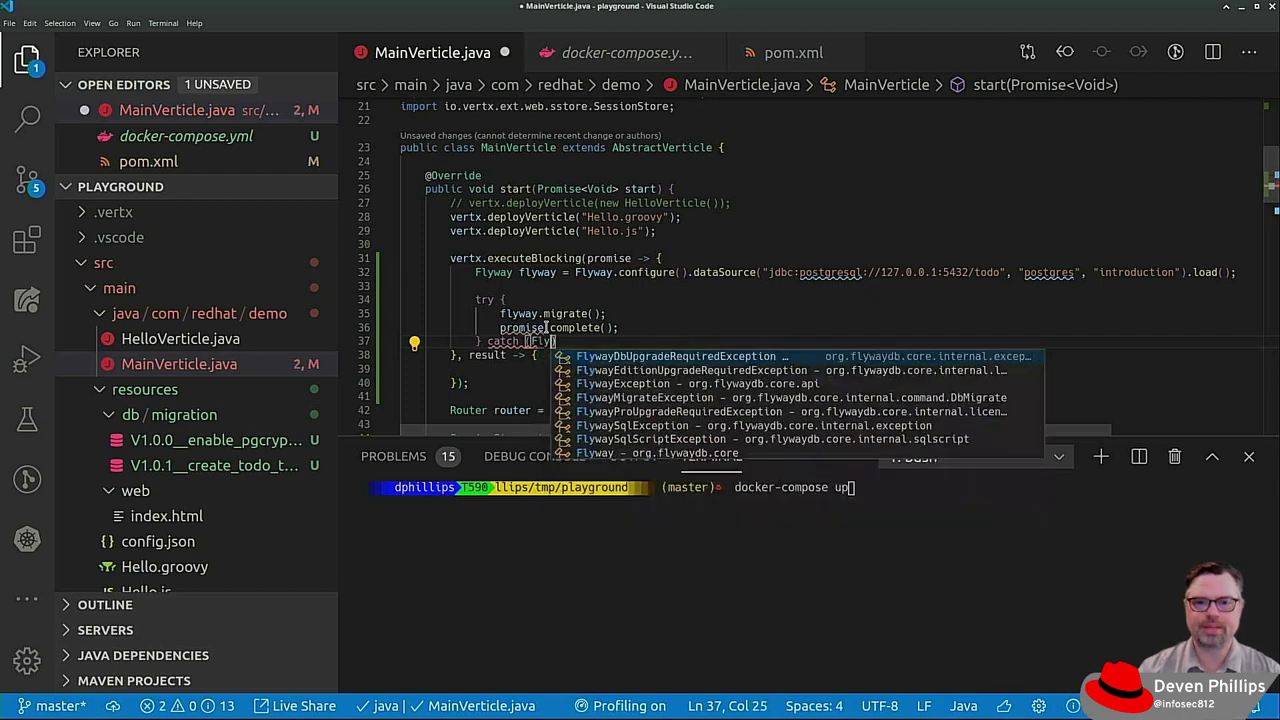
{"action": "left_click", "coordinate": [622, 383]}
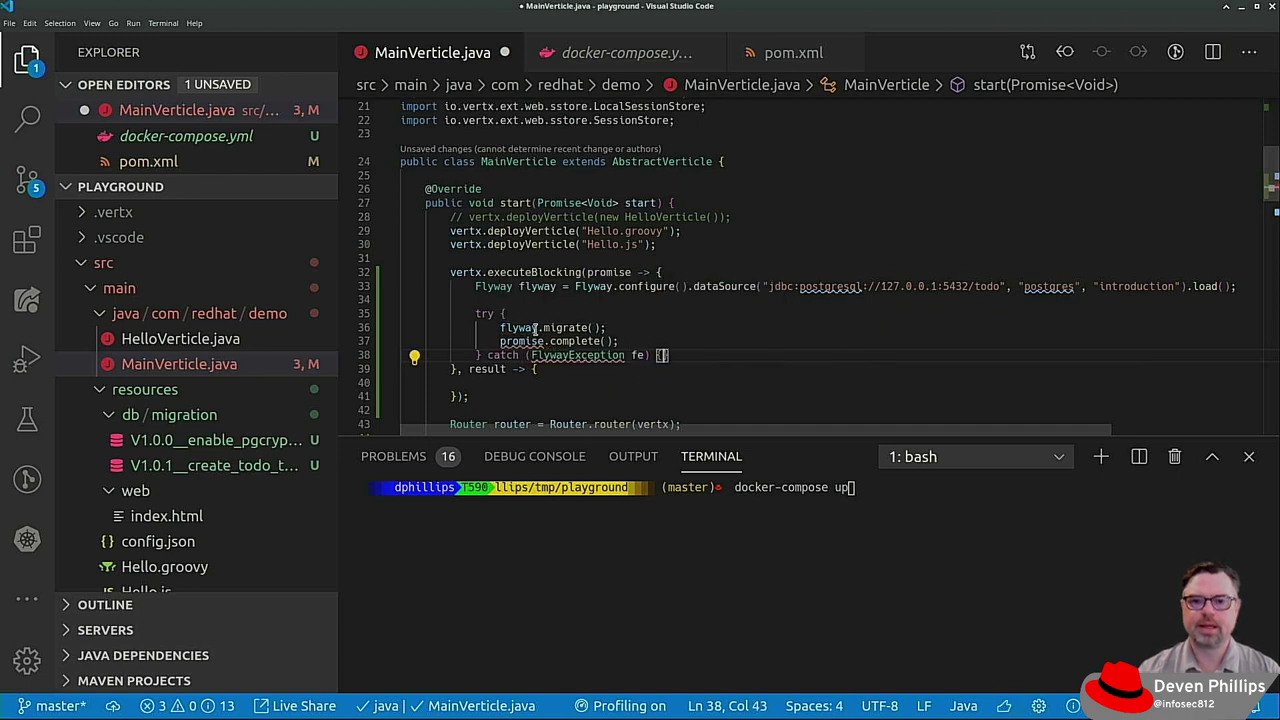
{"action": "type", "text": "promise.fail(cause);"}
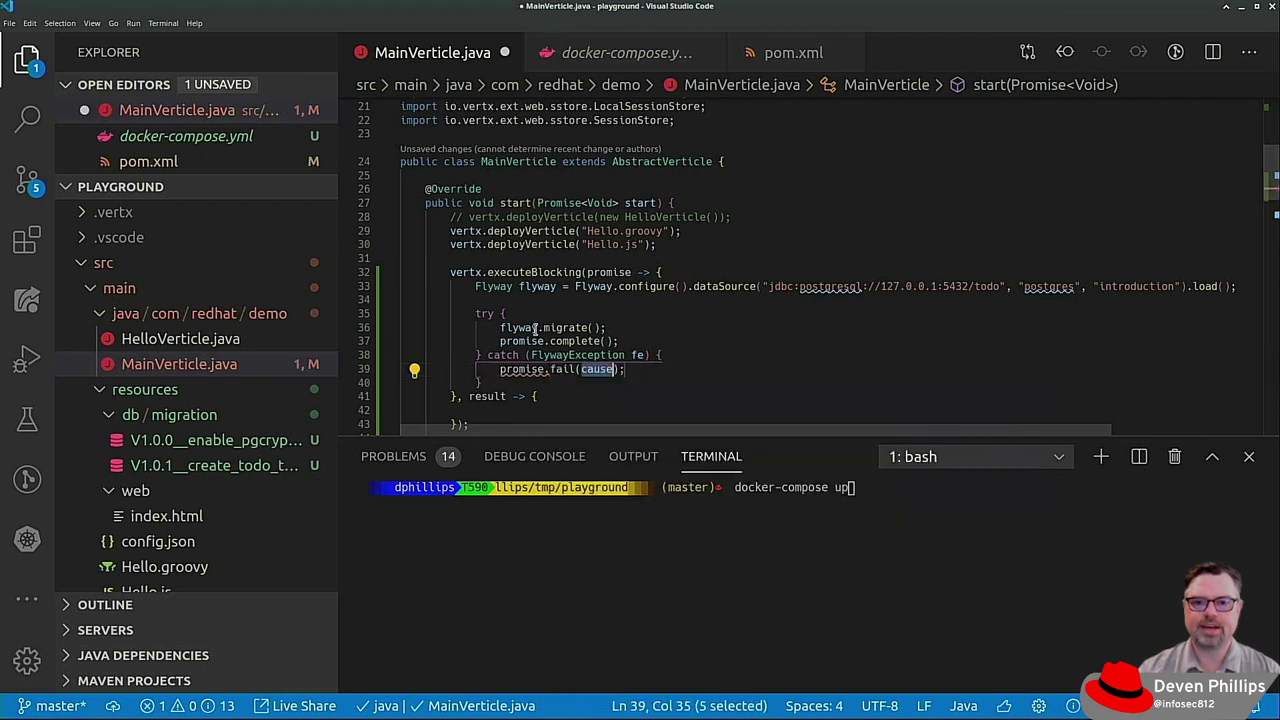
{"action": "type", "text": "fe"}
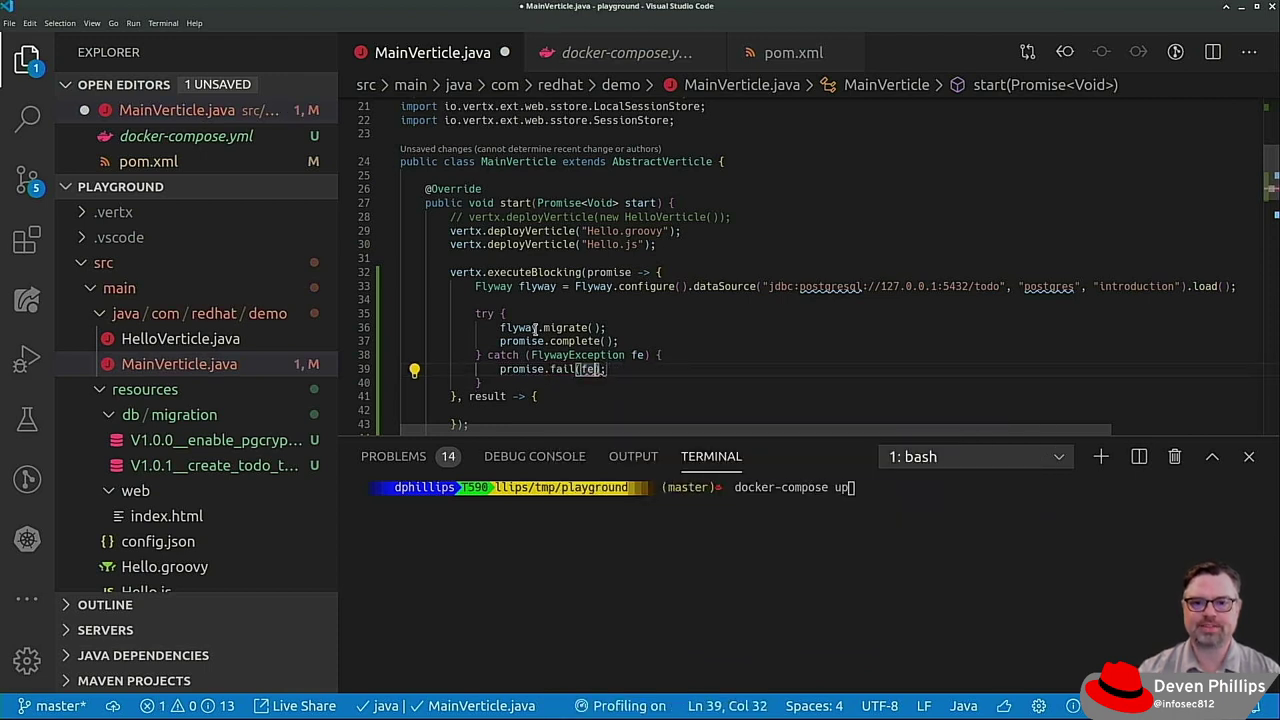
{"action": "key", "text": "ctrl+s"}
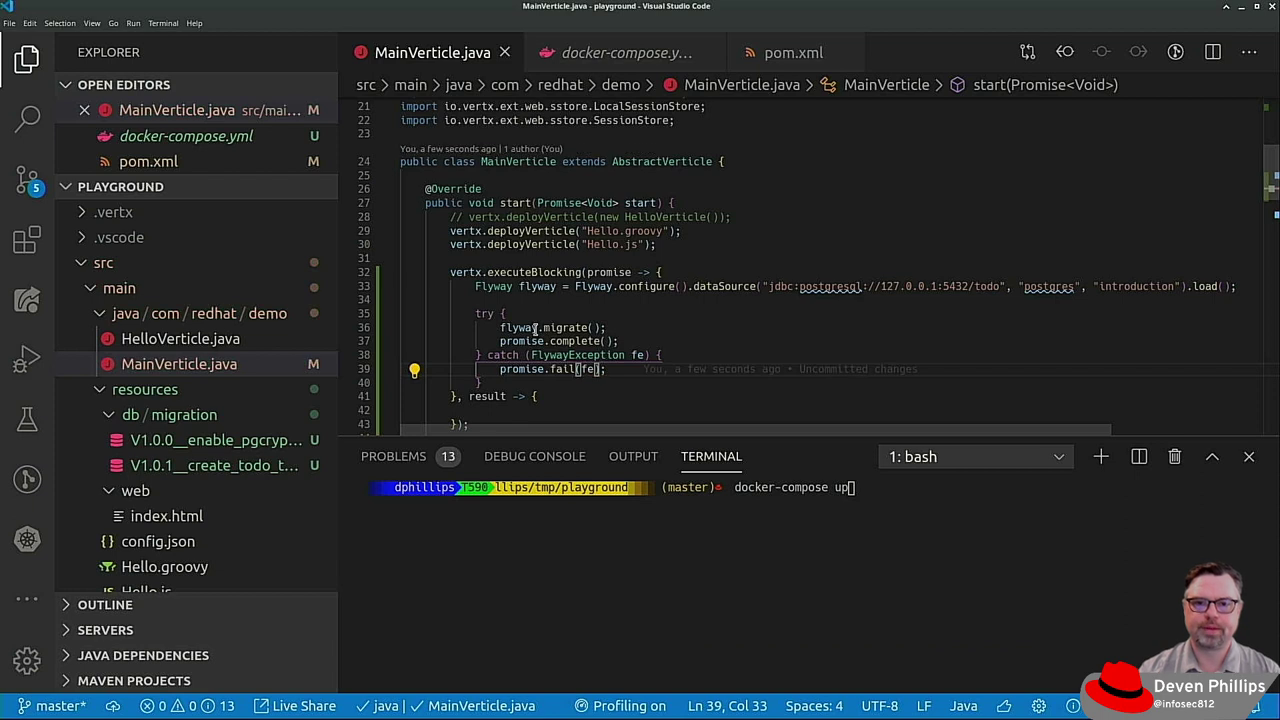
{"action": "left_click", "coordinate": [403, 410]}
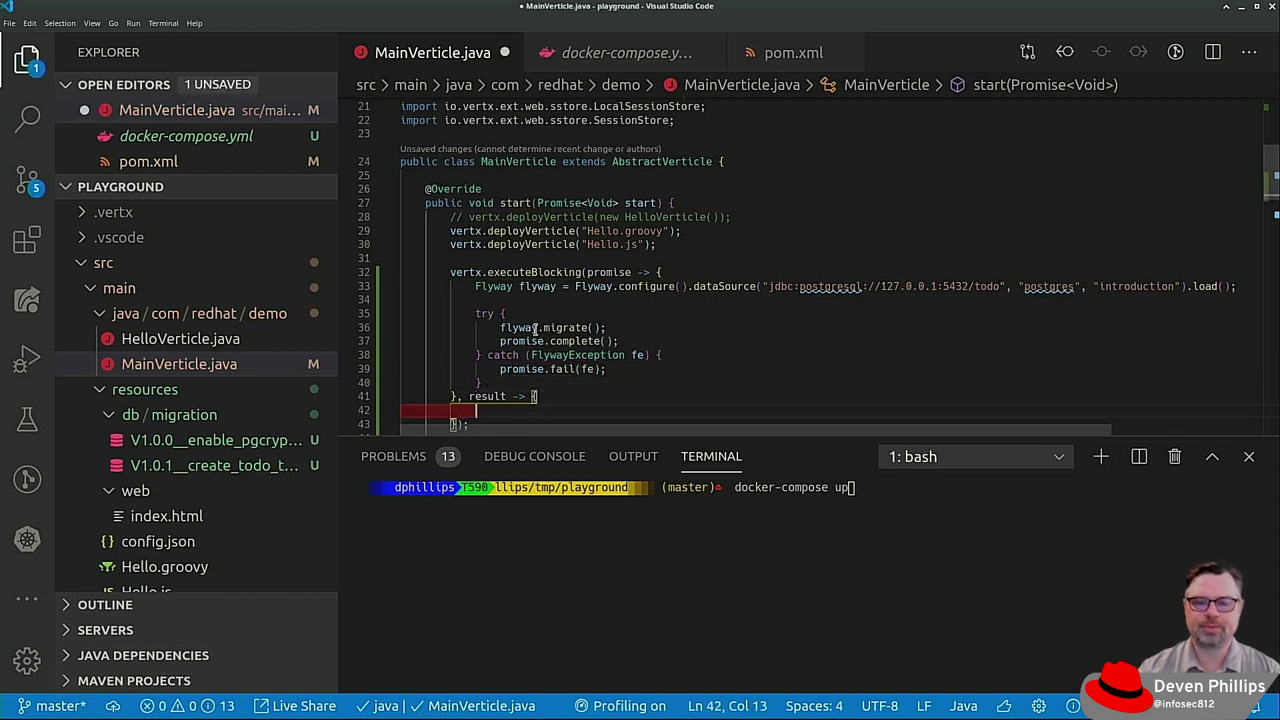
In the result lambda, call start.complete() when result.succeeded().
{"action": "scroll", "scroll_direction": "down", "scroll_amount": 3}
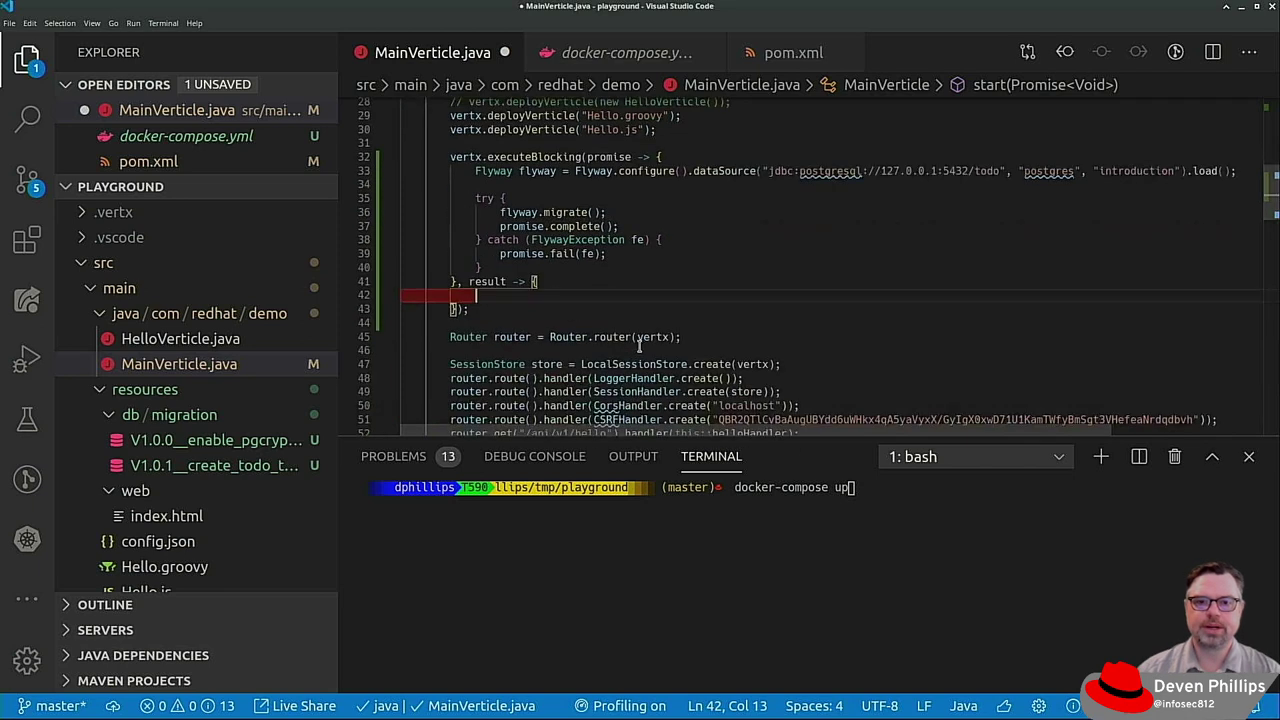
{"action": "scroll", "scroll_direction": "up", "scroll_amount": 3}
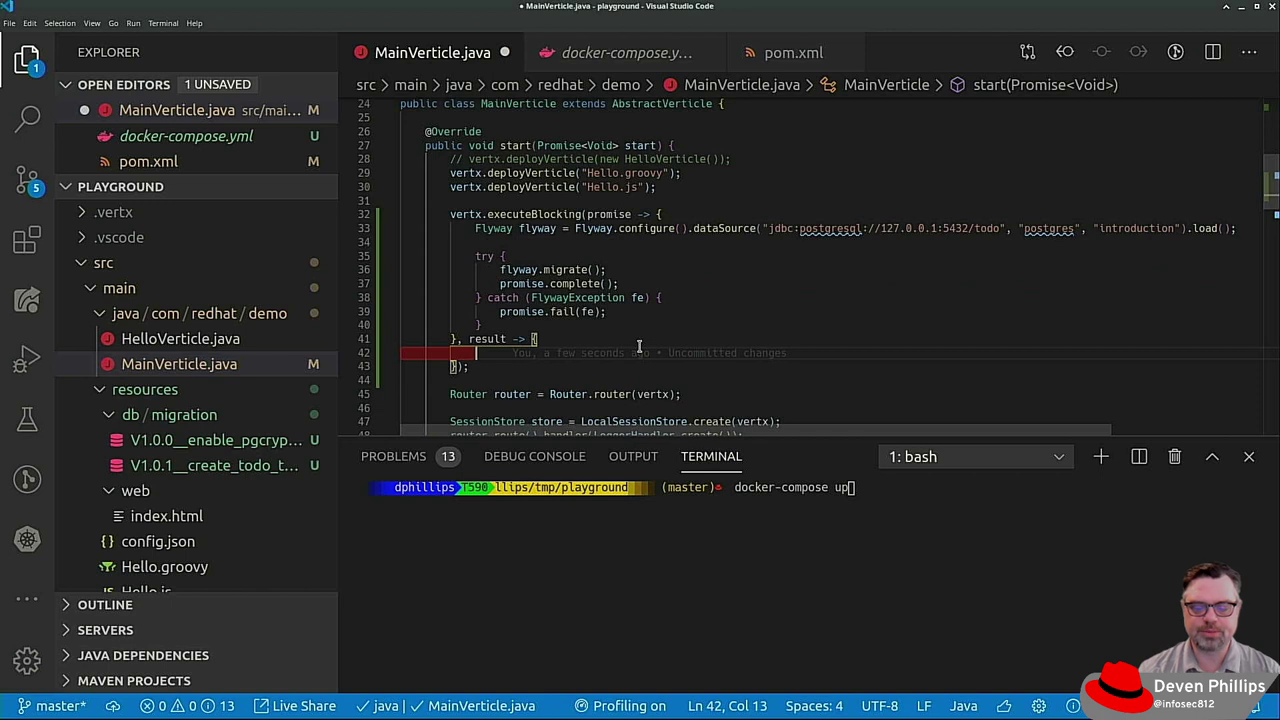
{"action": "type", "text": "if (result.succeeded()) {"}
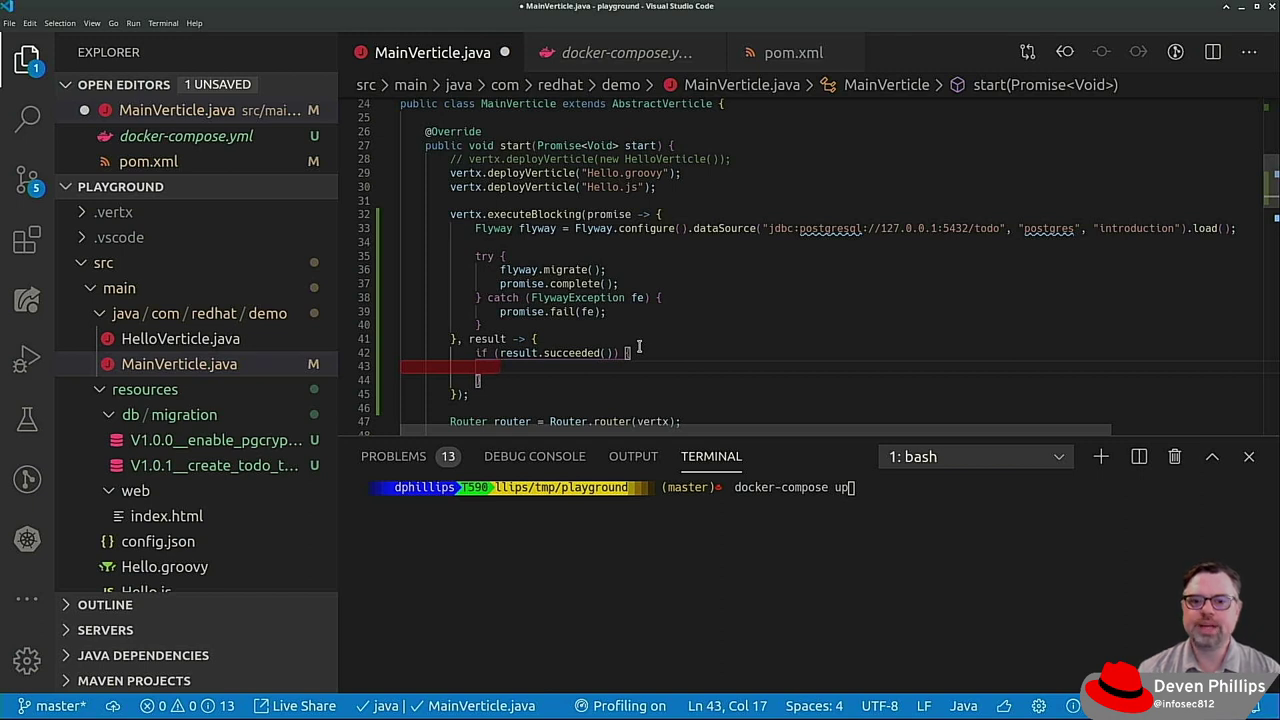
{"action": "type", "text": "start.complete();"}
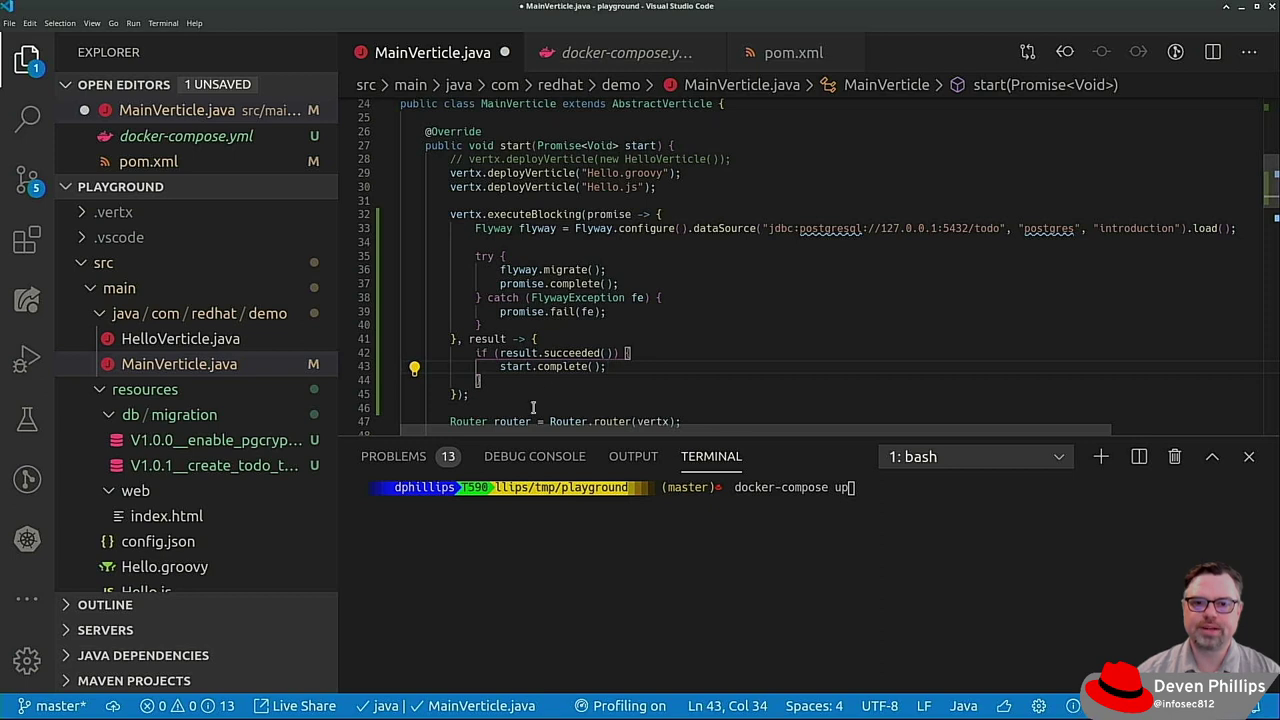
Highlight the start parameter in the start method's signature to show where it comes from.
{"action": "double_click", "coordinate": [516, 145]}
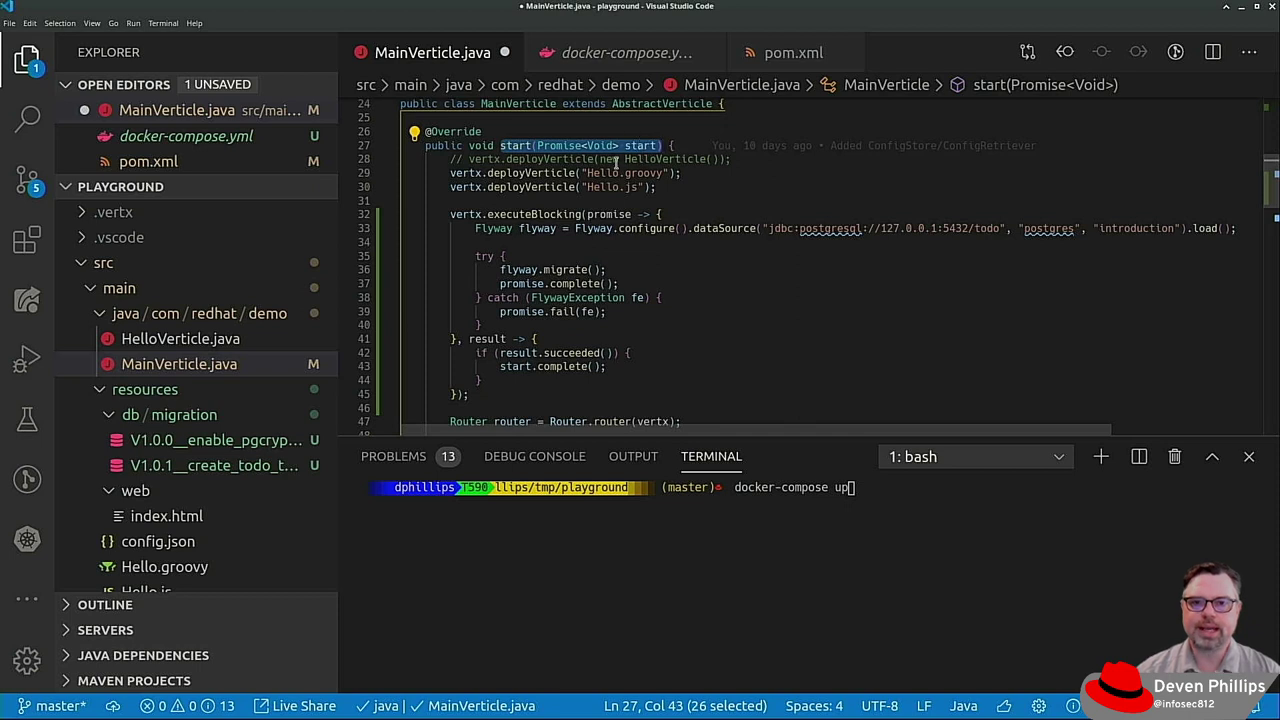
{"action": "left_click", "coordinate": [640, 145]}
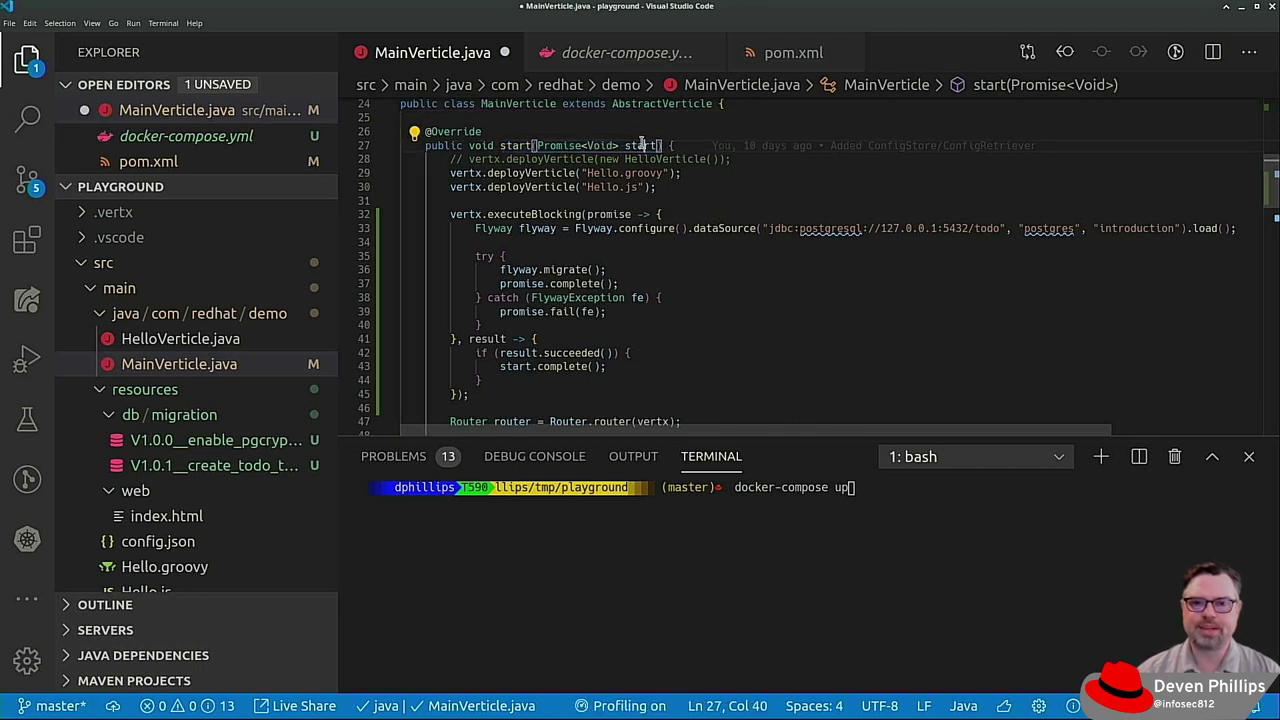
{"action": "double_click", "coordinate": [640, 145]}
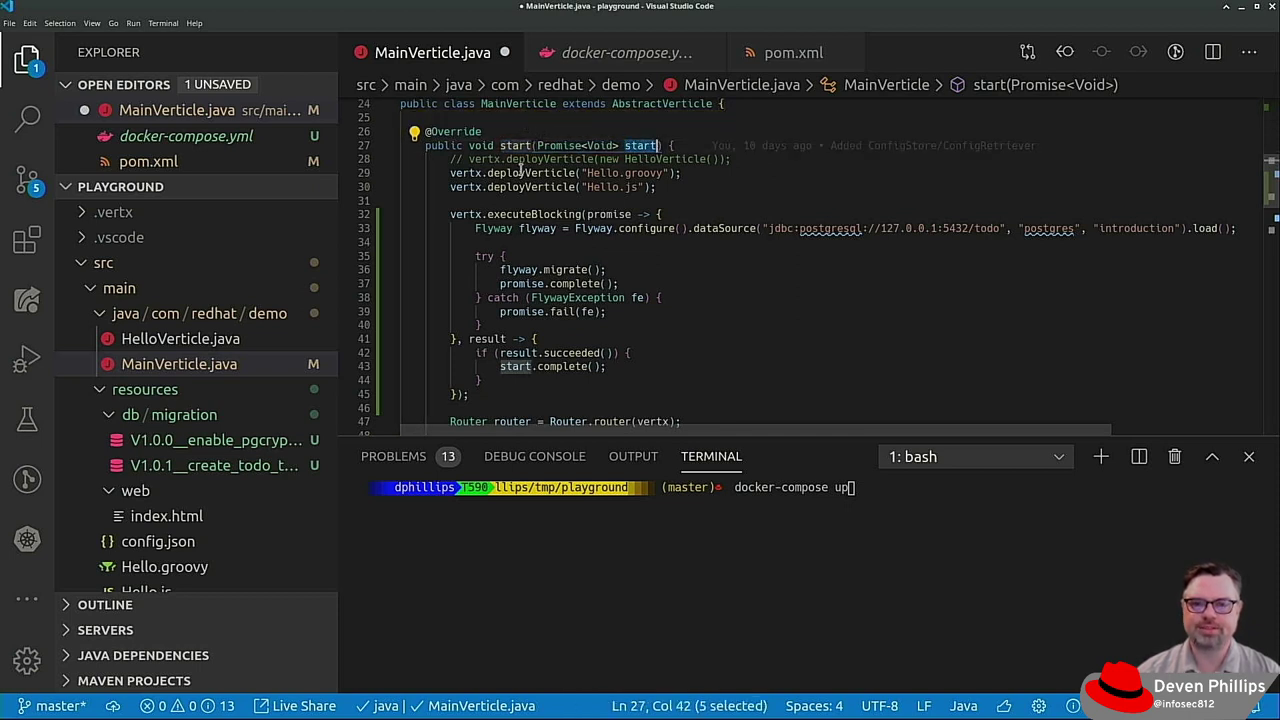
{"action": "mouse_move", "coordinate": [615, 341]}
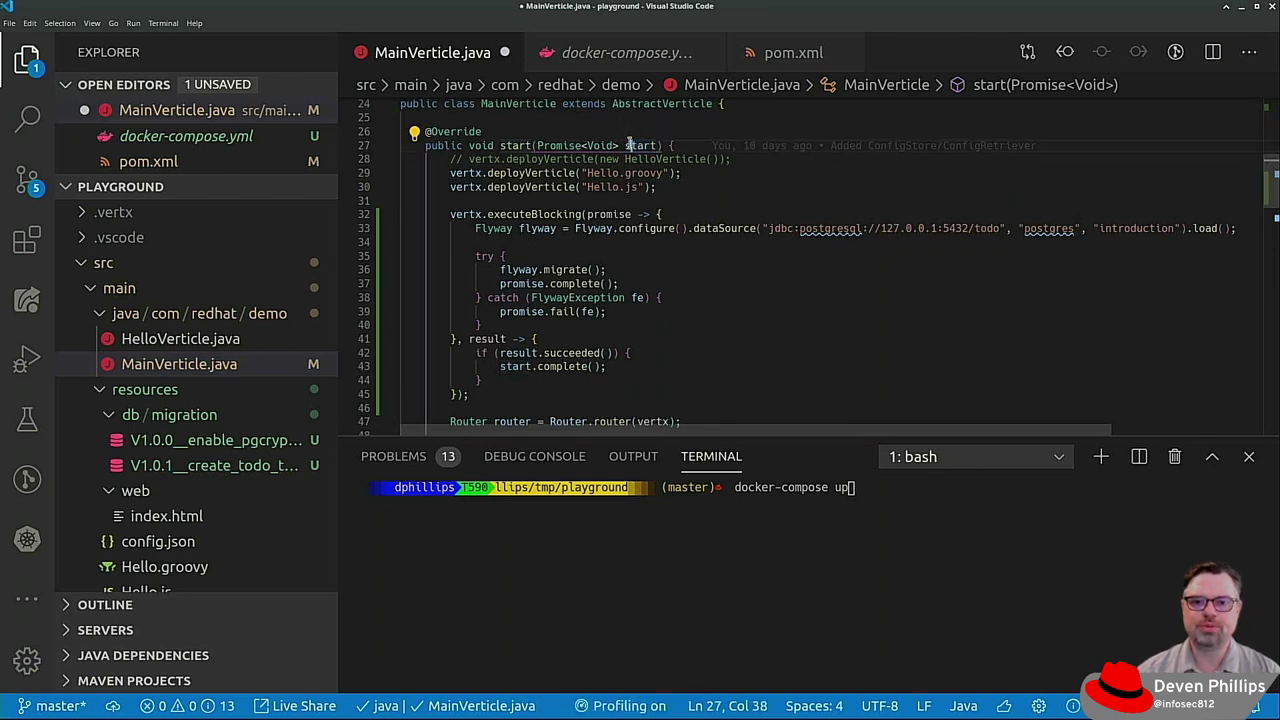
{"action": "double_click", "coordinate": [641, 145]}
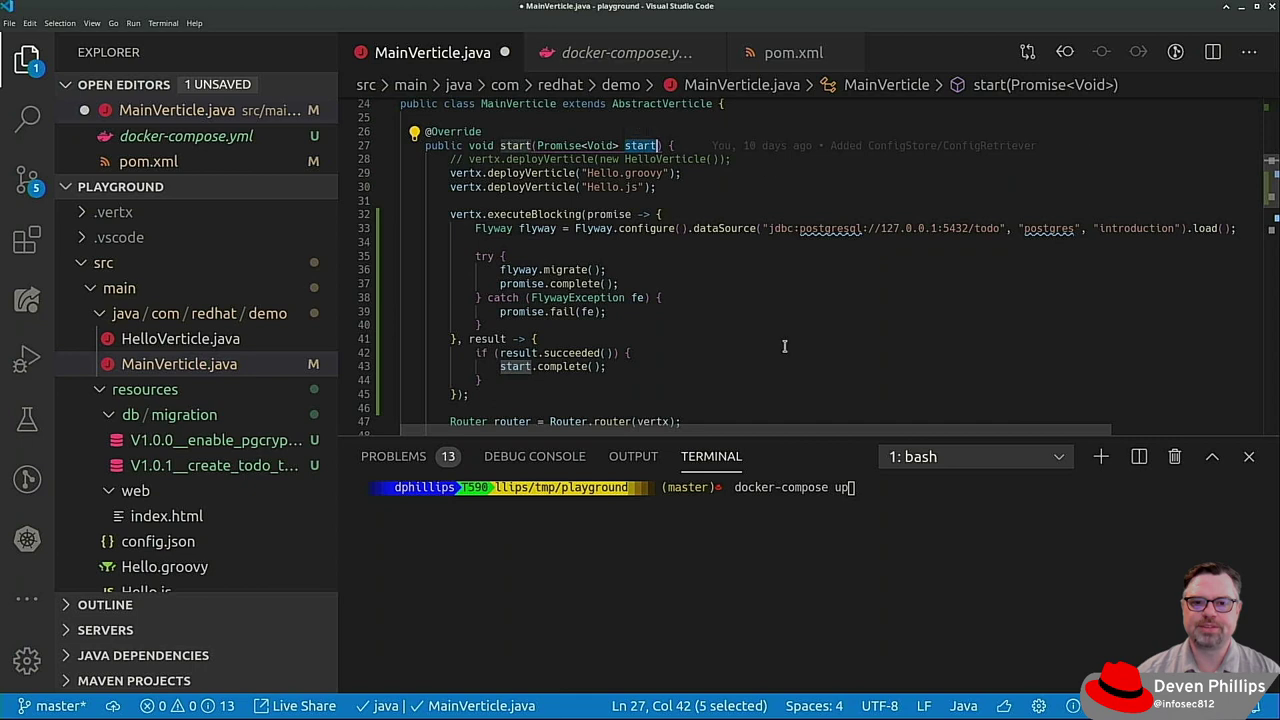
{"action": "mouse_move", "coordinate": [575, 366]}
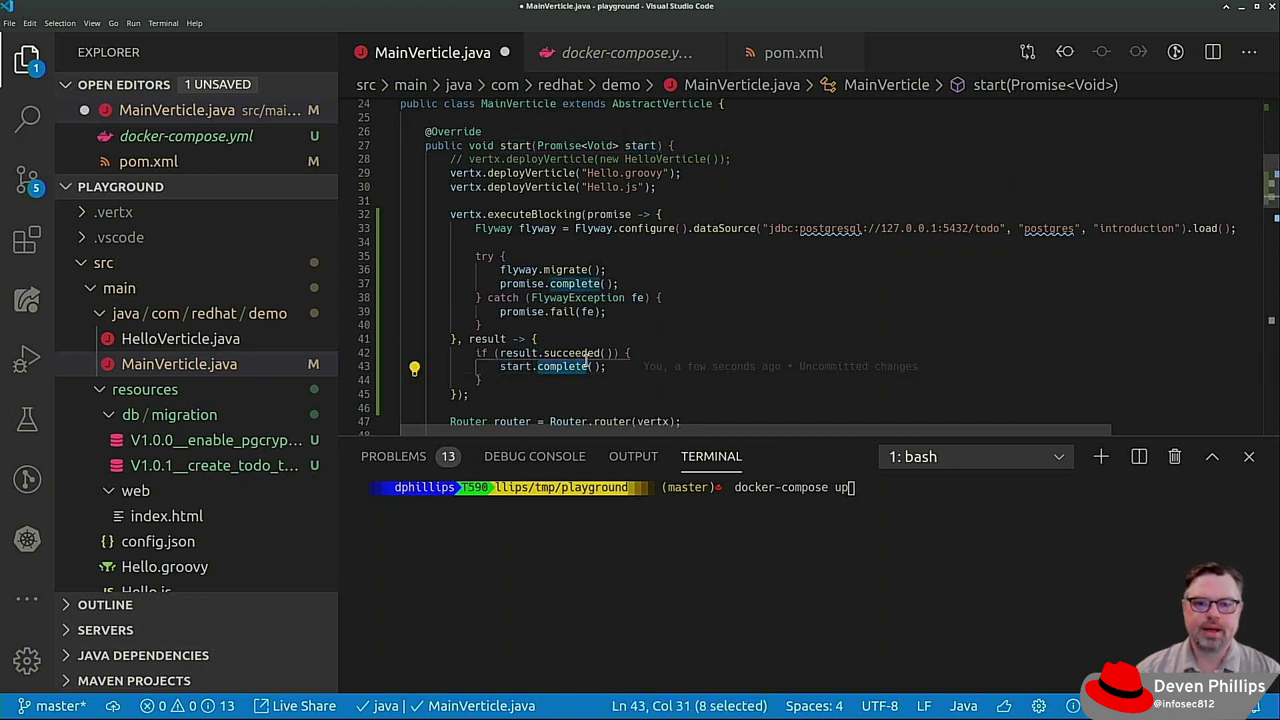
{"action": "scroll", "scroll_direction": "down", "scroll_amount": 3}
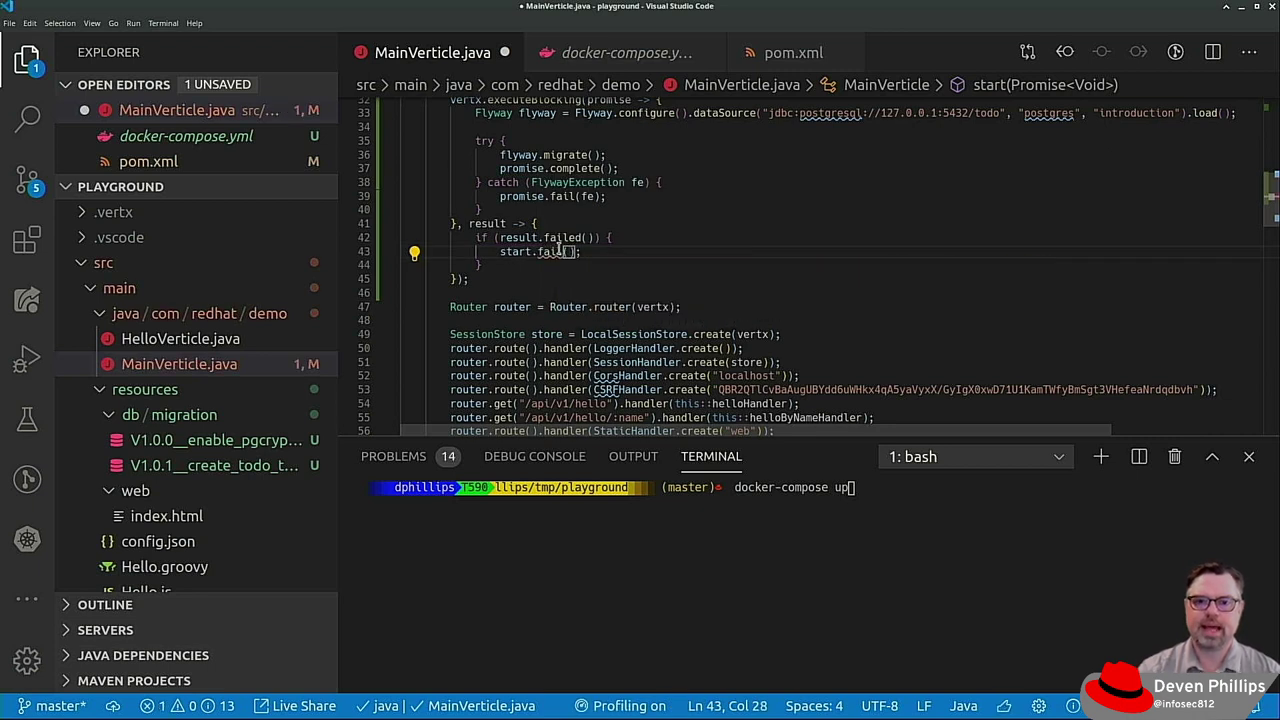
{"action": "type", "text": "result"}
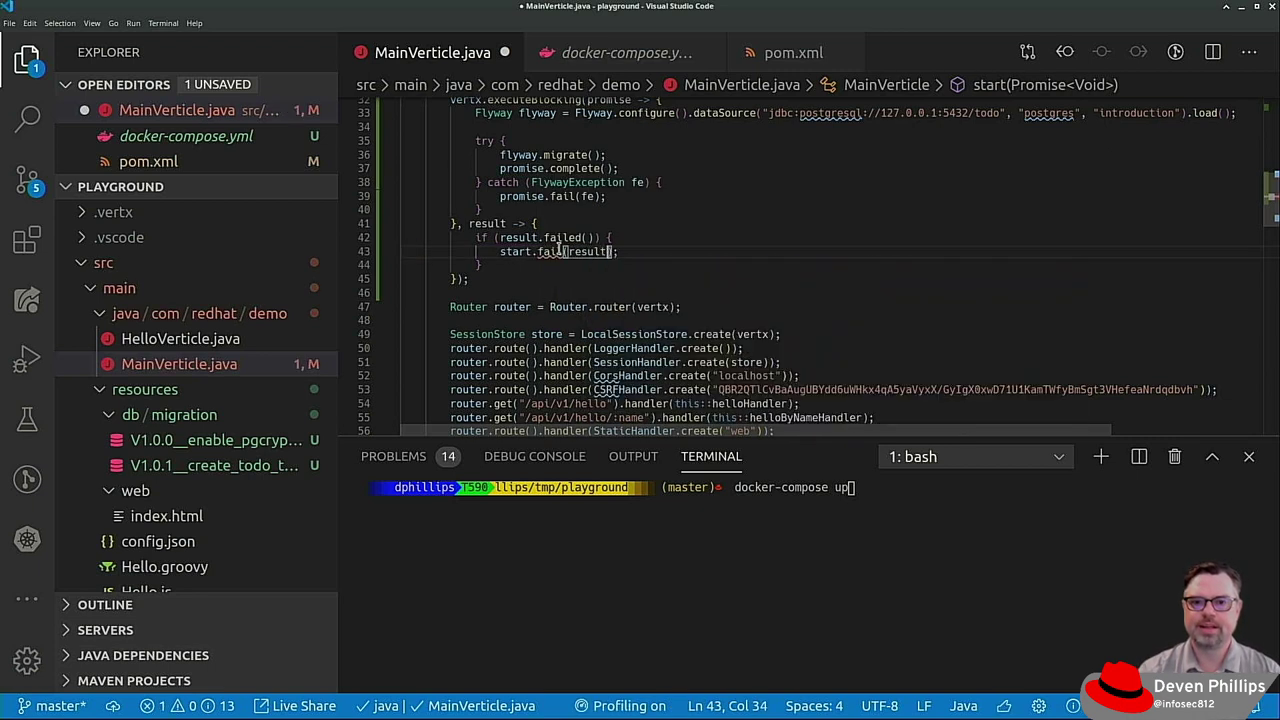
{"action": "type", "text": ".cc"}
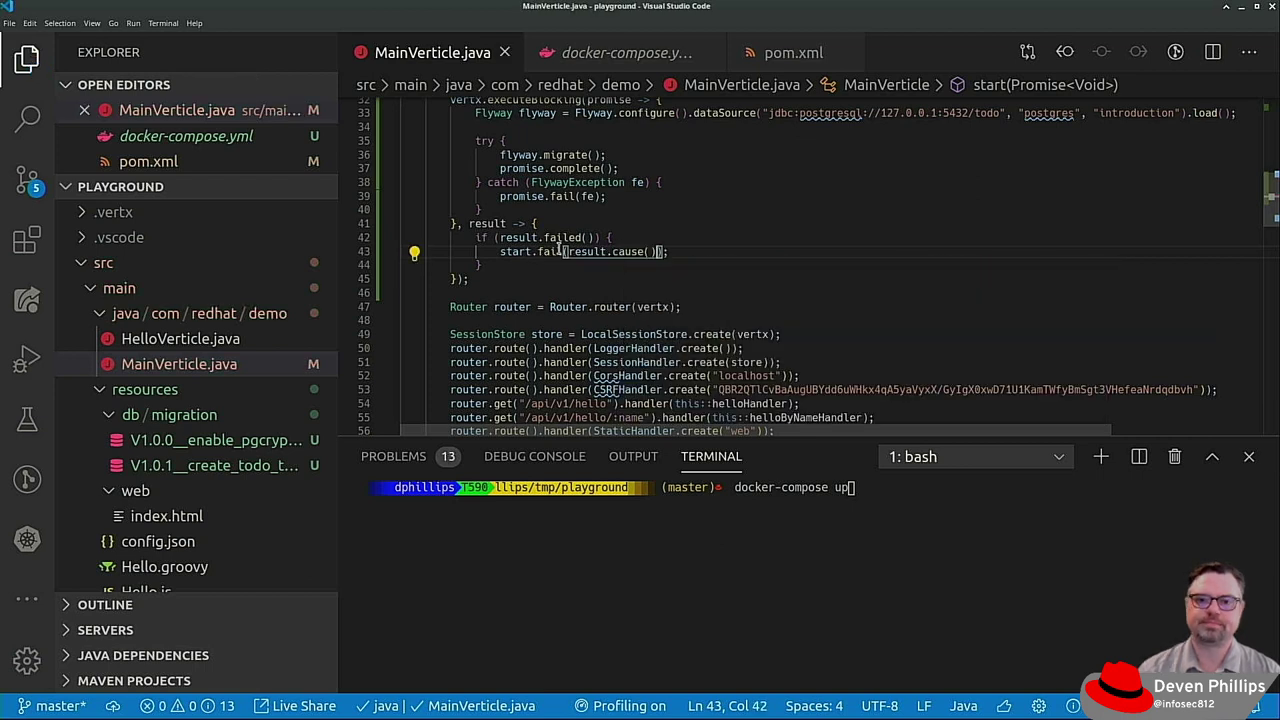
{"action": "scroll", "scroll_direction": "up", "scroll_amount": 3}
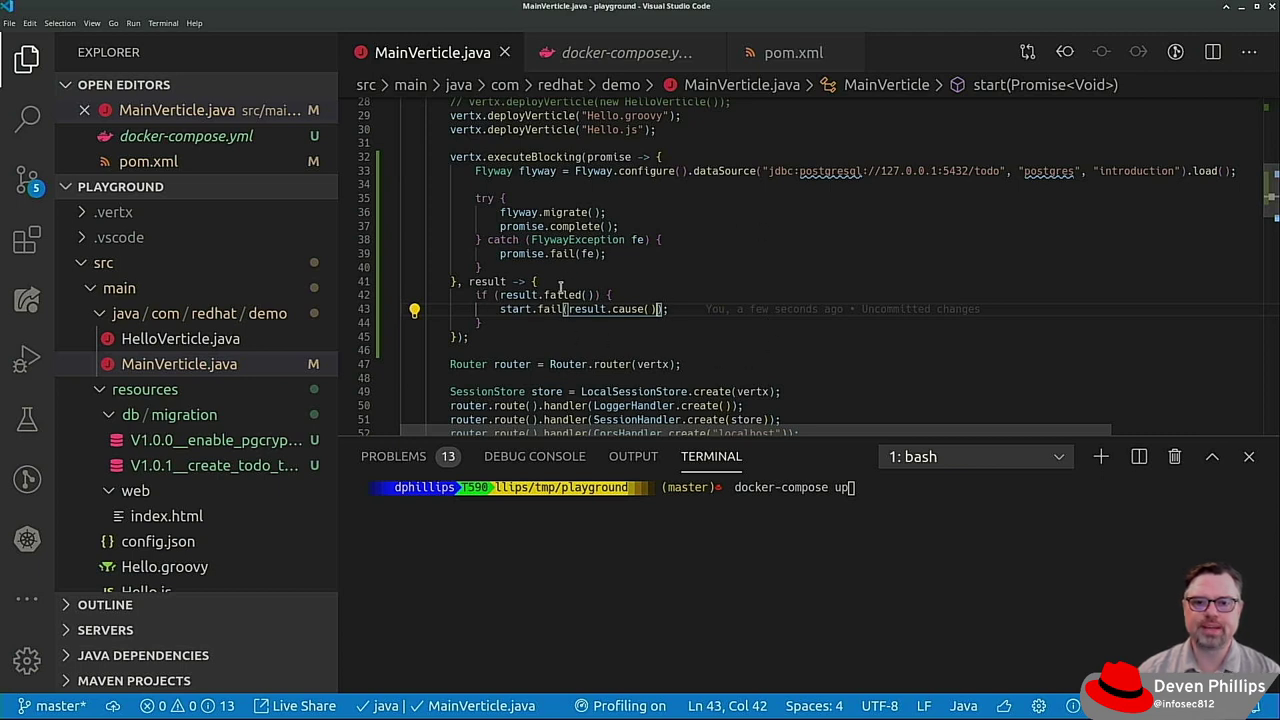
{"action": "double_click", "coordinate": [557, 295]}
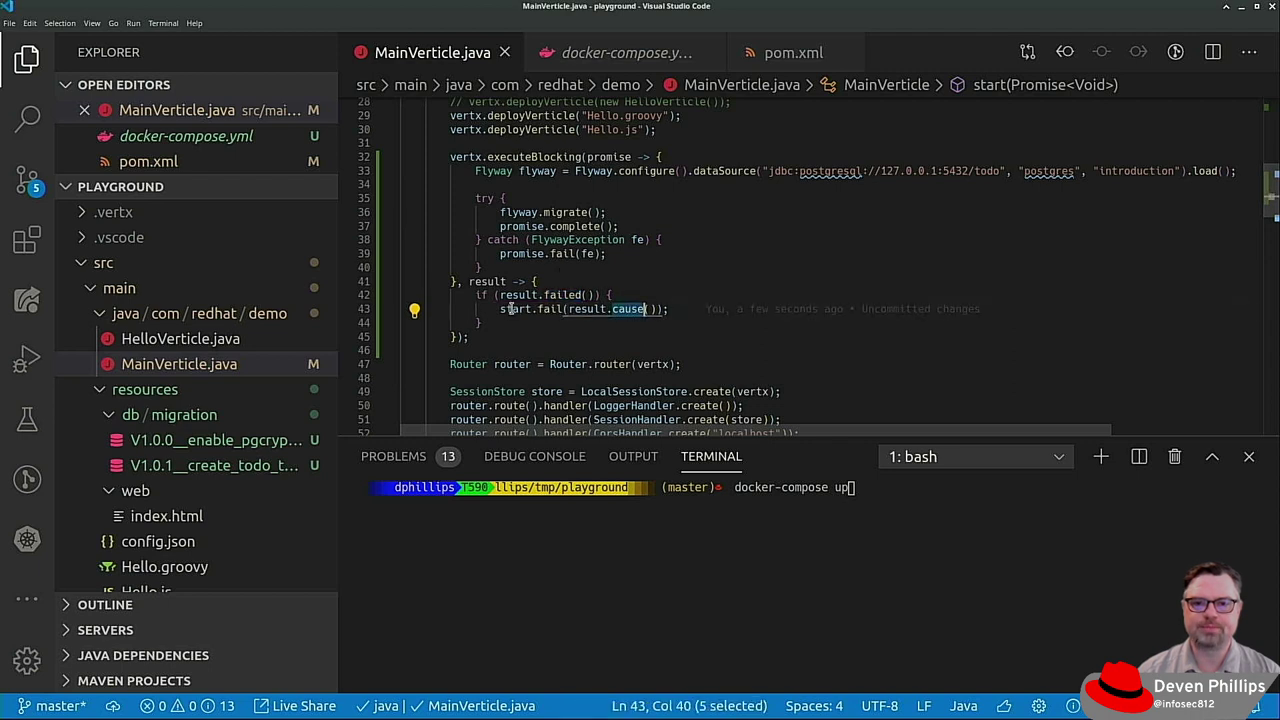
{"action": "scroll", "scroll_direction": "up", "scroll_amount": 3}
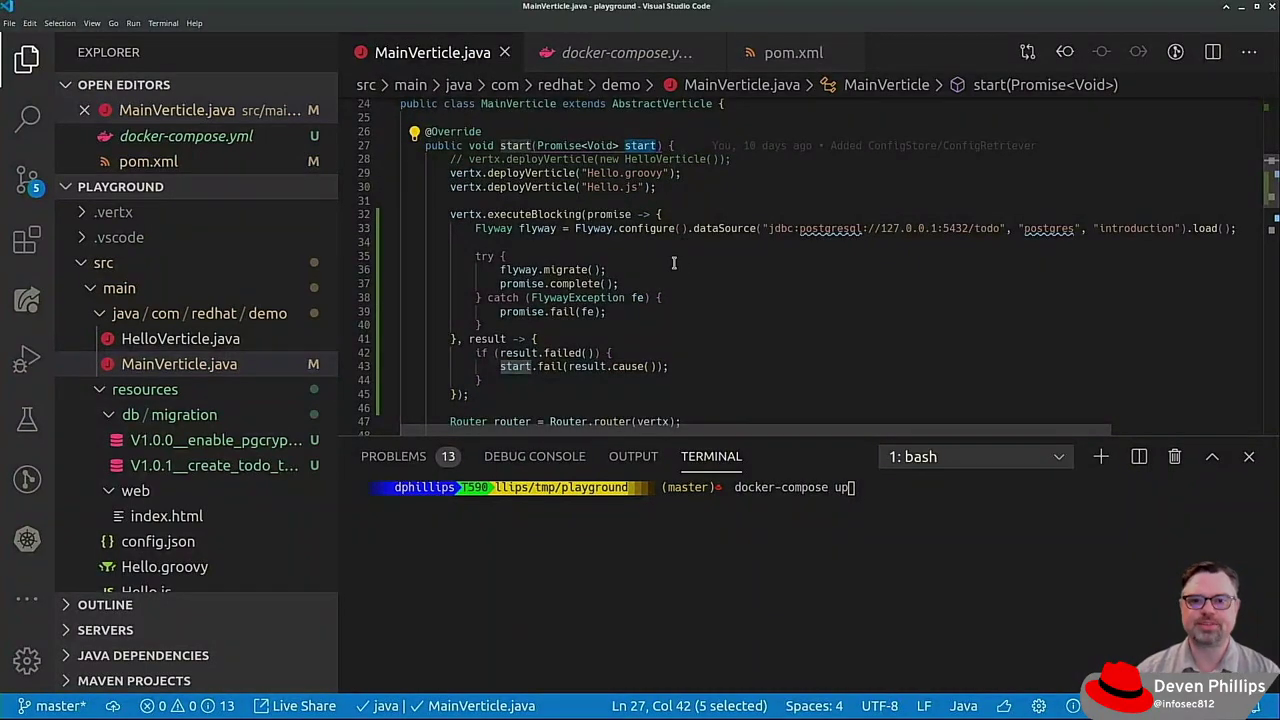
{"action": "mouse_move", "coordinate": [694, 270]}
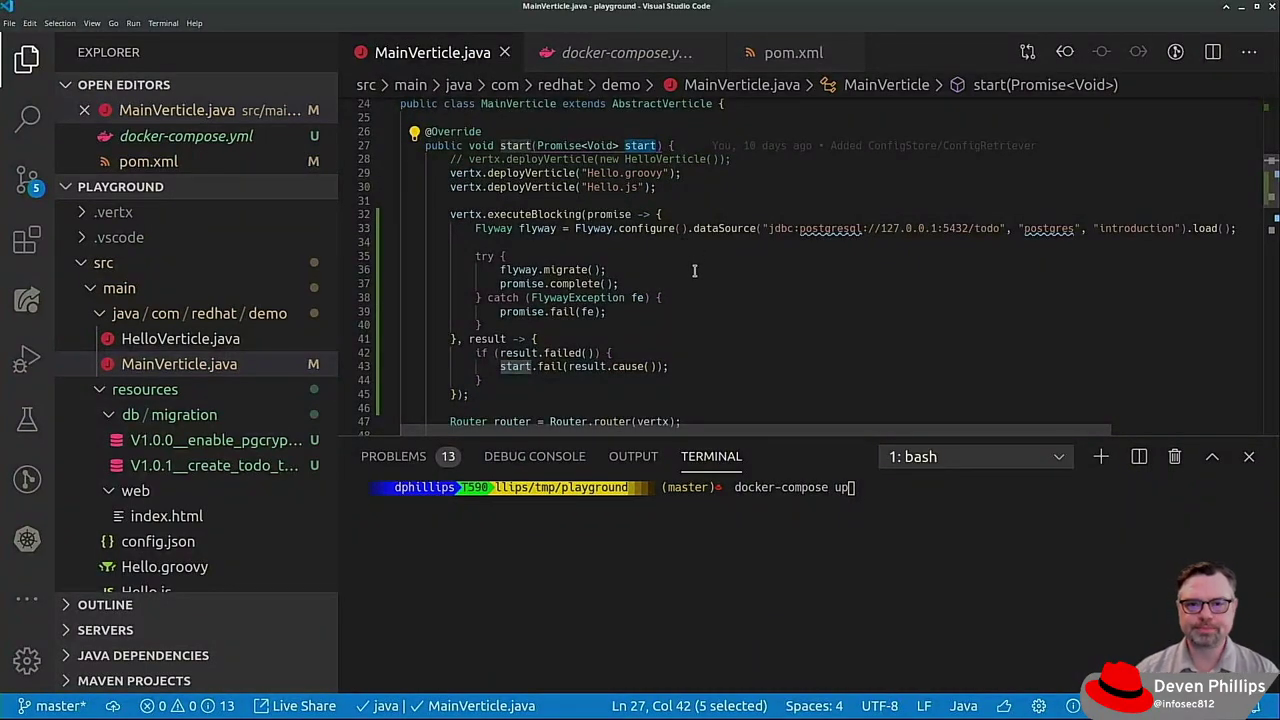
{"action": "scroll", "scroll_direction": "down", "scroll_amount": 3}
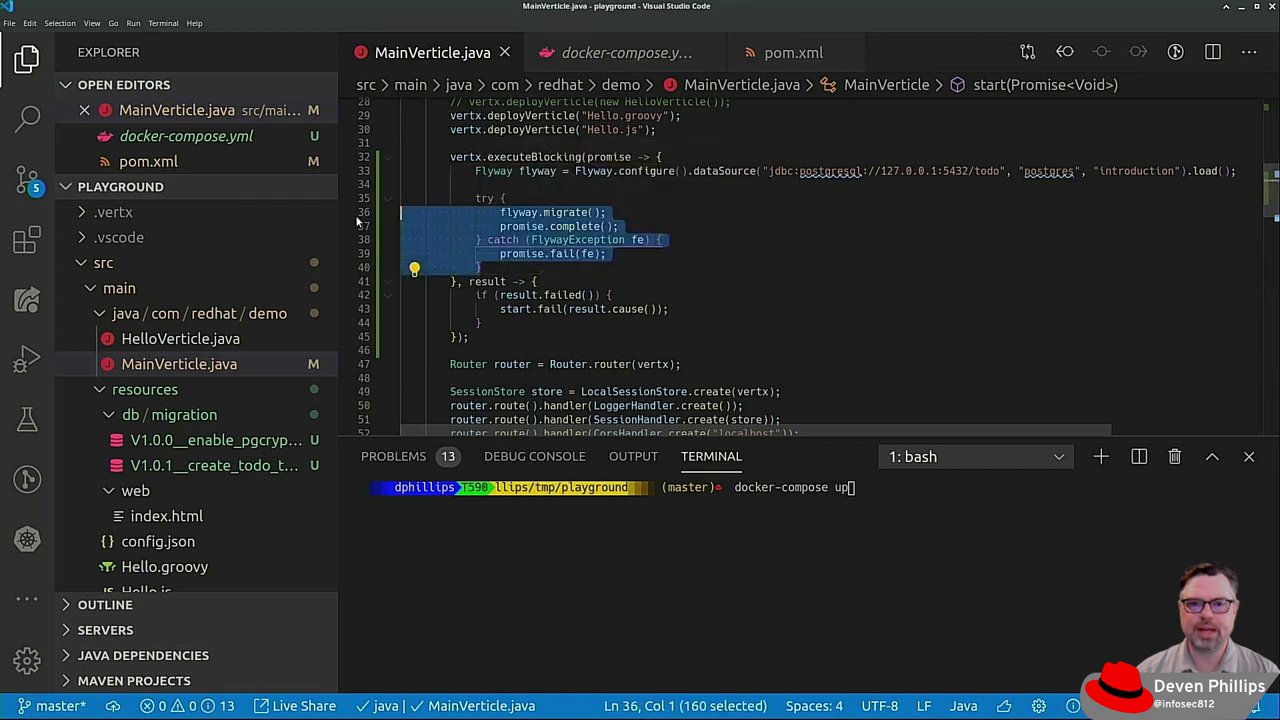
Cut the try/catch block into a new void doDatabaseMigrations(Promise<Void> promise) method.
{"action": "key", "text": "Delete"}
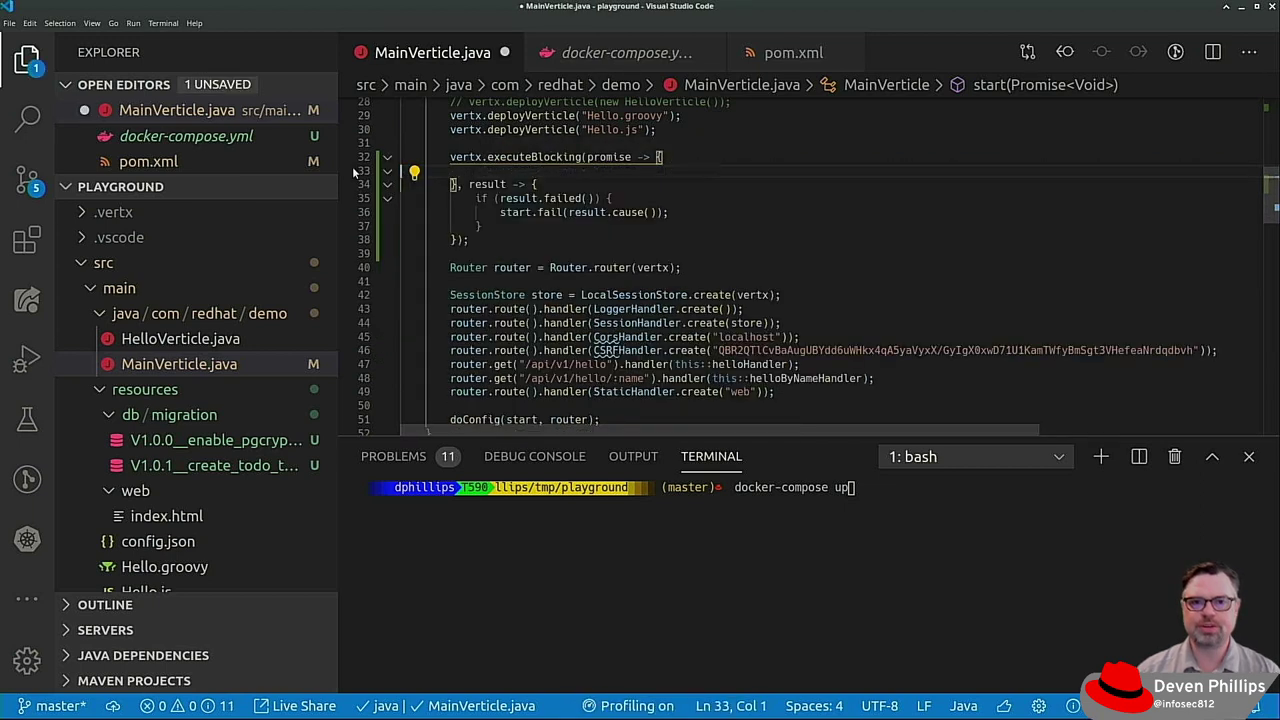
{"action": "scroll", "scroll_direction": "down", "scroll_amount": 3}
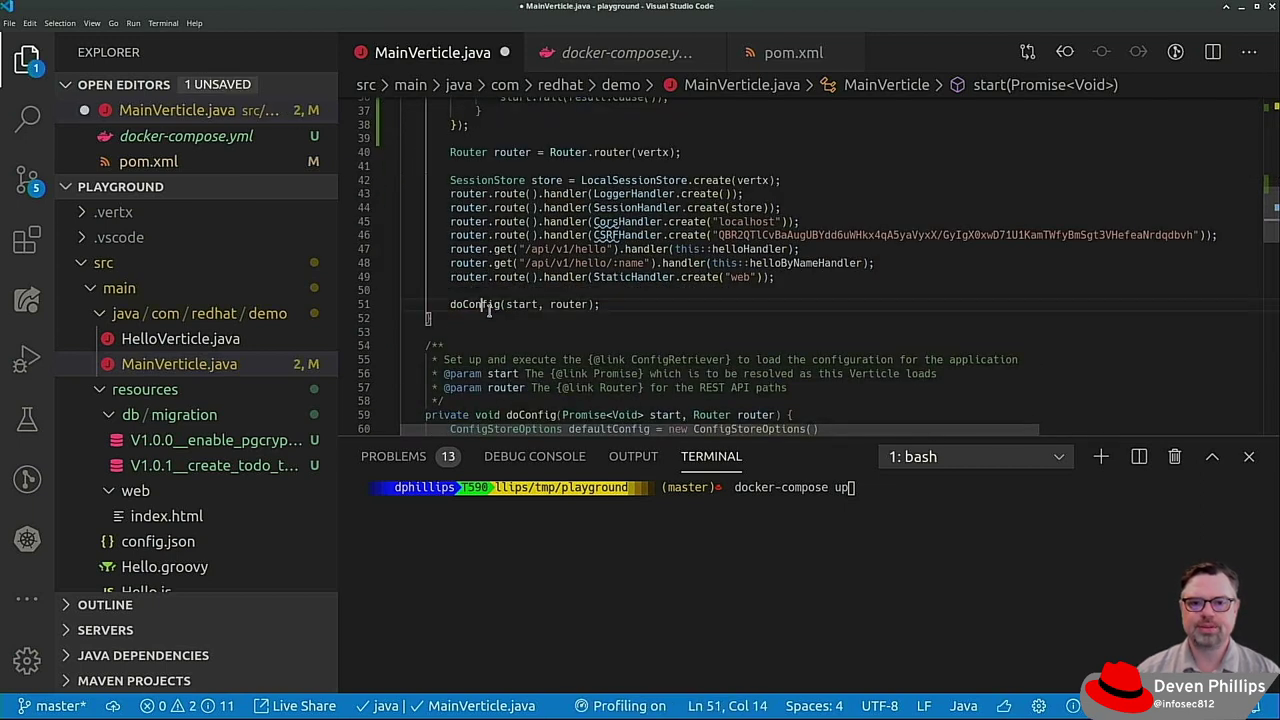
{"action": "type", "text": "v"}
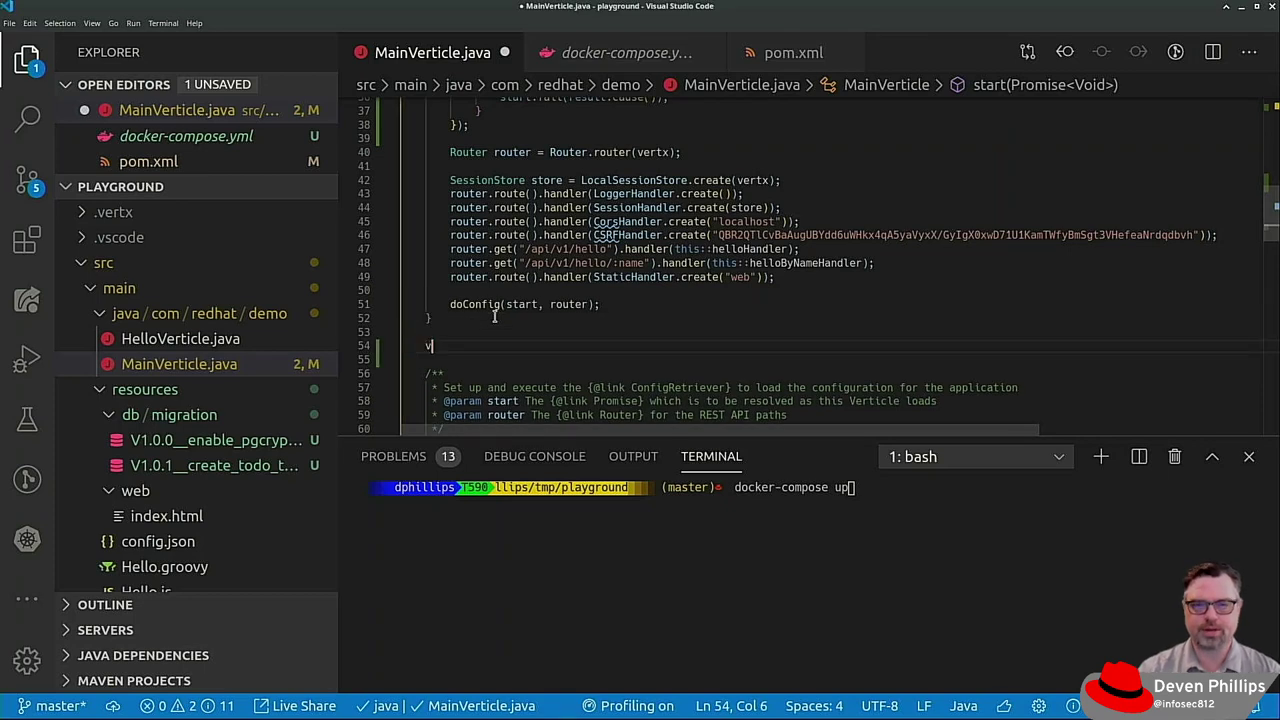
{"action": "type", "text": "oid doDatabaseMigrations(Promise<Void>"}
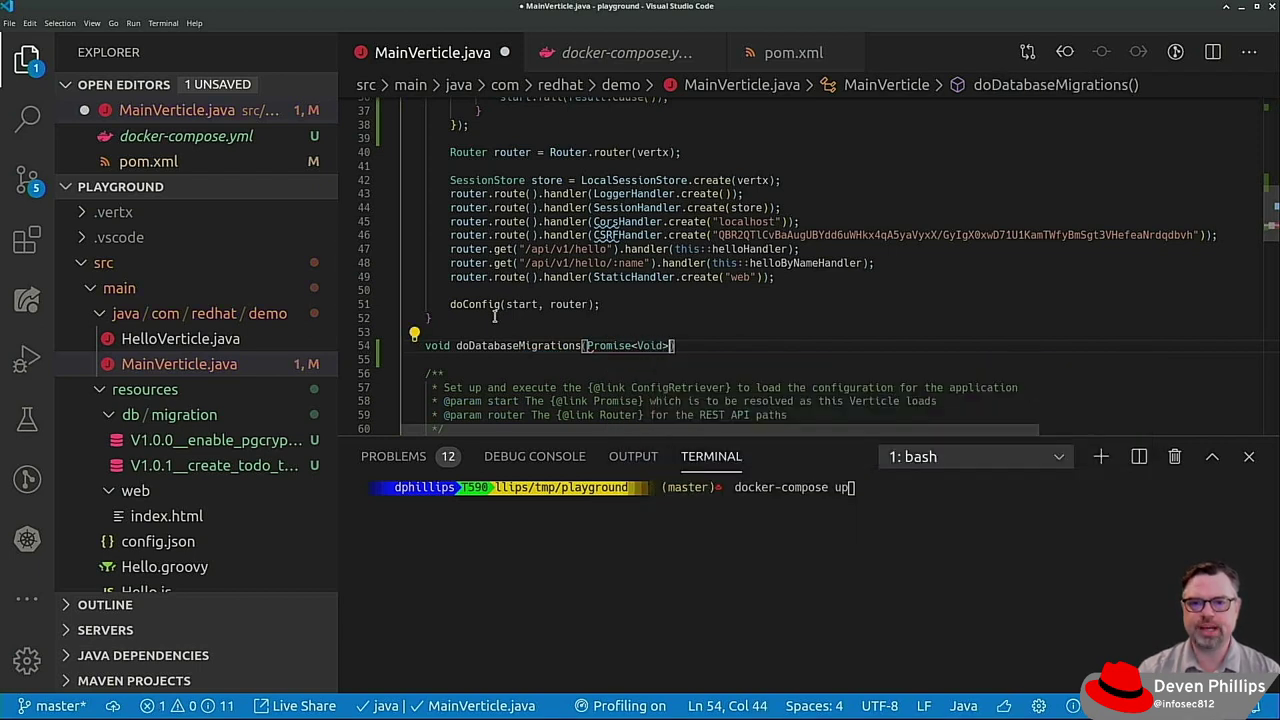
{"action": "type", "text": "promise"}
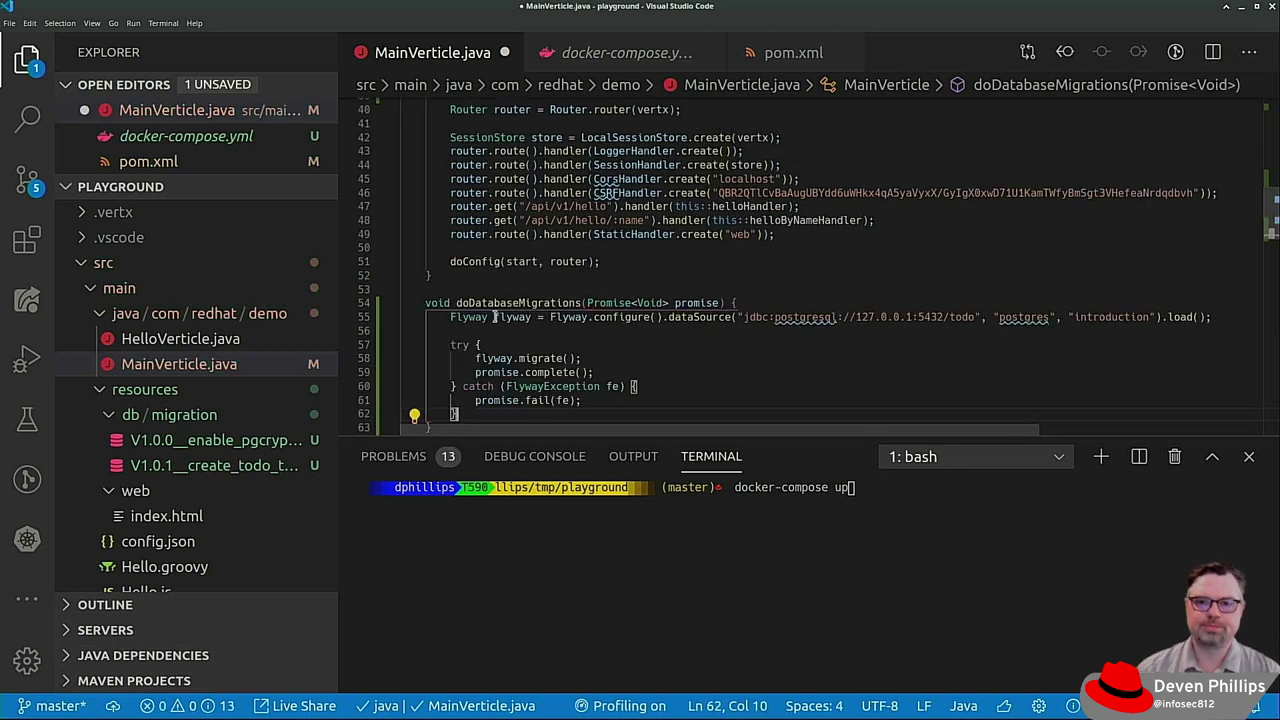
Pass this::doDatabaseMigrations to executeBlocking and delete the inline result handler lambda.
{"action": "scroll", "scroll_direction": "up", "scroll_amount": 3}
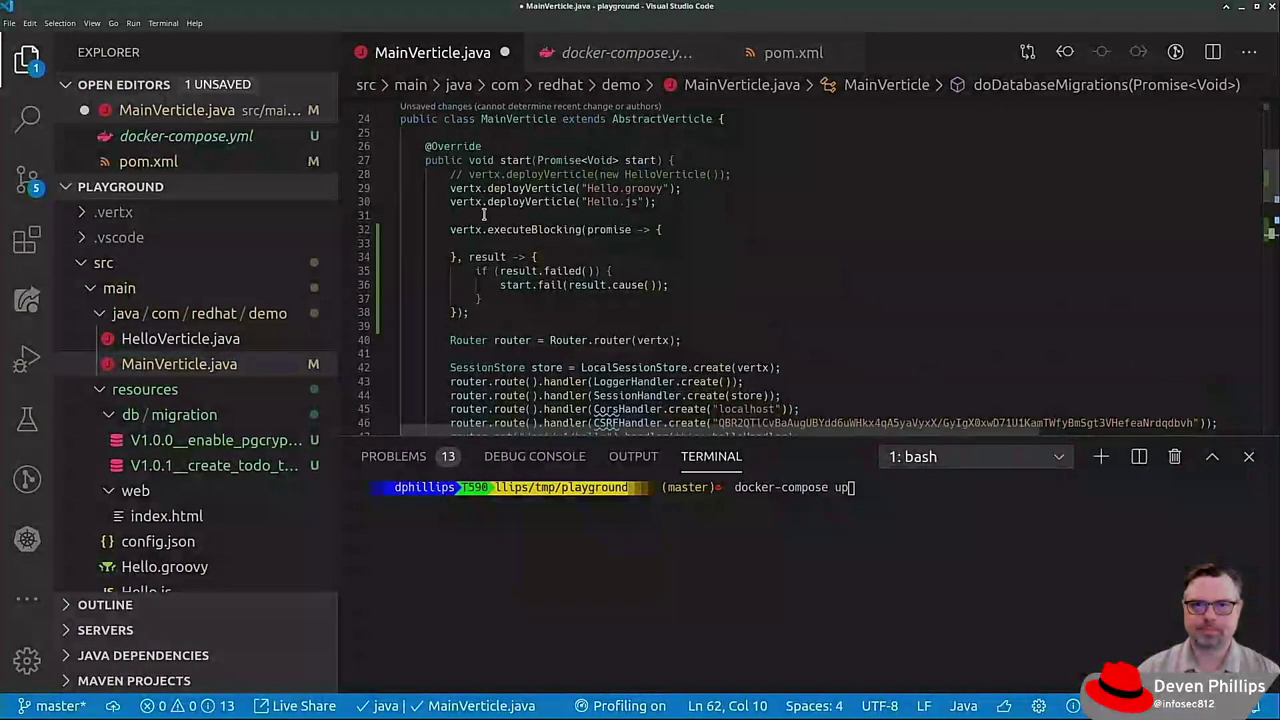
{"action": "double_click", "coordinate": [550, 229]}
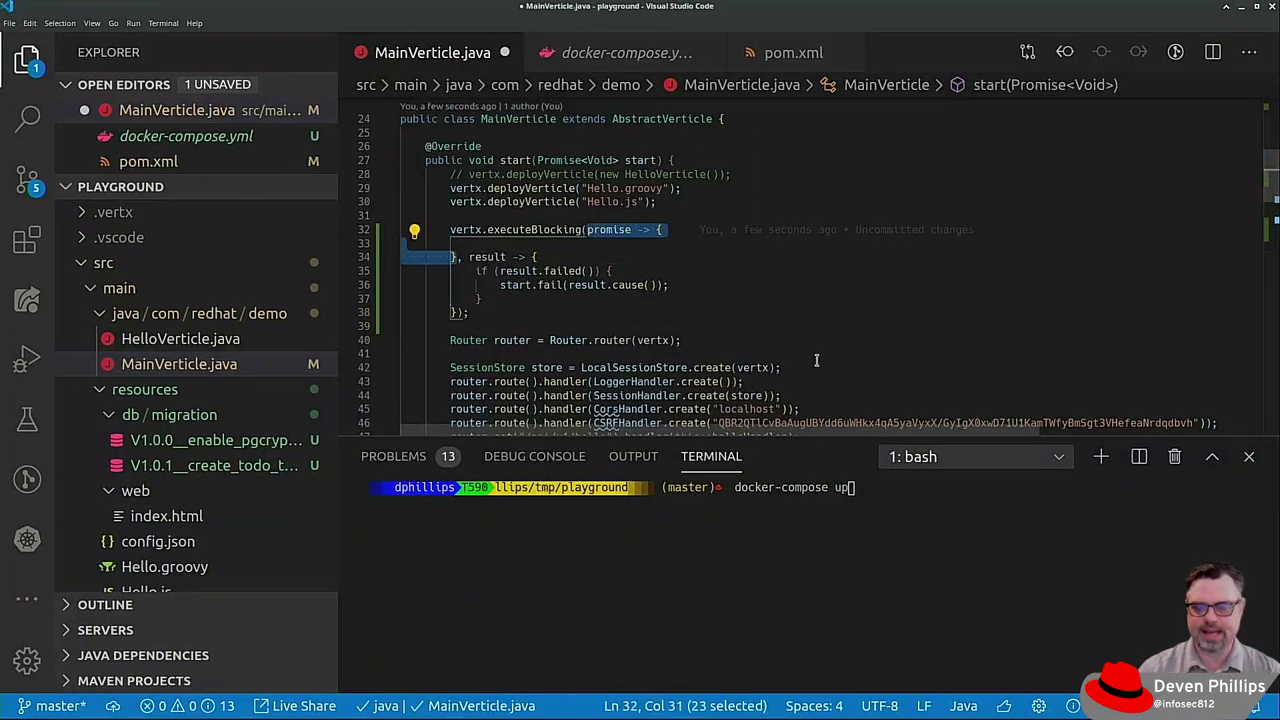
{"action": "type", "text": "this, result"}
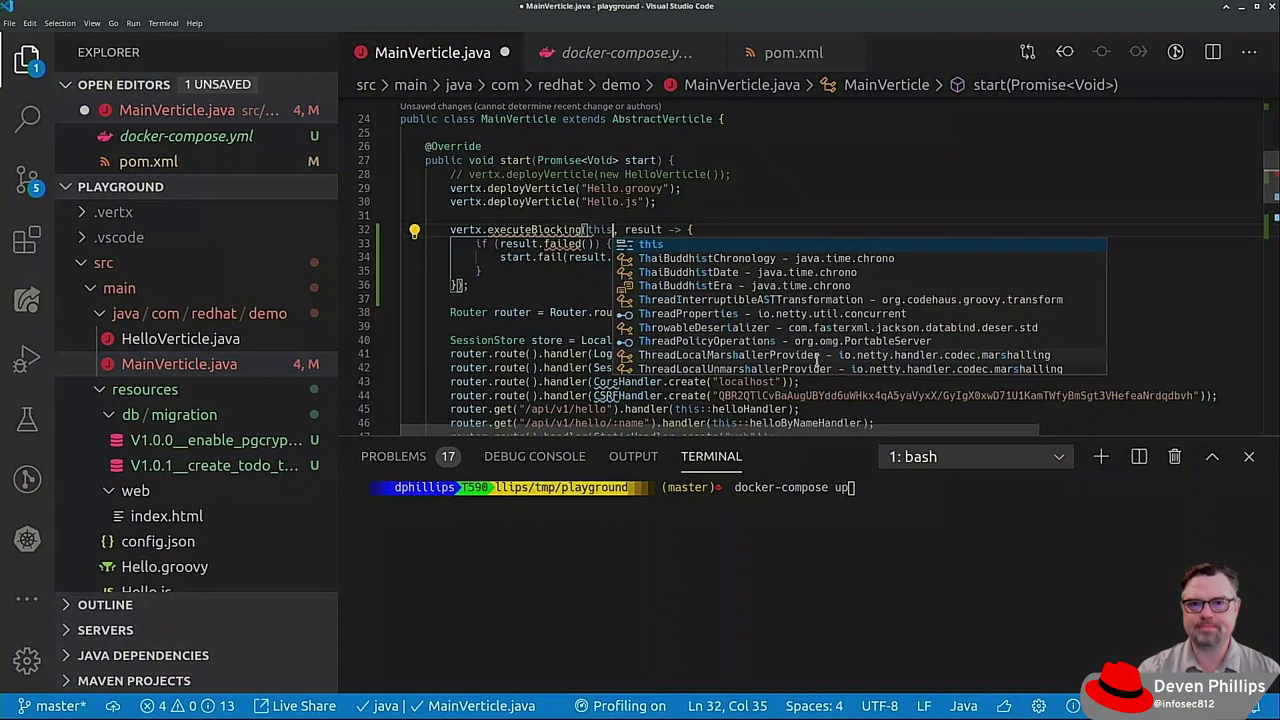
{"action": "type", "text": "doDatabaseMigrations"}
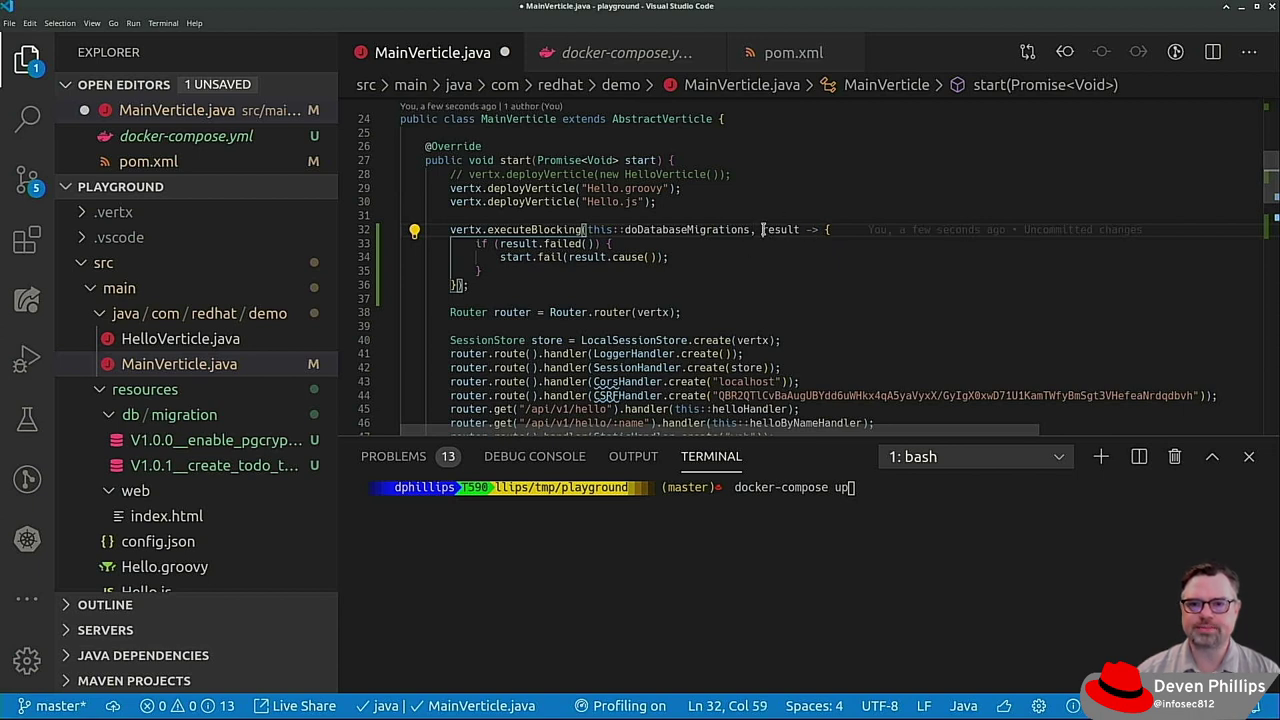
{"action": "left_click_drag", "start_coordinate": [762, 229], "coordinate": [478, 271]}
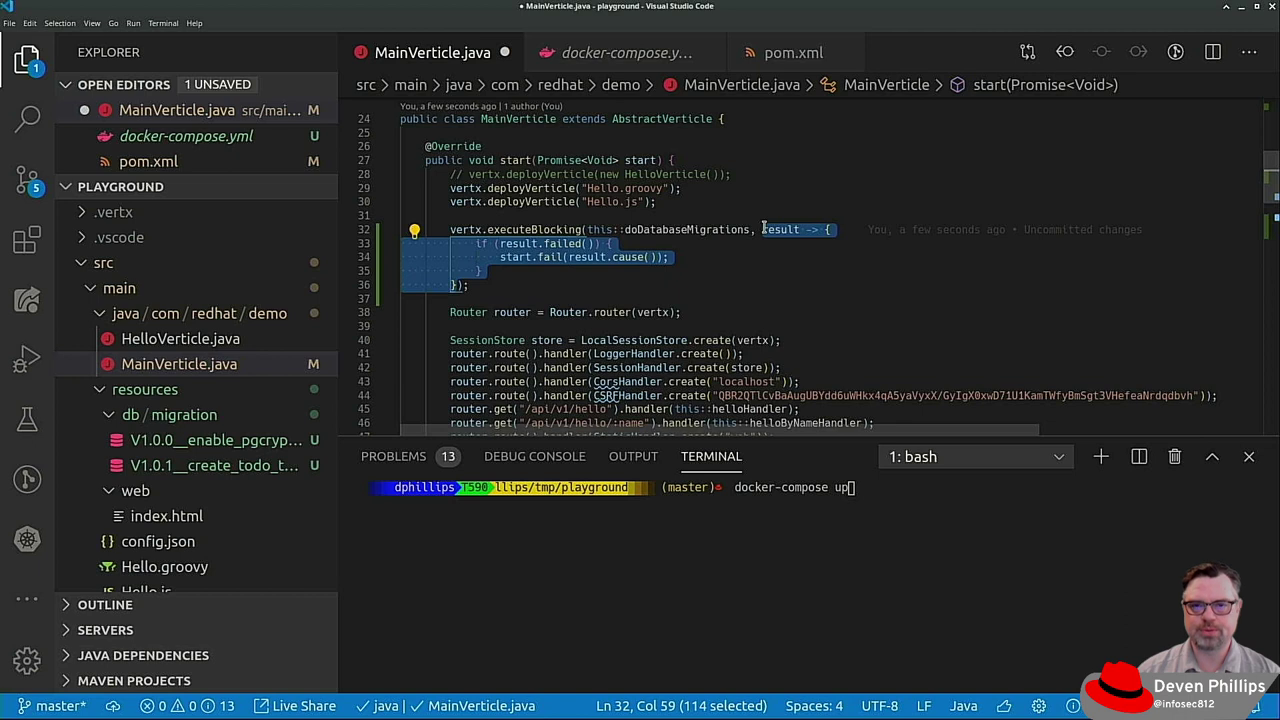
{"action": "key", "text": "Delete"}
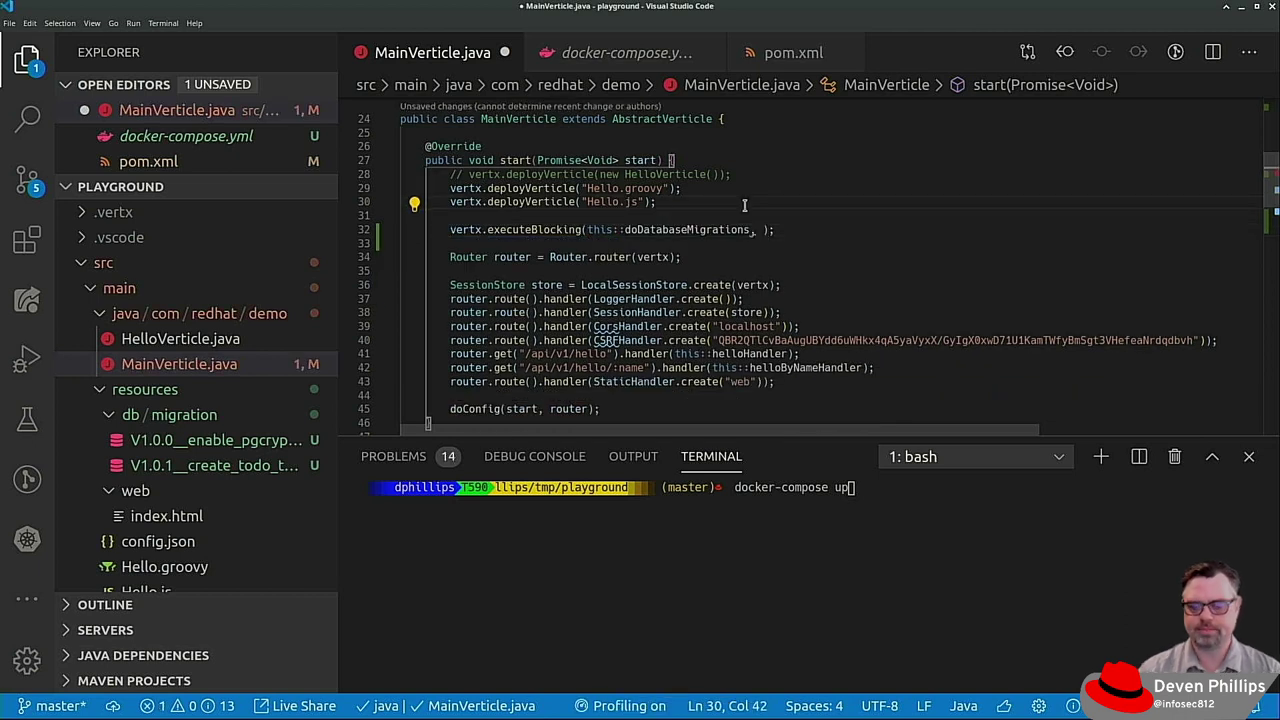
Declare Handler<AsyncResult<Void>> dbMigrationResultHandler calling this.handleMigrationResult(start, result).
{"action": "key", "text": "Enter"}
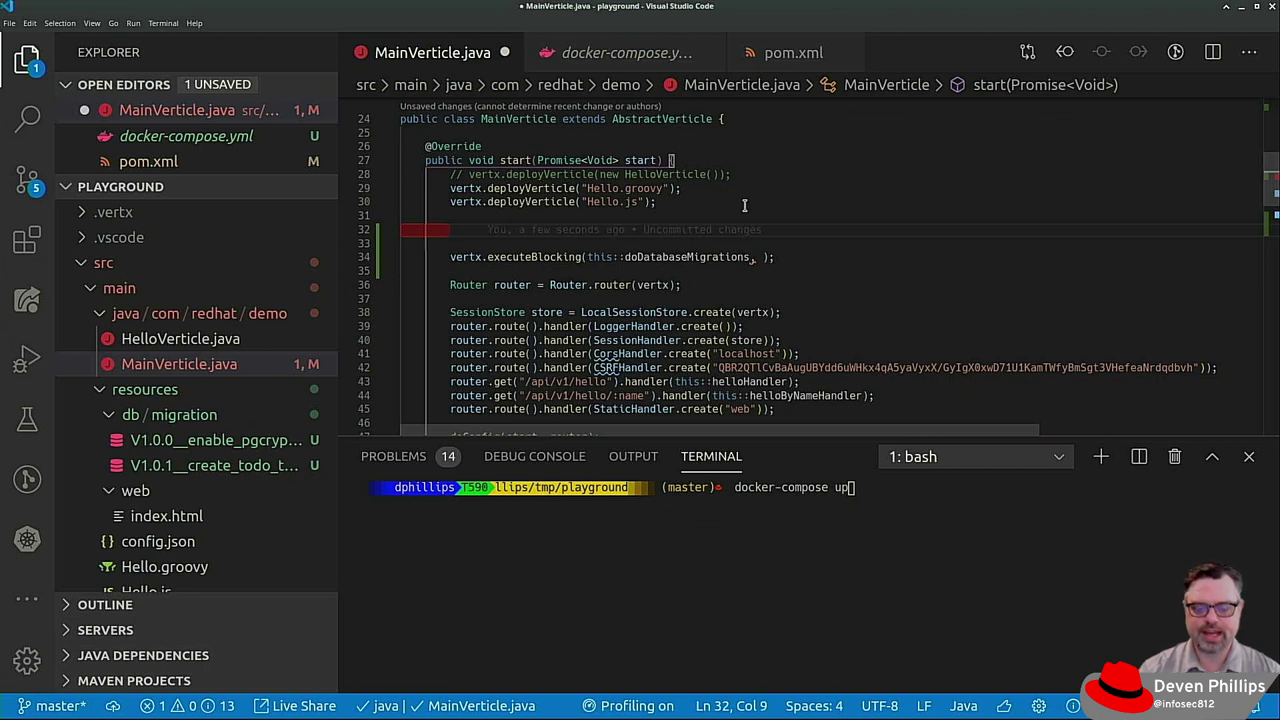
{"action": "type", "text": "Handler<"}
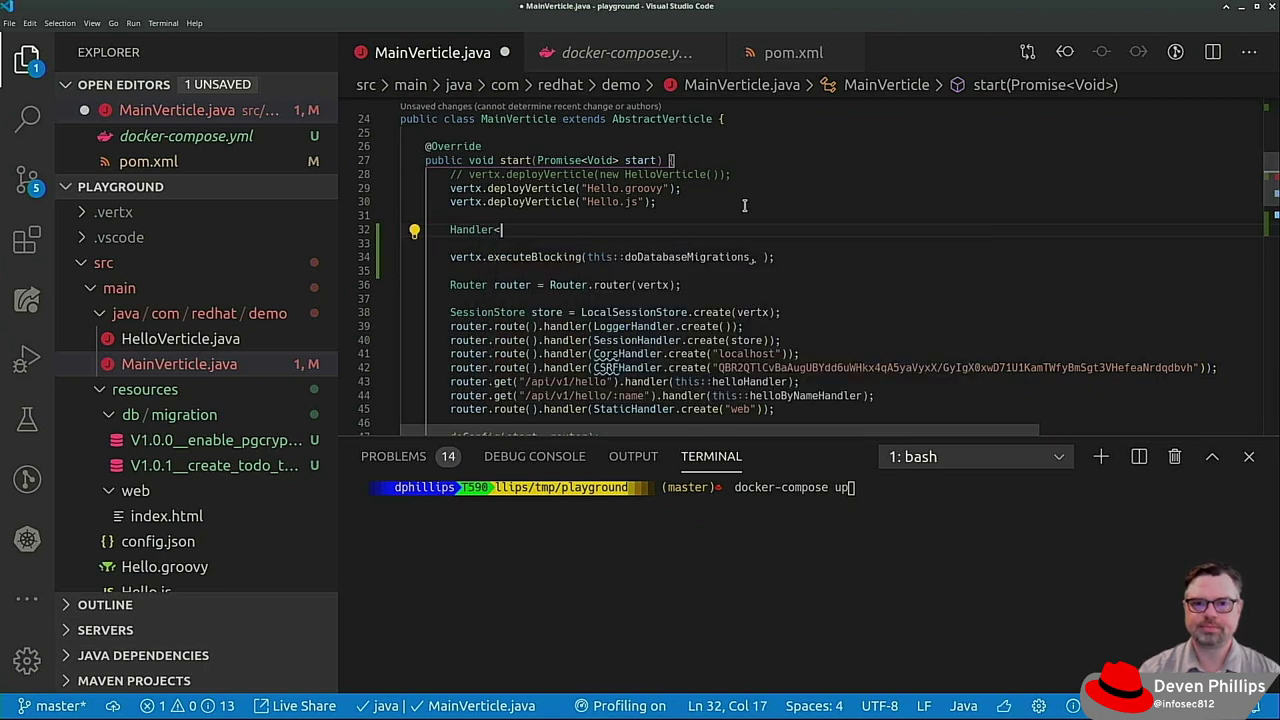
{"action": "type", "text": "AsyncResult"}
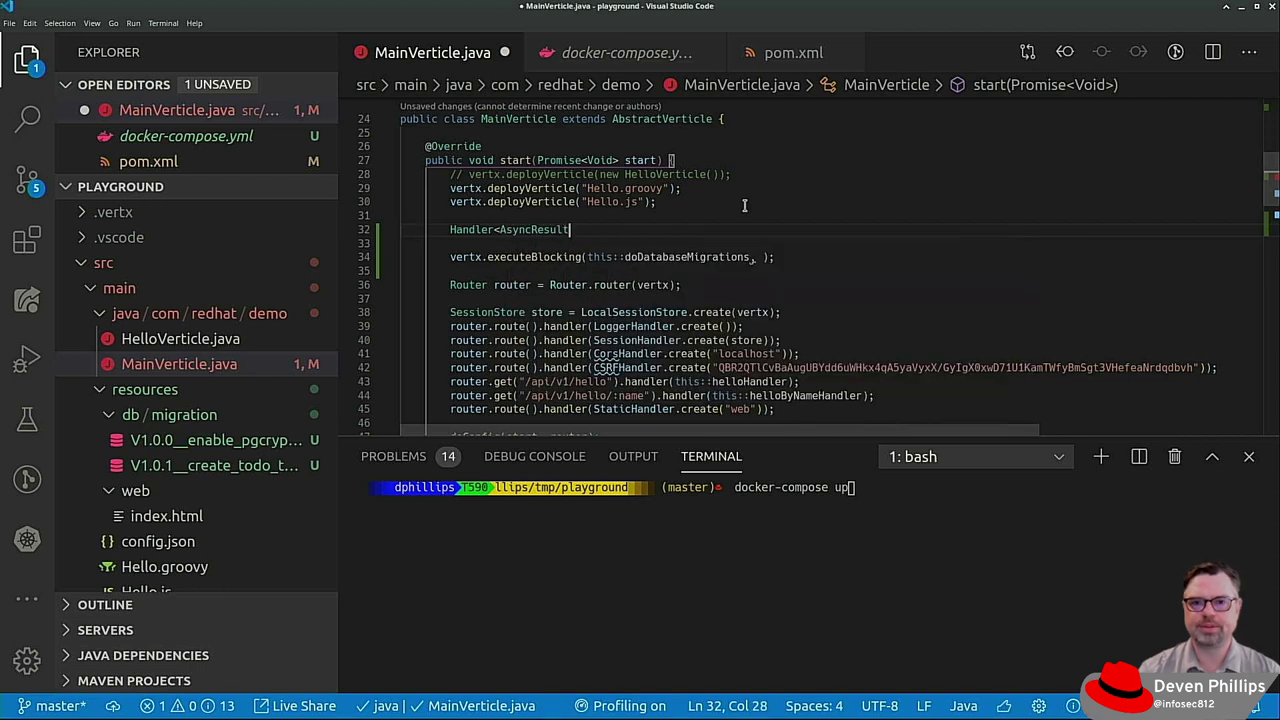
{"action": "type", "text": "<Void>>"}
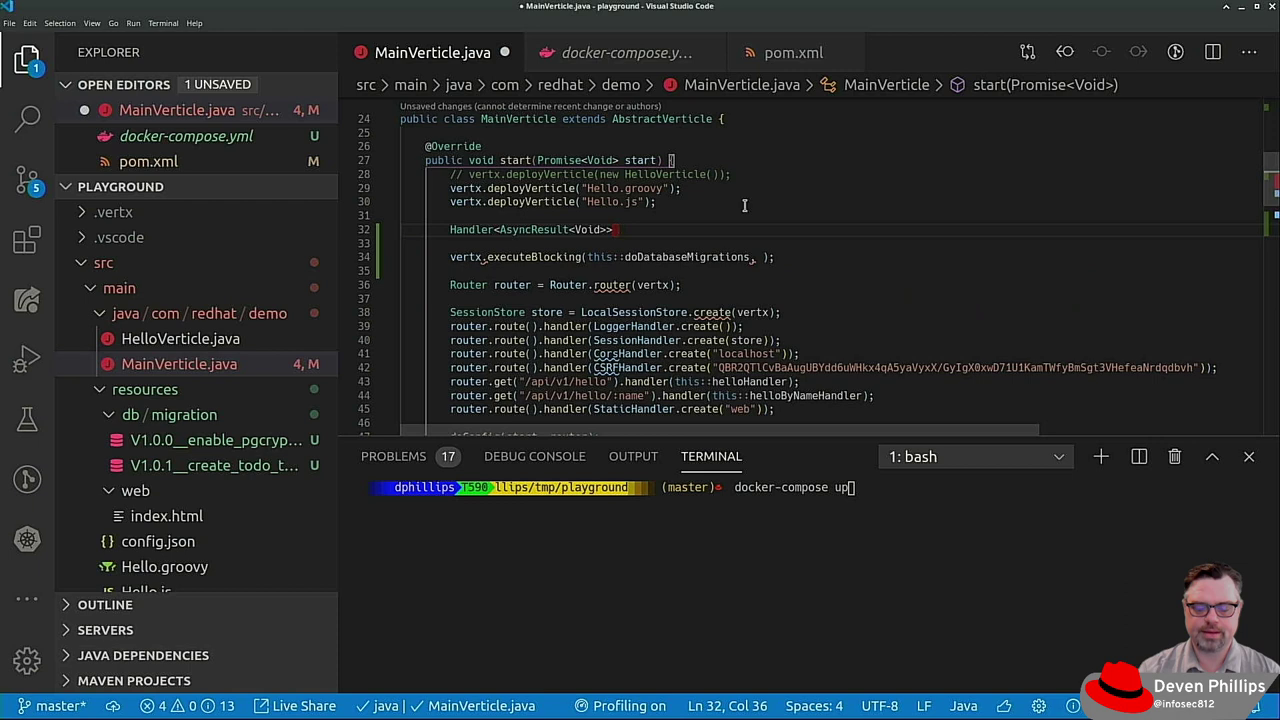
{"action": "type", "text": "dbMigratio"}
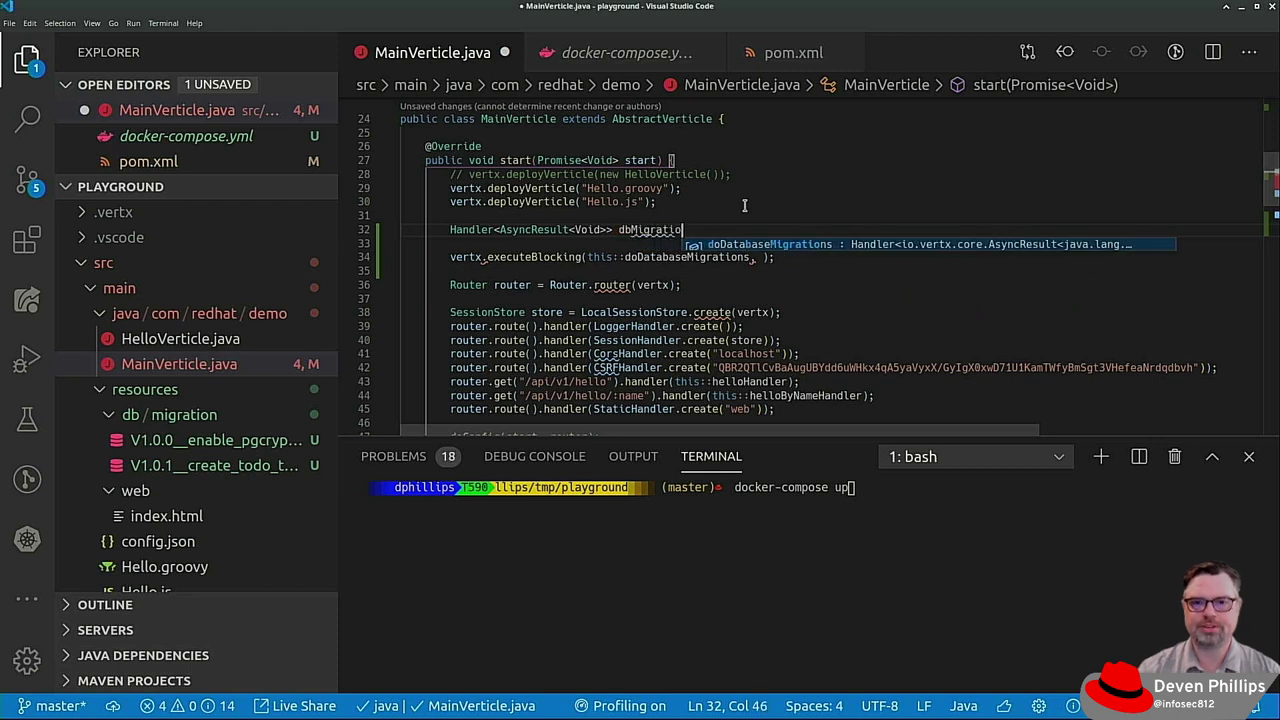
{"action": "type", "text": "nResultHandler ="}
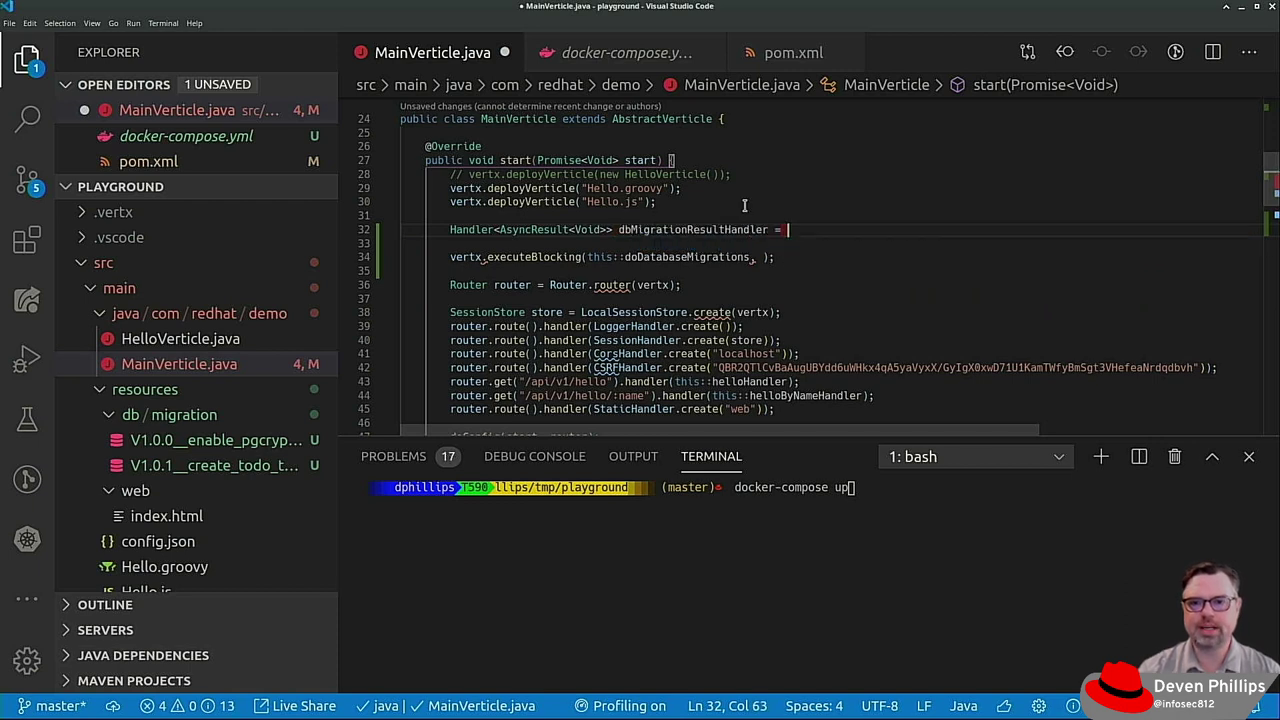
{"action": "type", "text": "result -"}
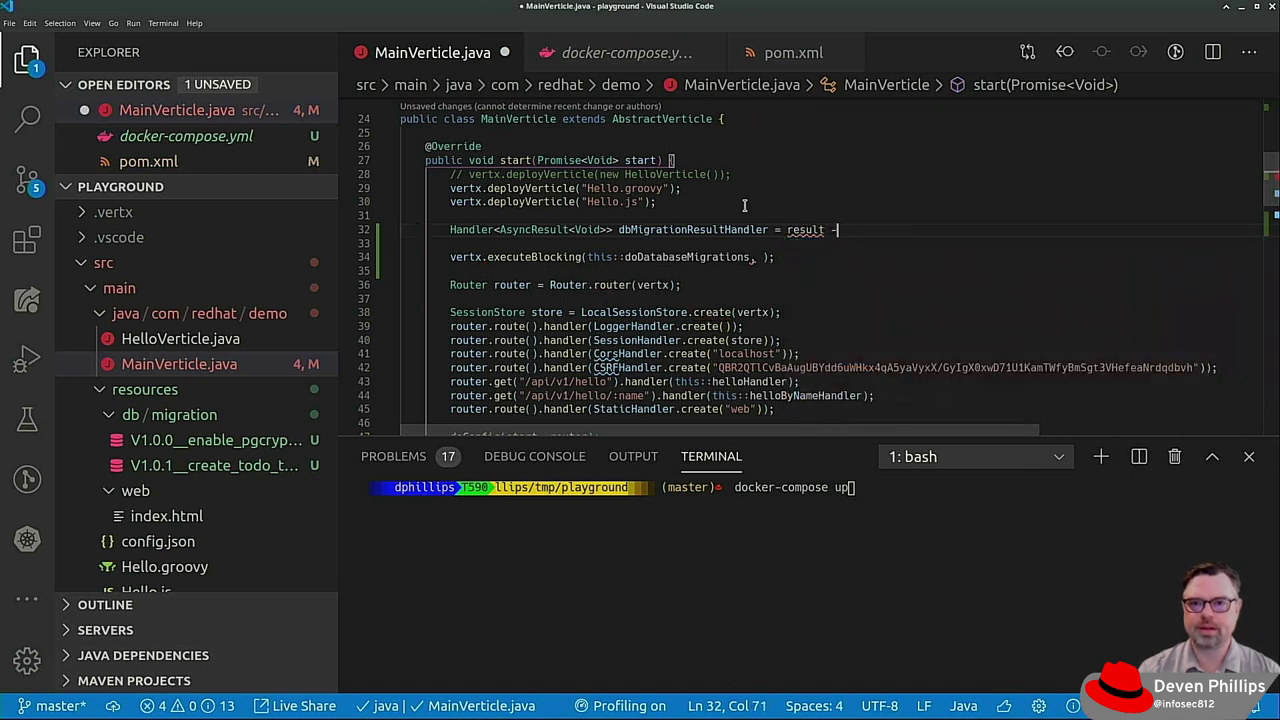
{"action": "type", "text": "> thi"}
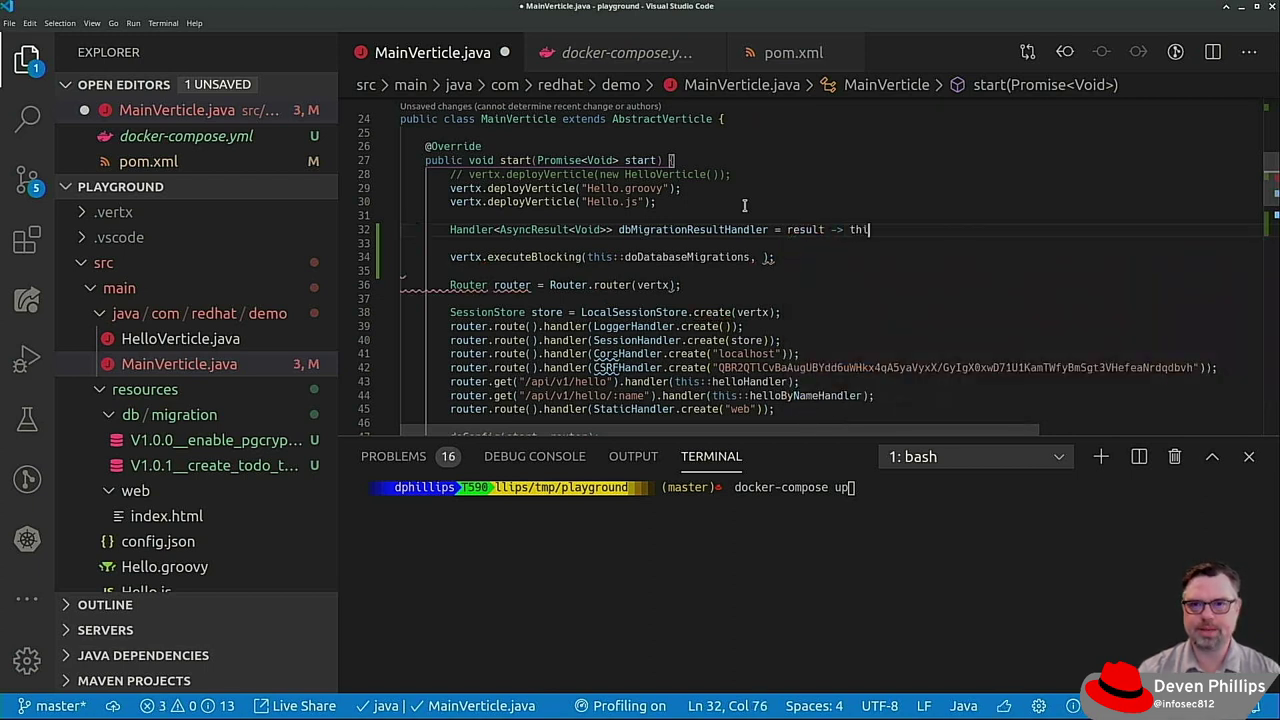
{"action": "type", "text": "handleMigr"}
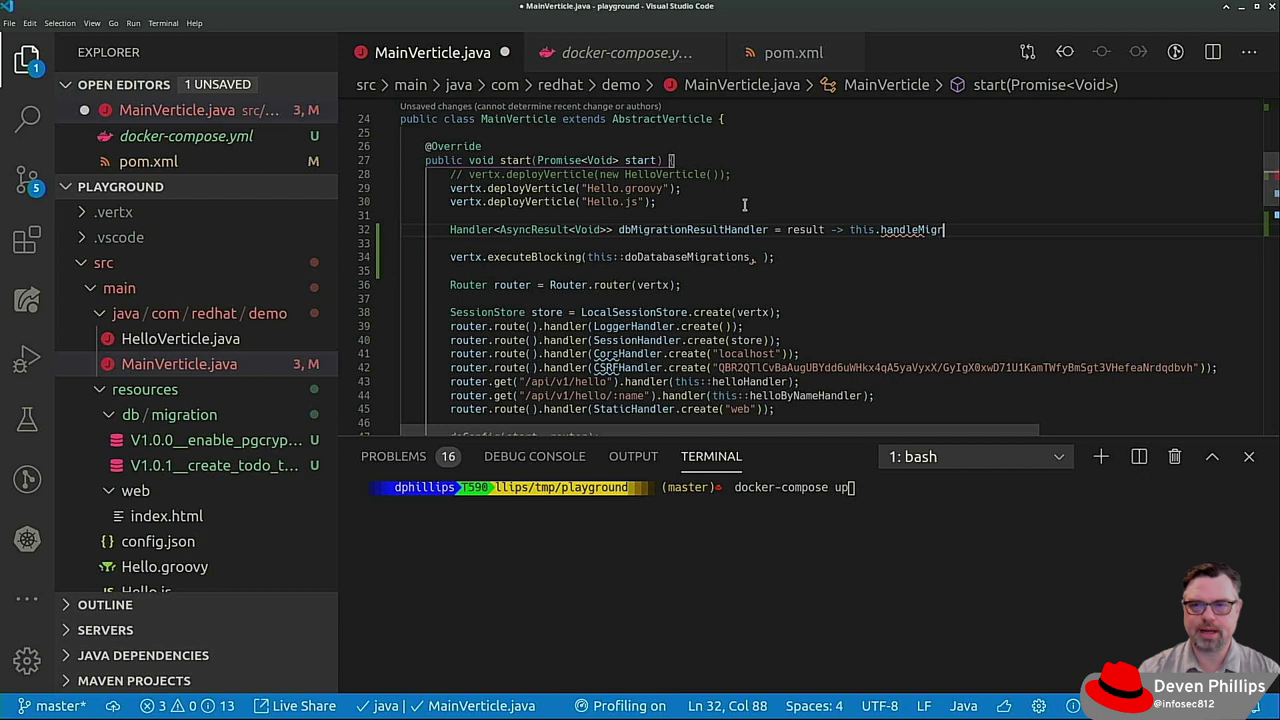
{"action": "type", "text": "atio"}
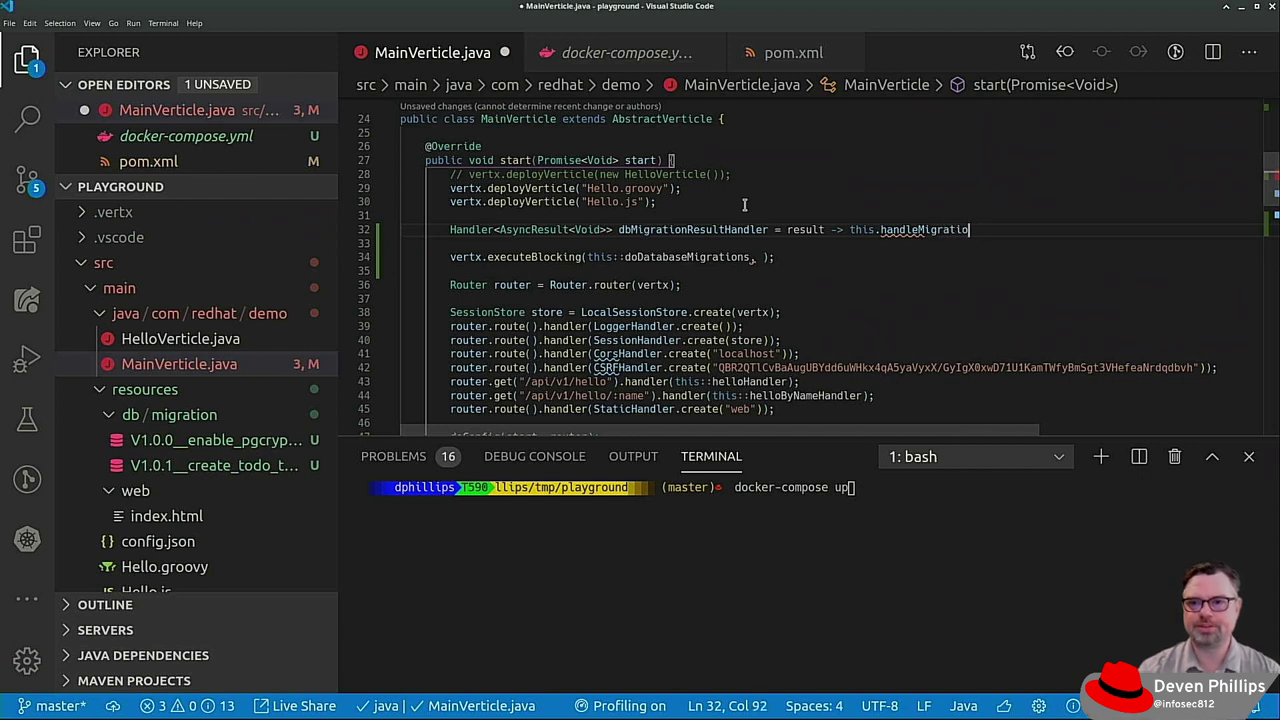
{"action": "type", "text": "nResult()"}
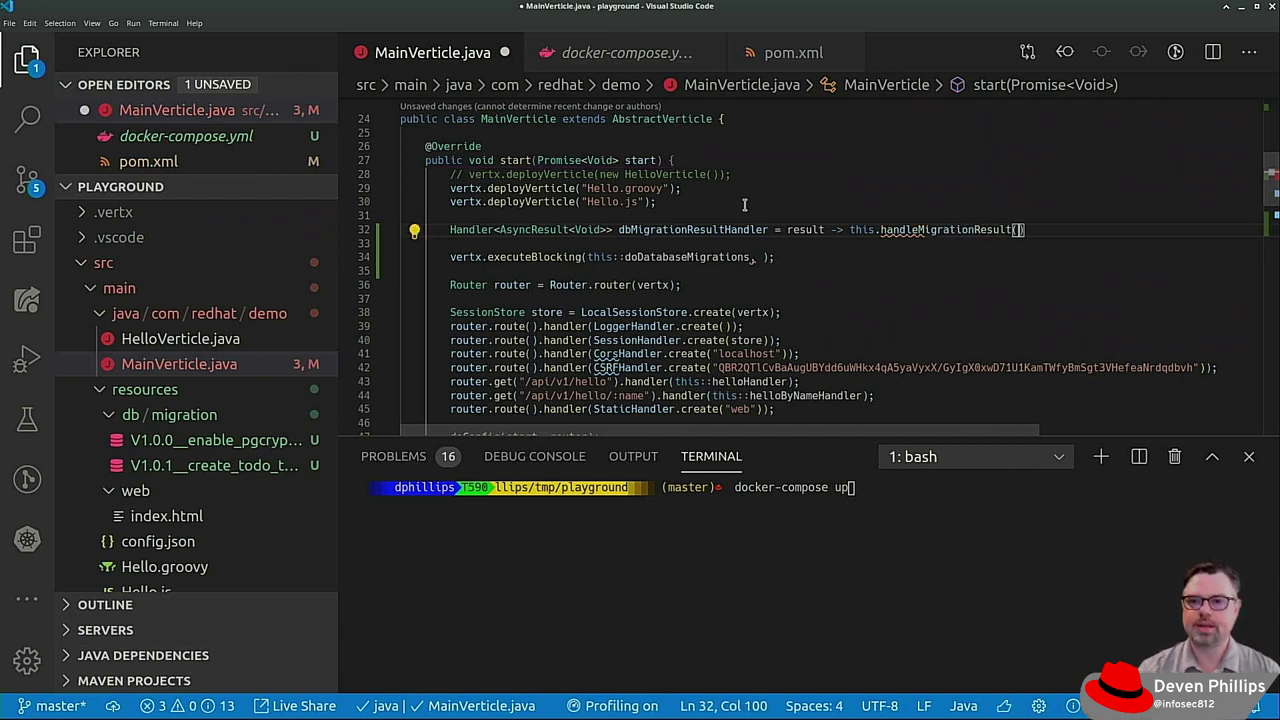
{"action": "type", "text": "start, result"}
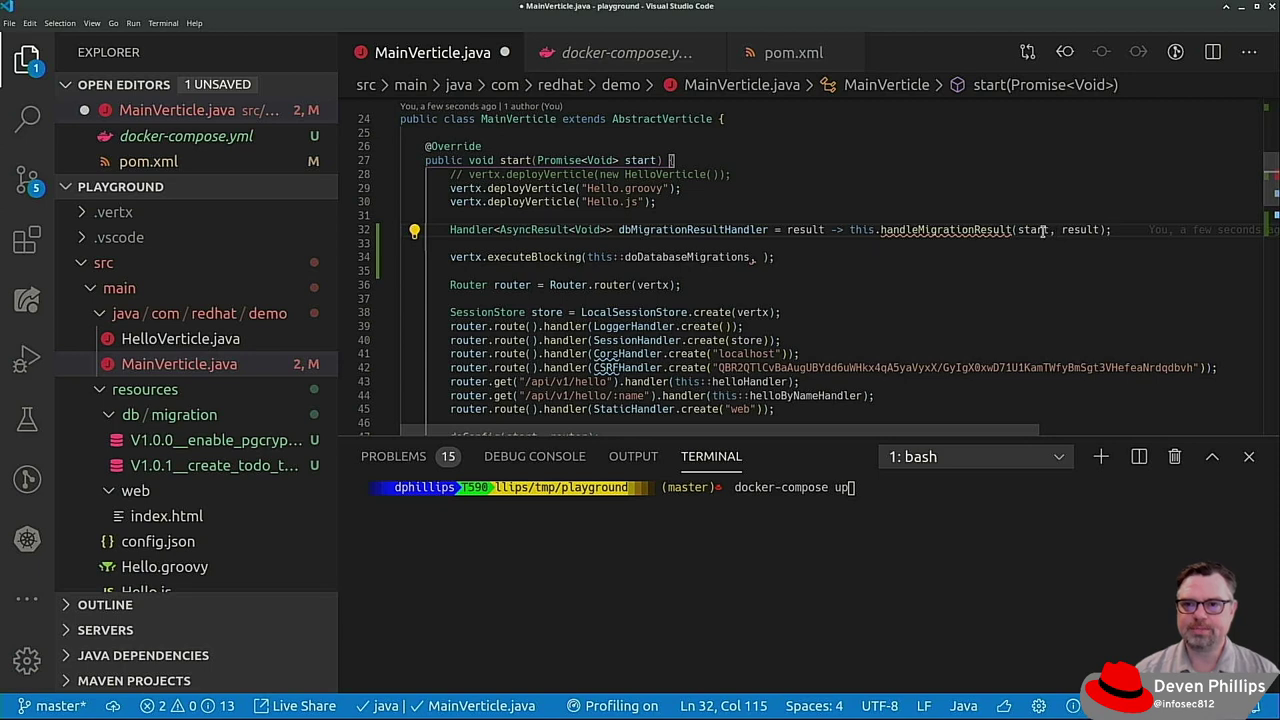
Pass dbMigrationResultHandler as executeBlocking's second argument and save MainVerticle.java.
{"action": "double_click", "coordinate": [470, 229]}
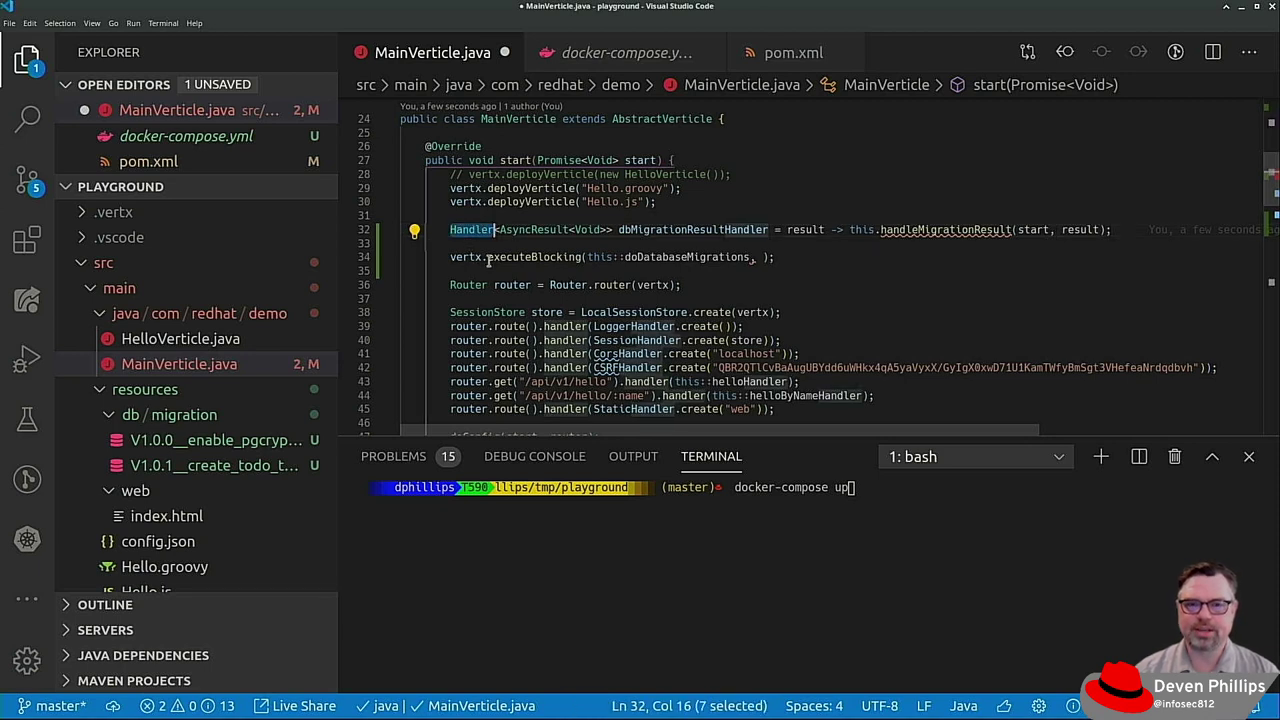
{"action": "mouse_move", "coordinate": [470, 229]}
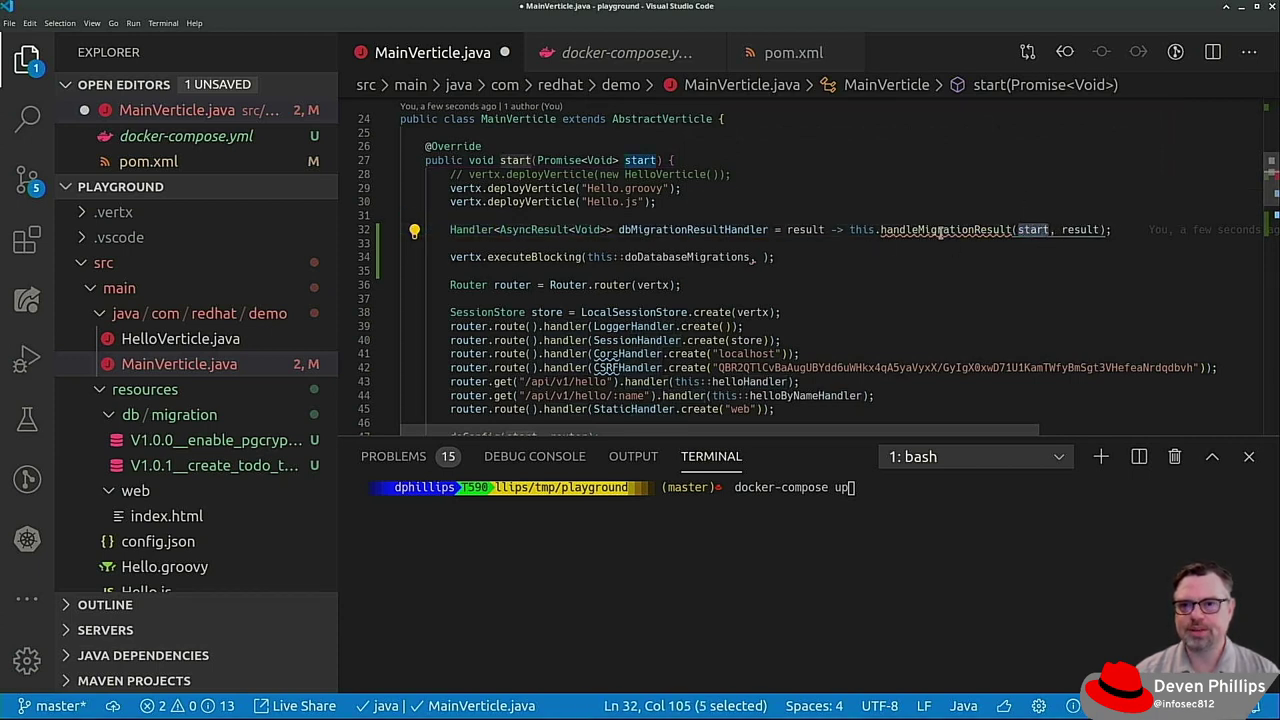
{"action": "double_click", "coordinate": [803, 229]}
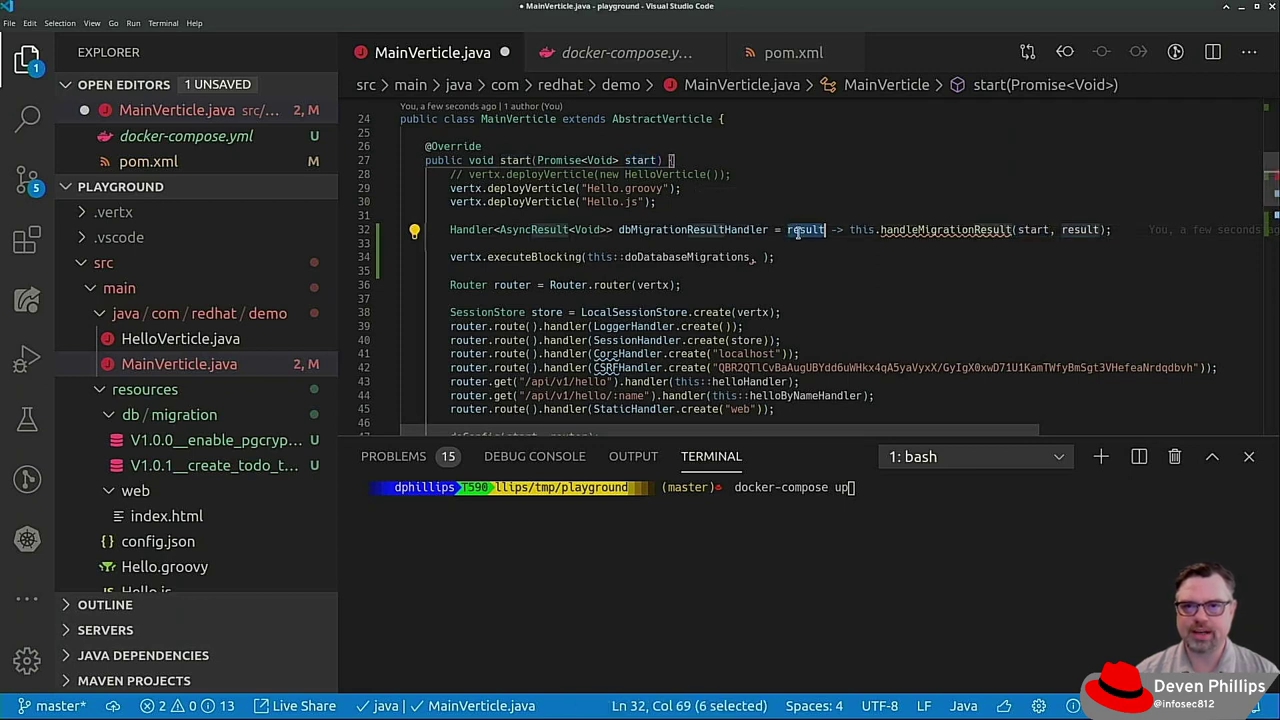
{"action": "left_click", "coordinate": [1110, 229]}
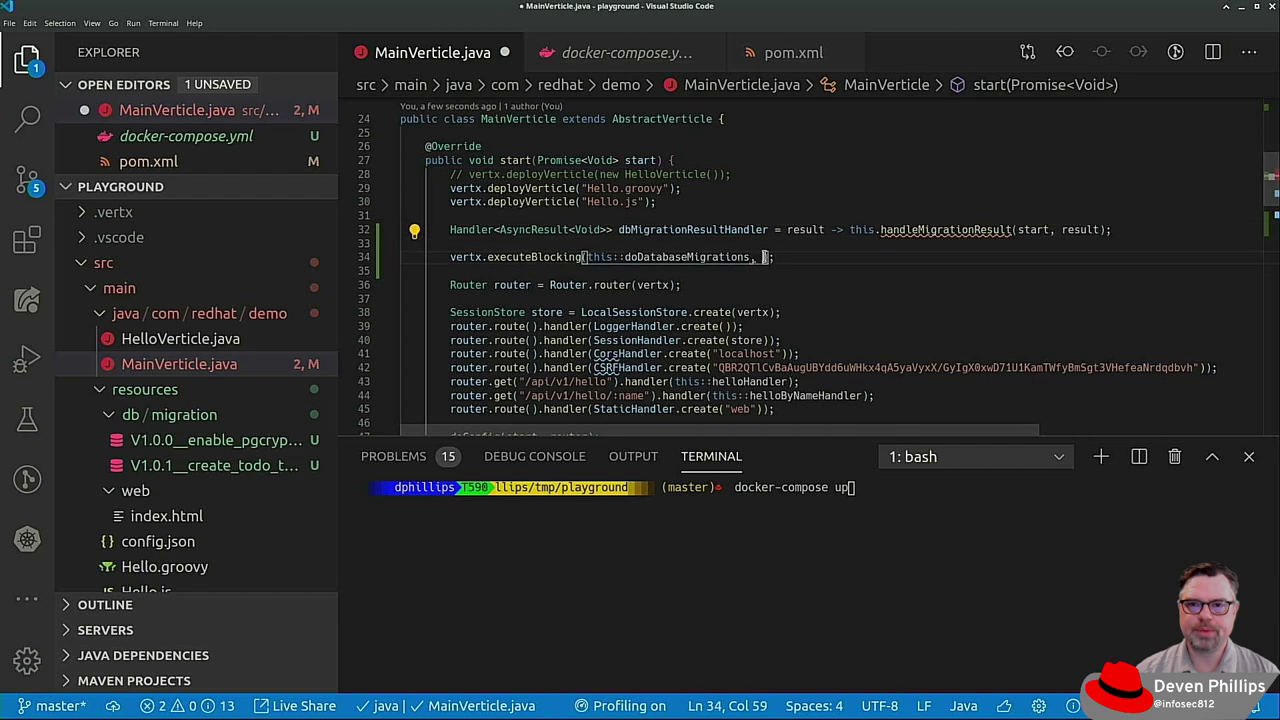
{"action": "type", "text": "dbMigrationResultHandler"}
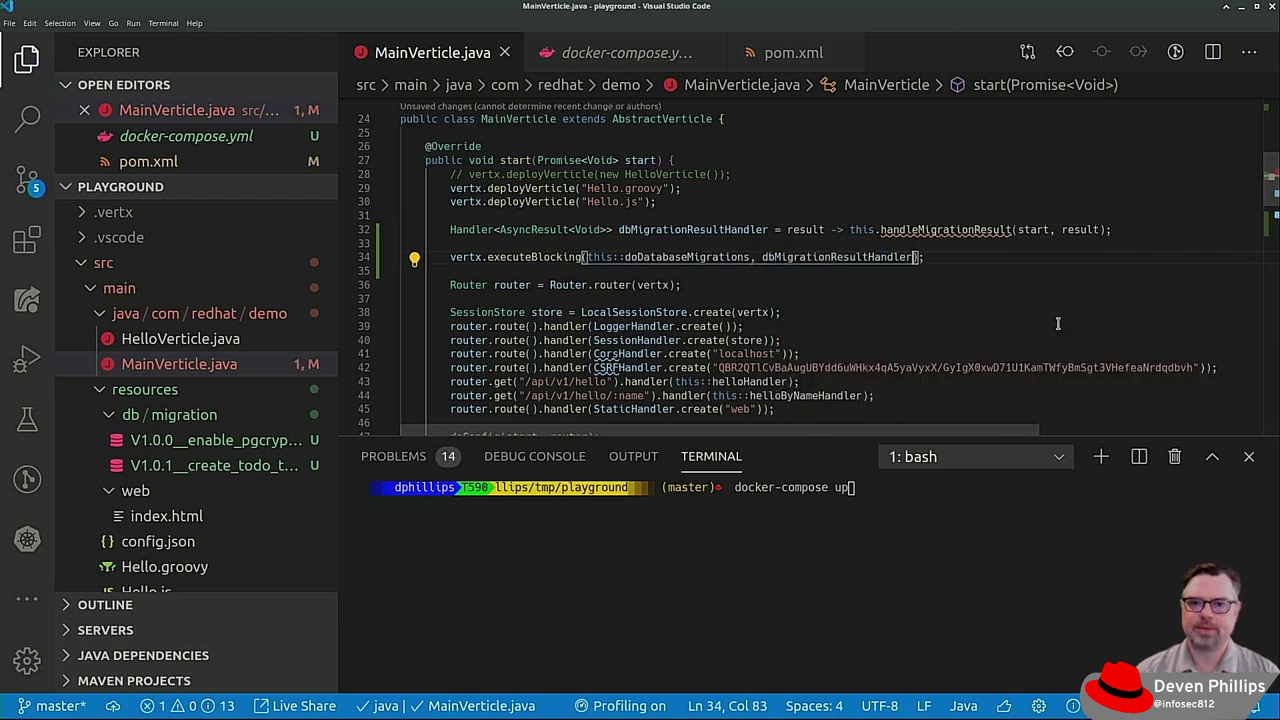
{"action": "mouse_move", "coordinate": [886, 229]}
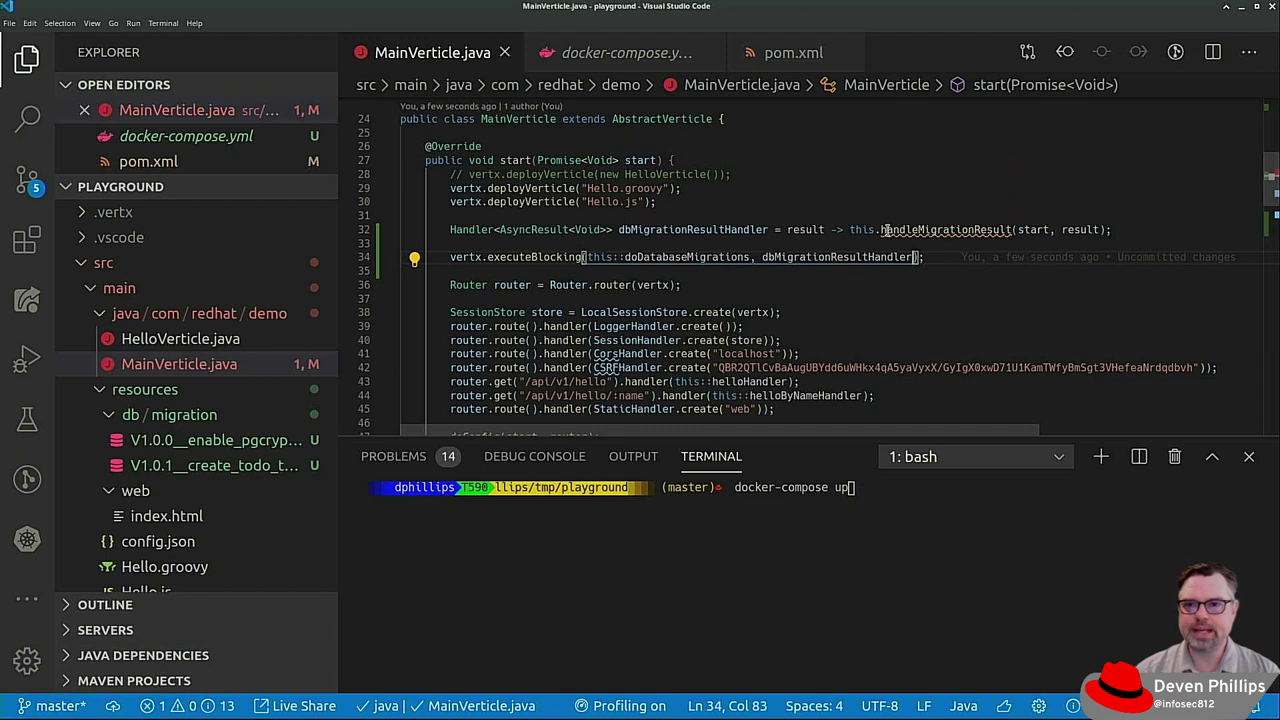
{"action": "double_click", "coordinate": [945, 229]}
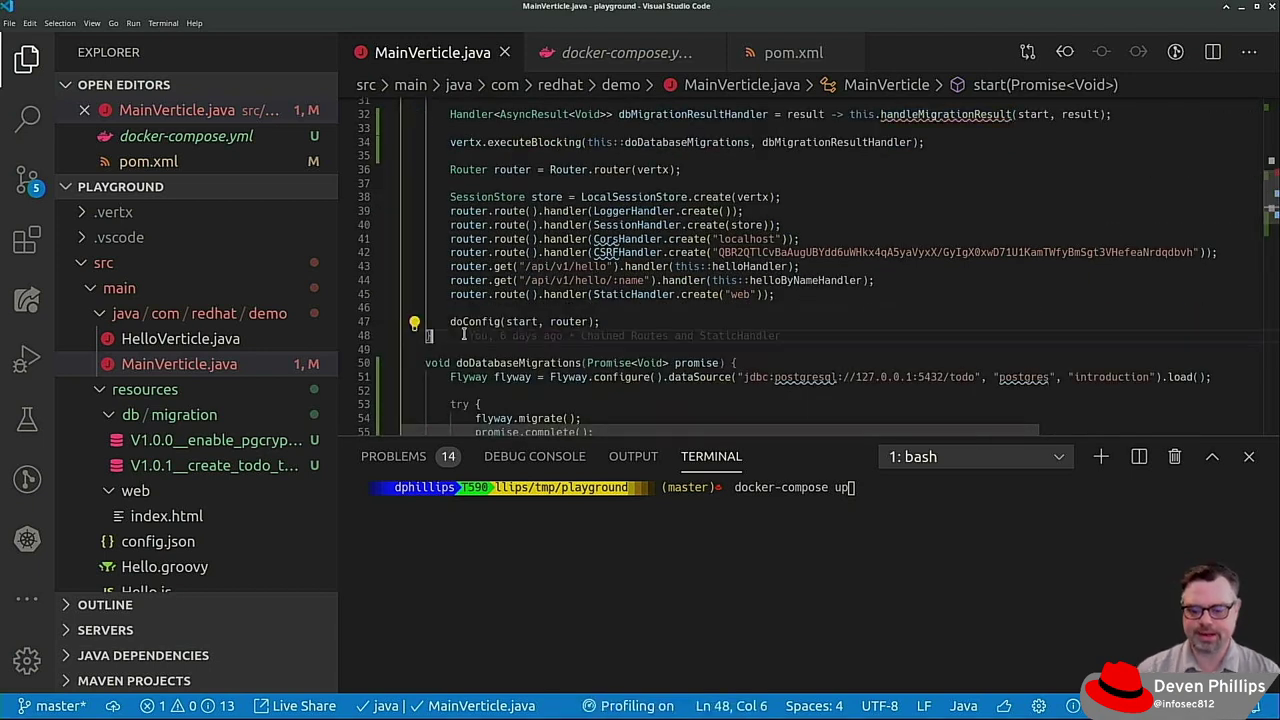
Declare void handleMigrationResult(AsyncResult<Void> result) with an if (result.failed()) check below start().
{"action": "type", "text": "void"}
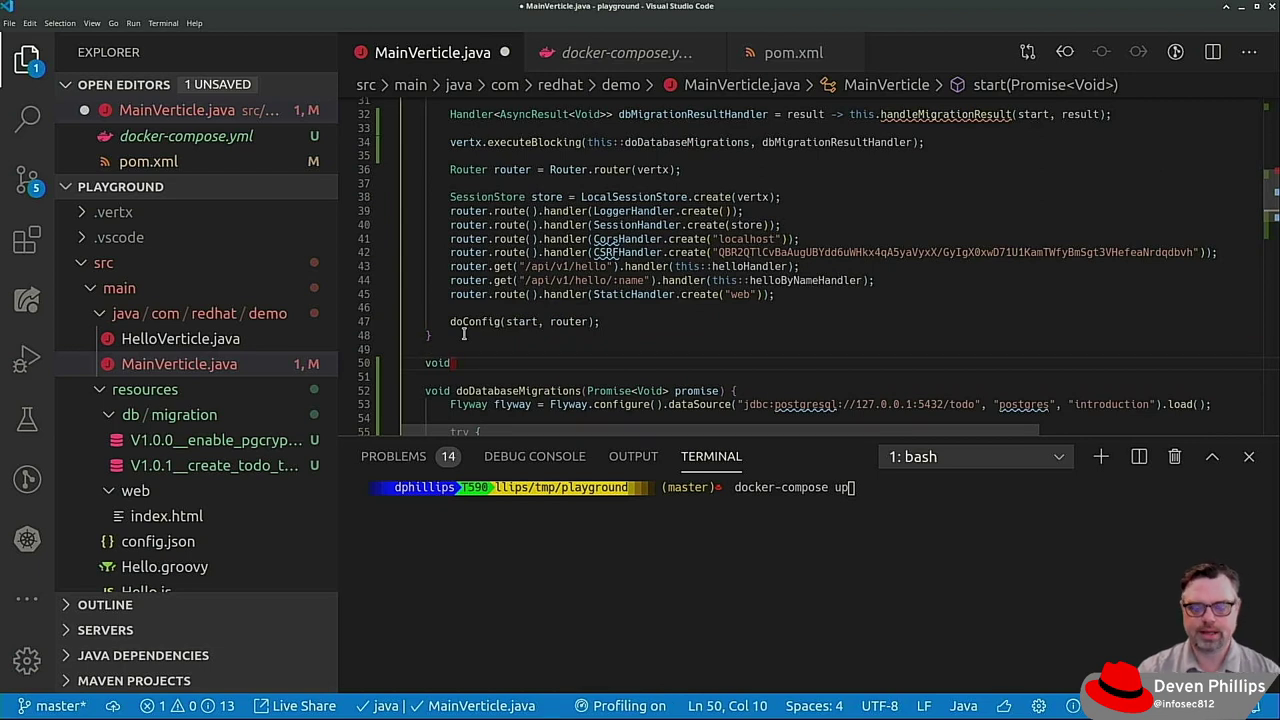
{"action": "type", "text": "handleMigrationResult("}
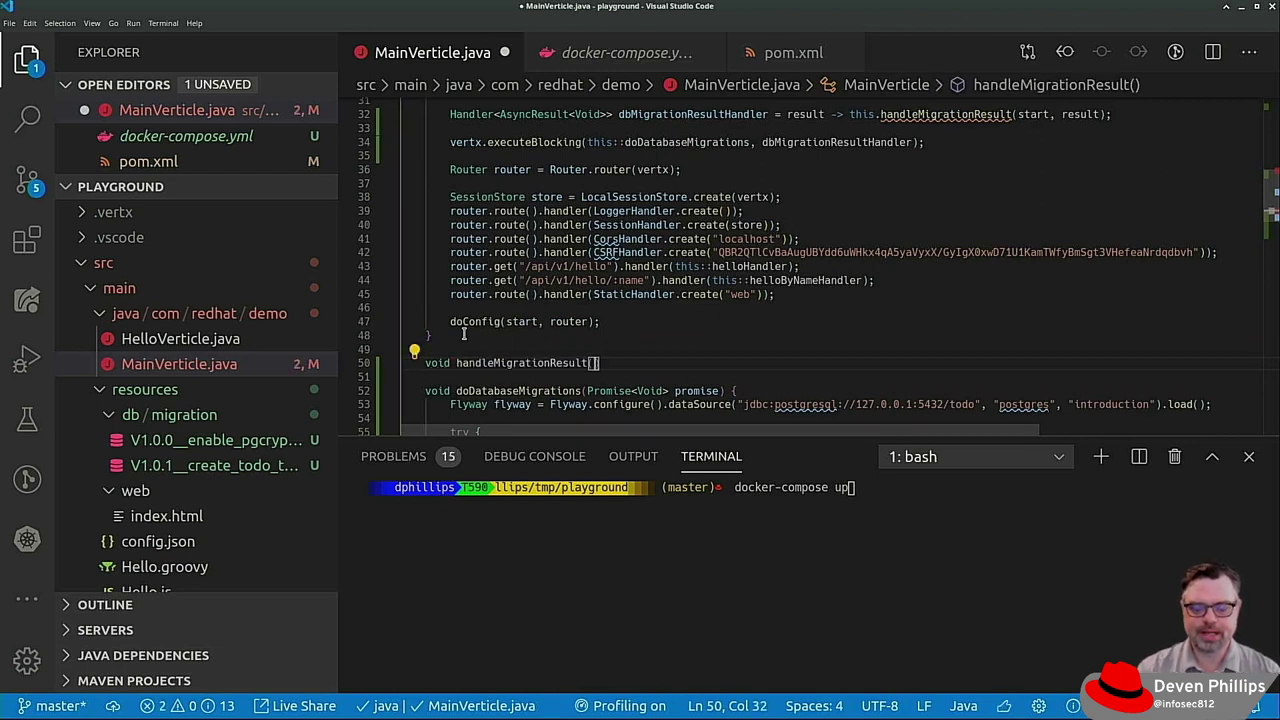
{"action": "type", "text": "AsyncResult"}
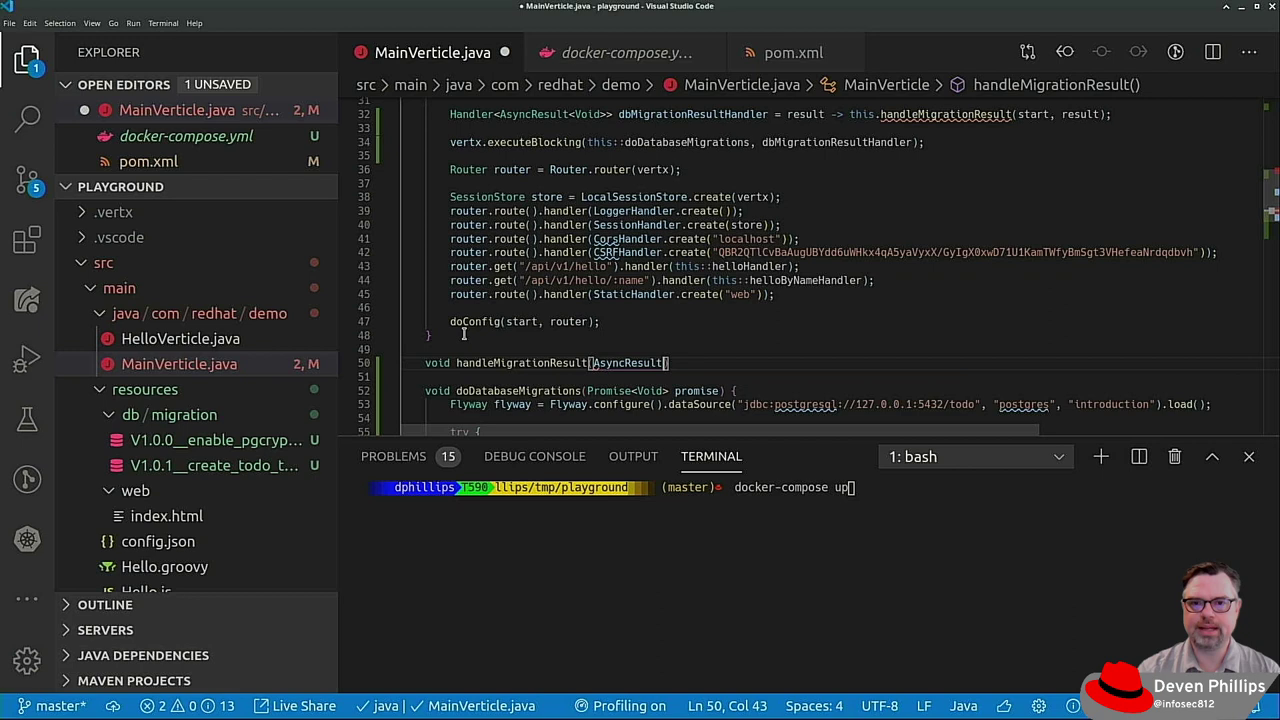
{"action": "type", "text": "<Void> result"}
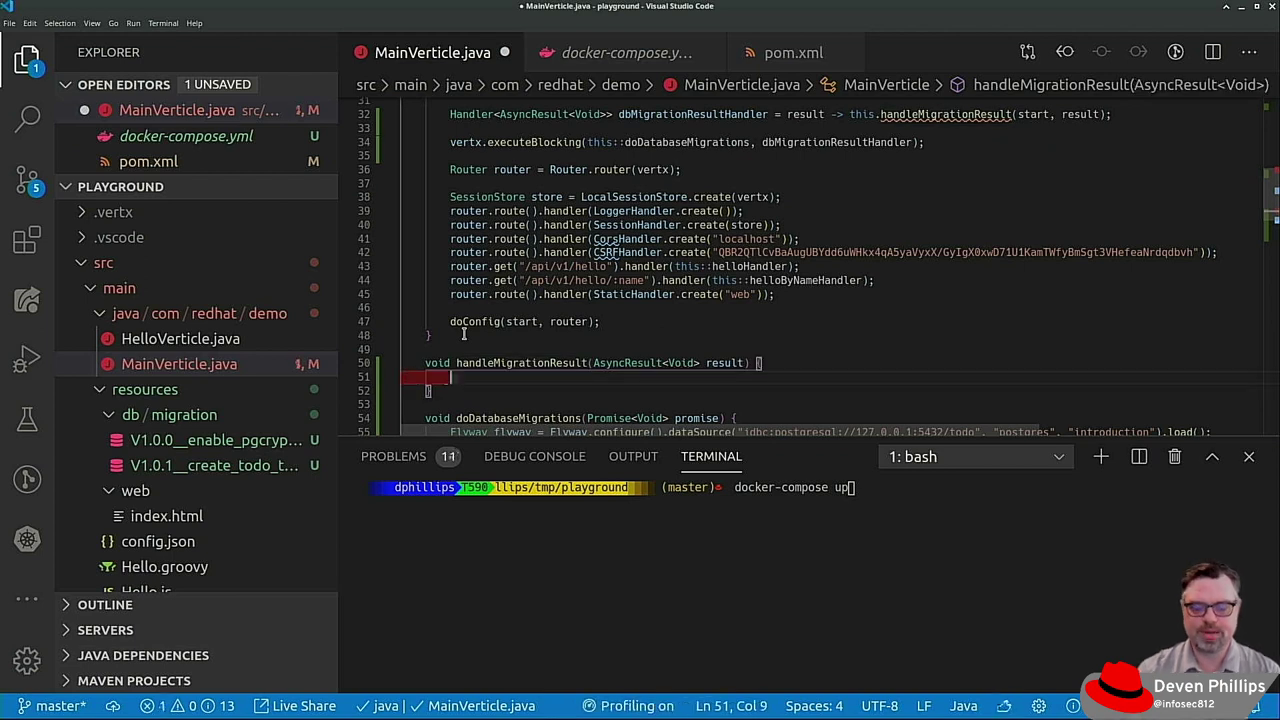
{"action": "type", "text": "if (result.failed("}
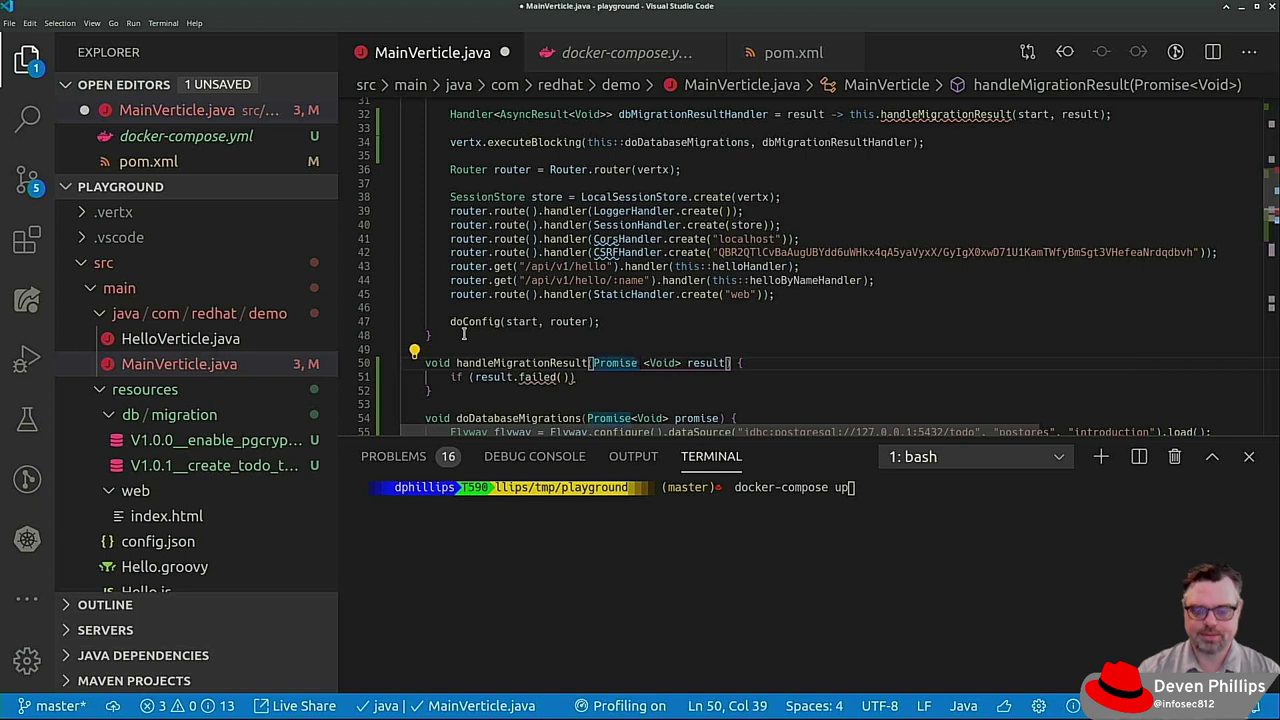
Add the Promise<Void> start parameter, call start.fail(result.cause()) on failure, and save.
{"action": "left_click", "coordinate": [648, 362]}
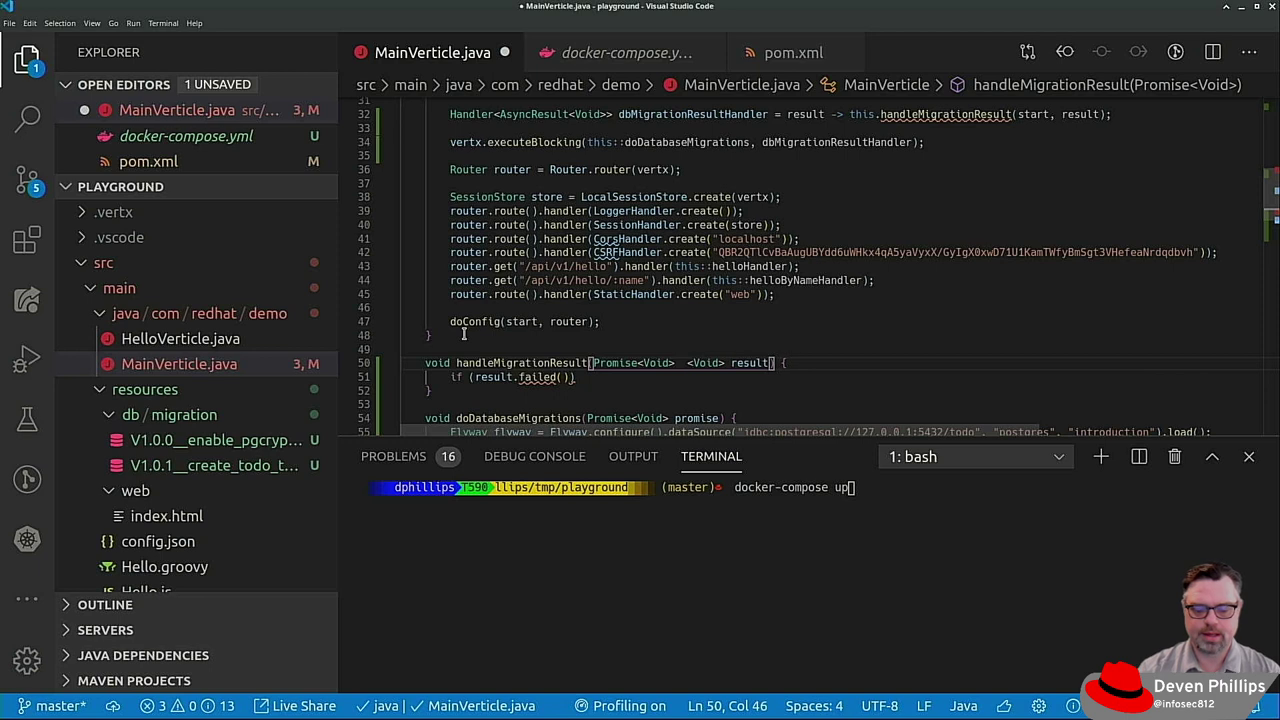
{"action": "type", "text": "start,"}
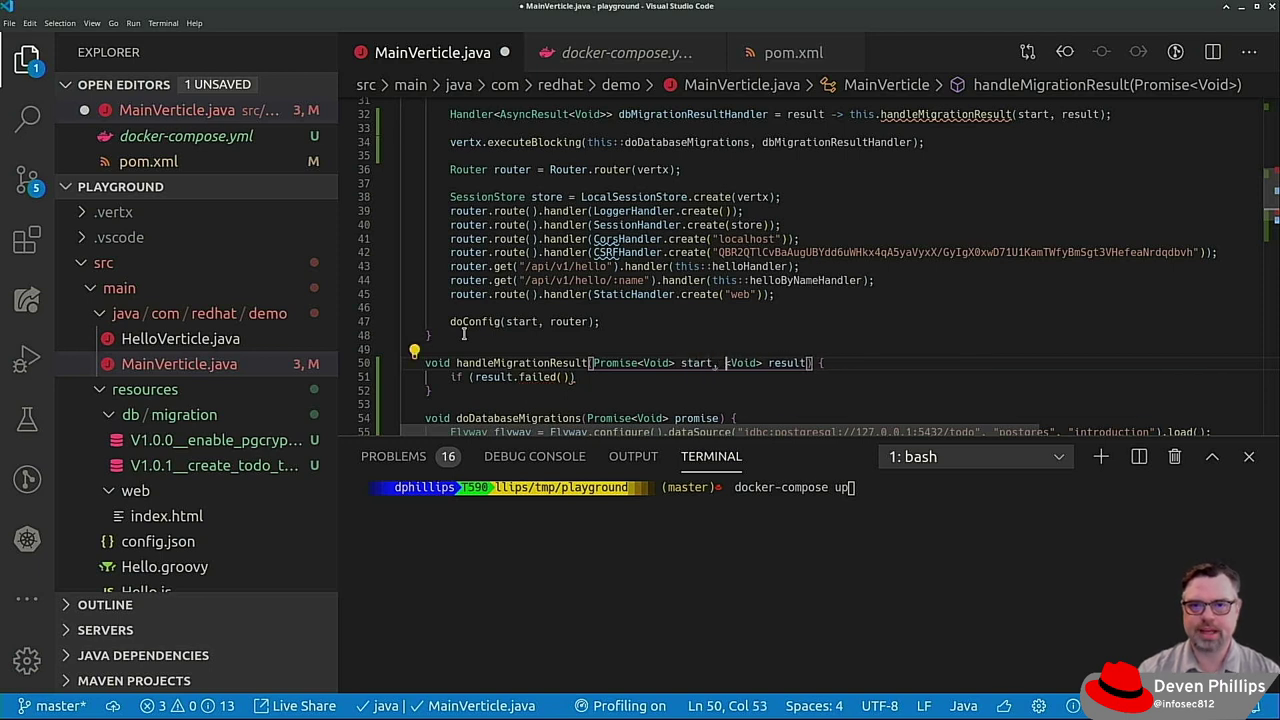
{"action": "type", "text": "AsyncResult"}
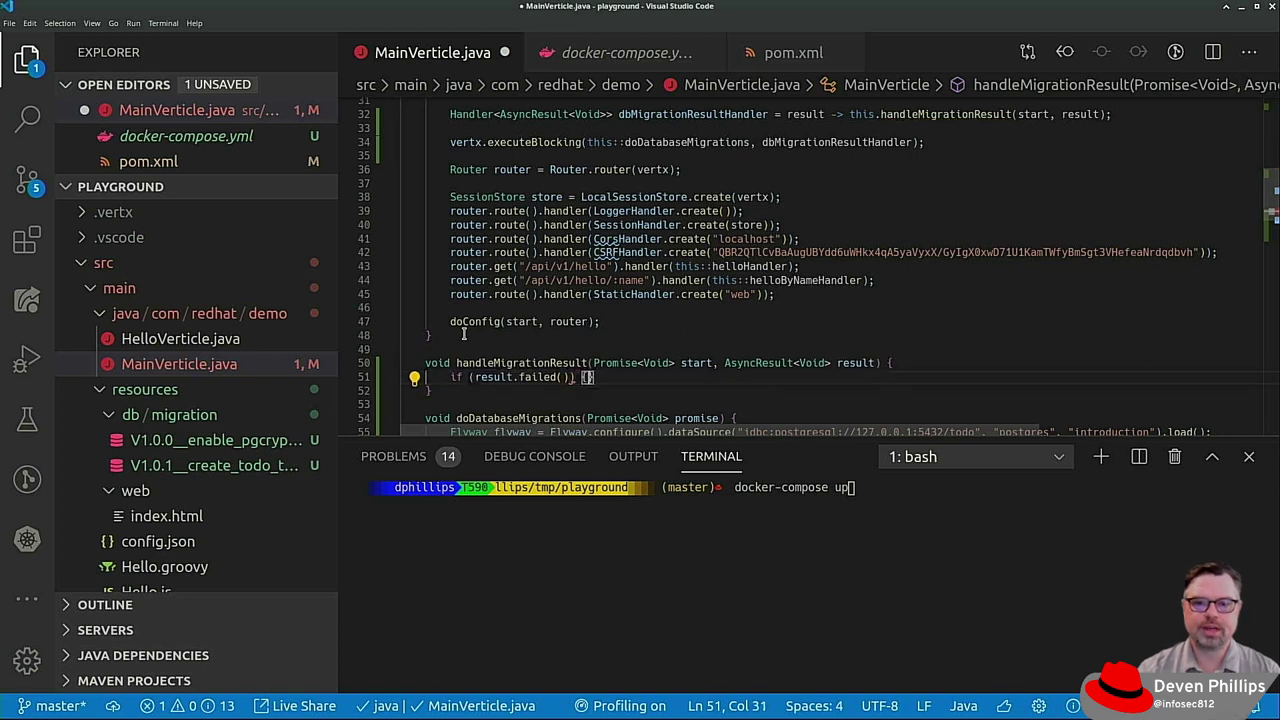
{"action": "key", "text": "enter"}
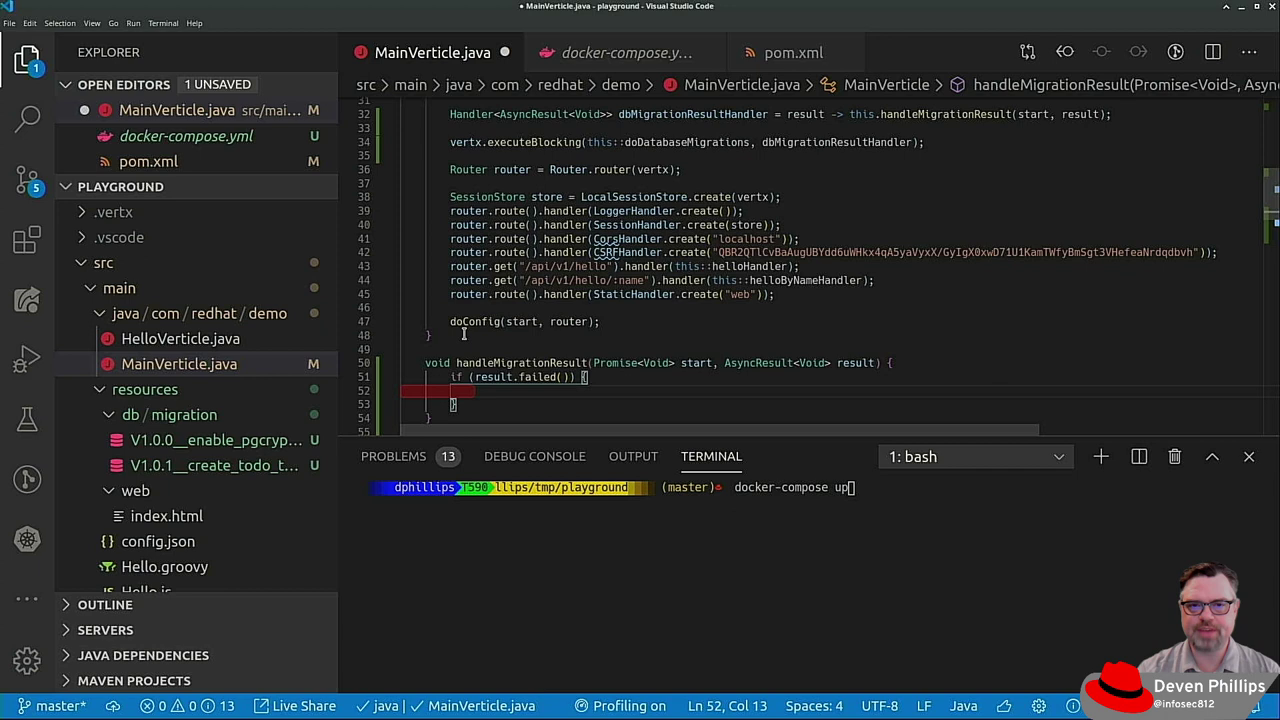
{"action": "type", "text": "start.fail(result.cause("}
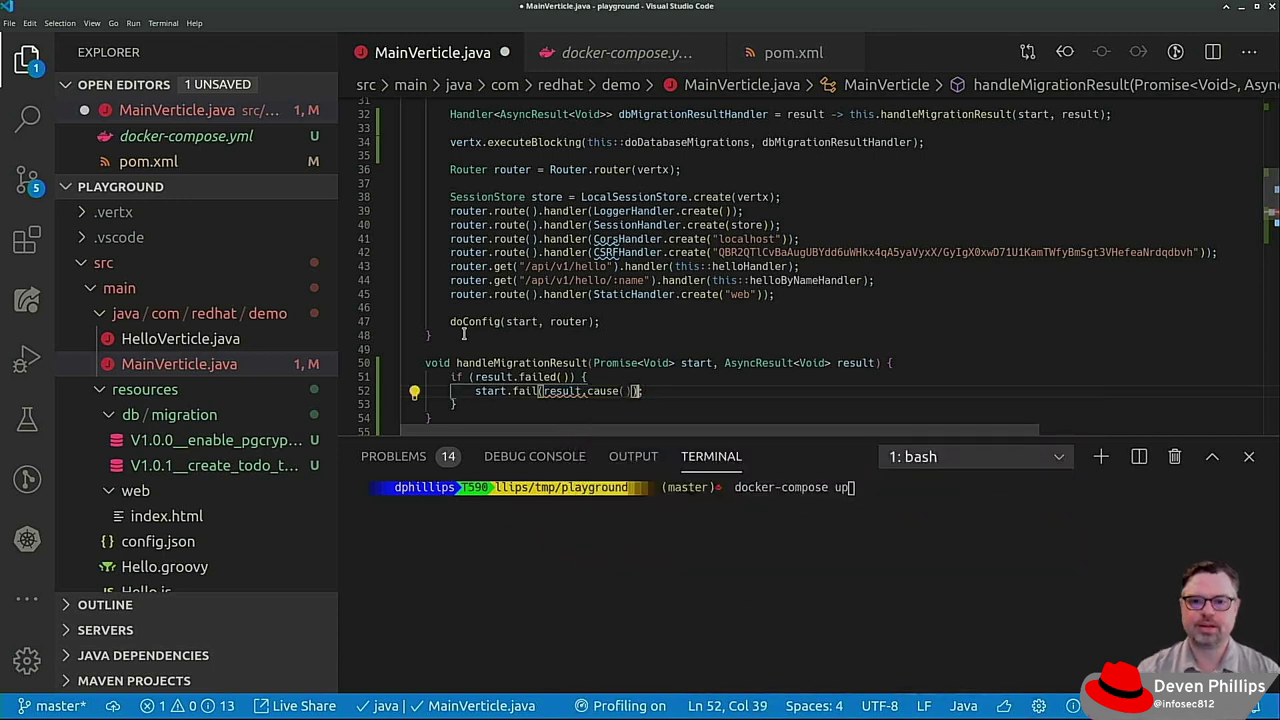
{"action": "key", "text": "ctrl+s"}
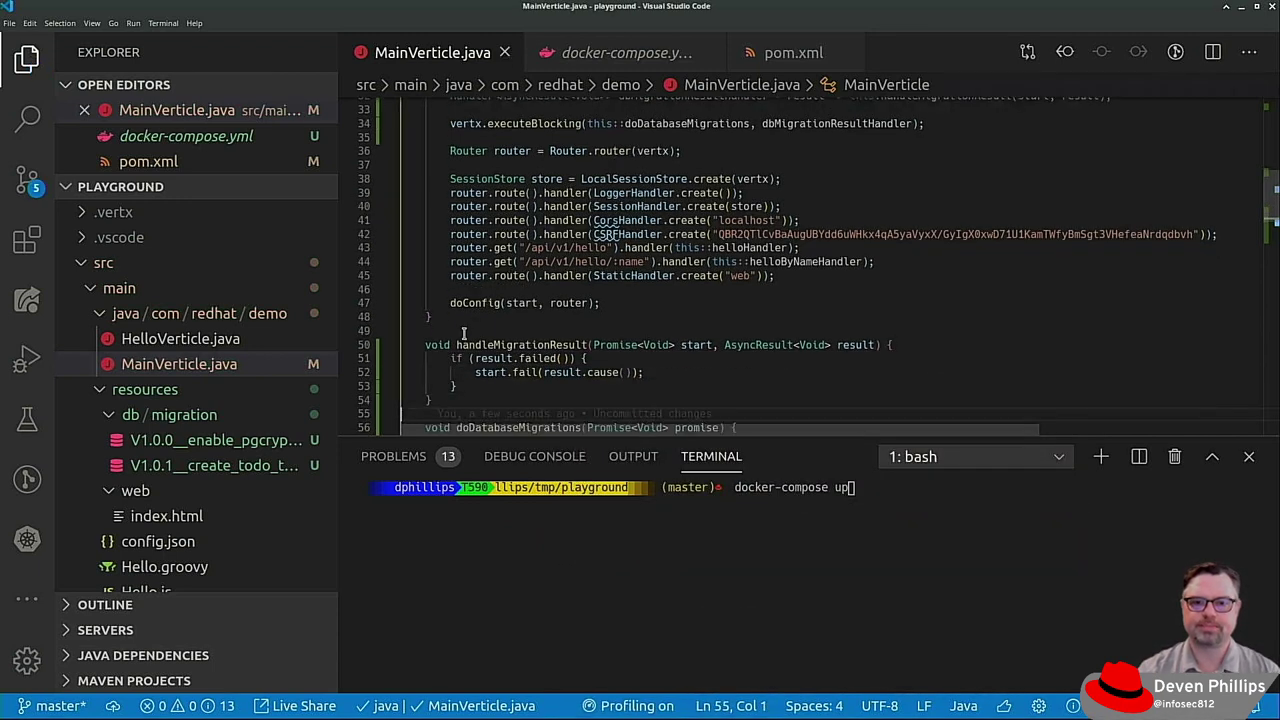
{"action": "left_click", "coordinate": [647, 345]}
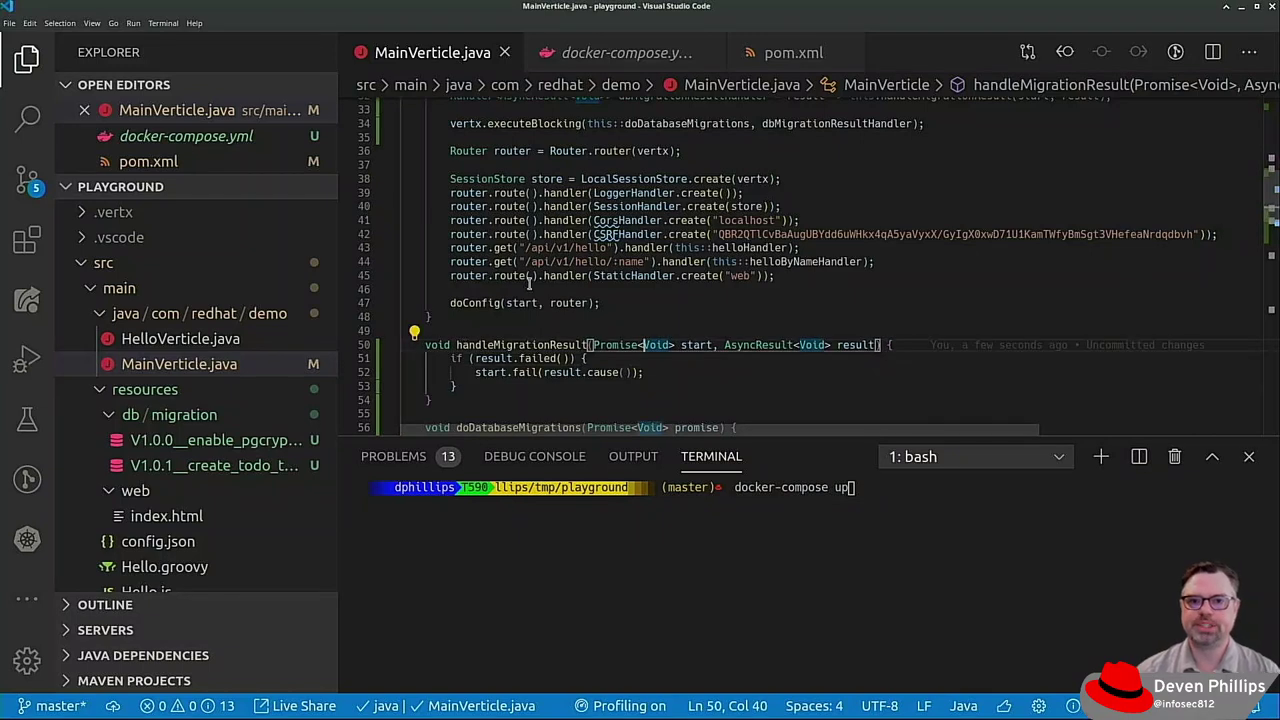
{"action": "scroll", "scroll_direction": "up", "scroll_amount": 3}
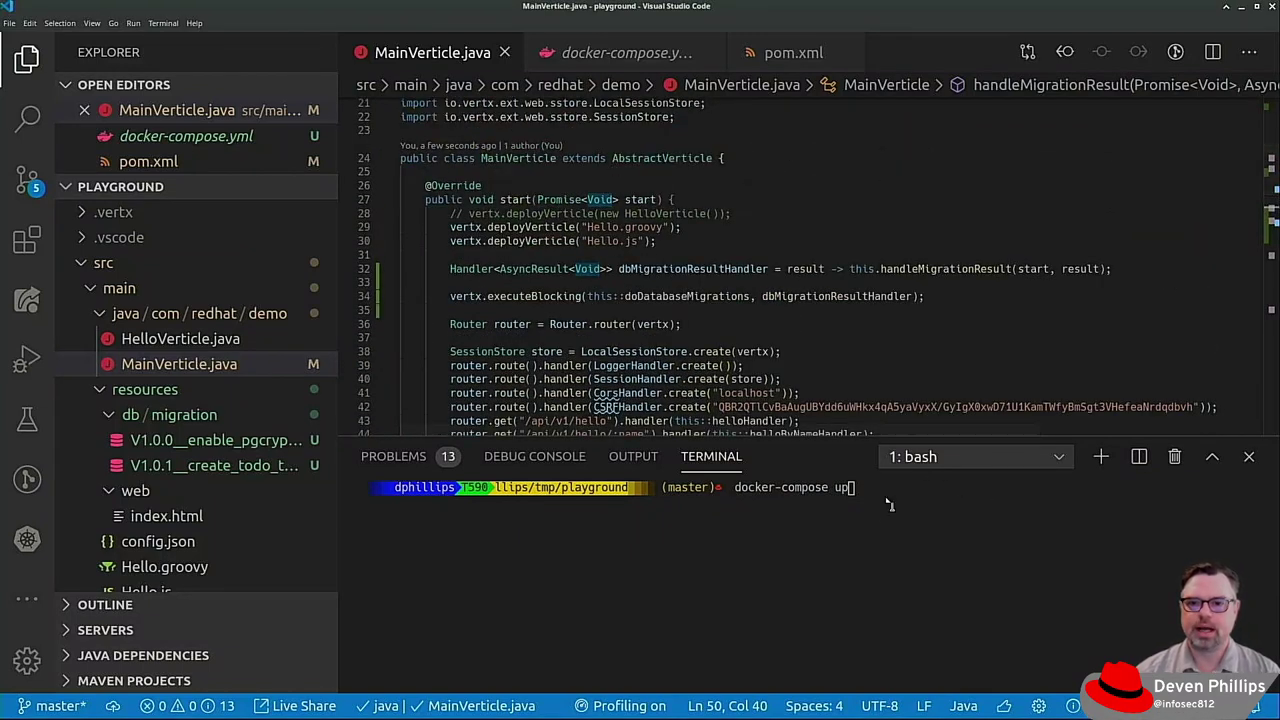
Run the Maven clean compile command in a second terminal and review the Flyway migration summary.
{"action": "key", "text": "Return"}
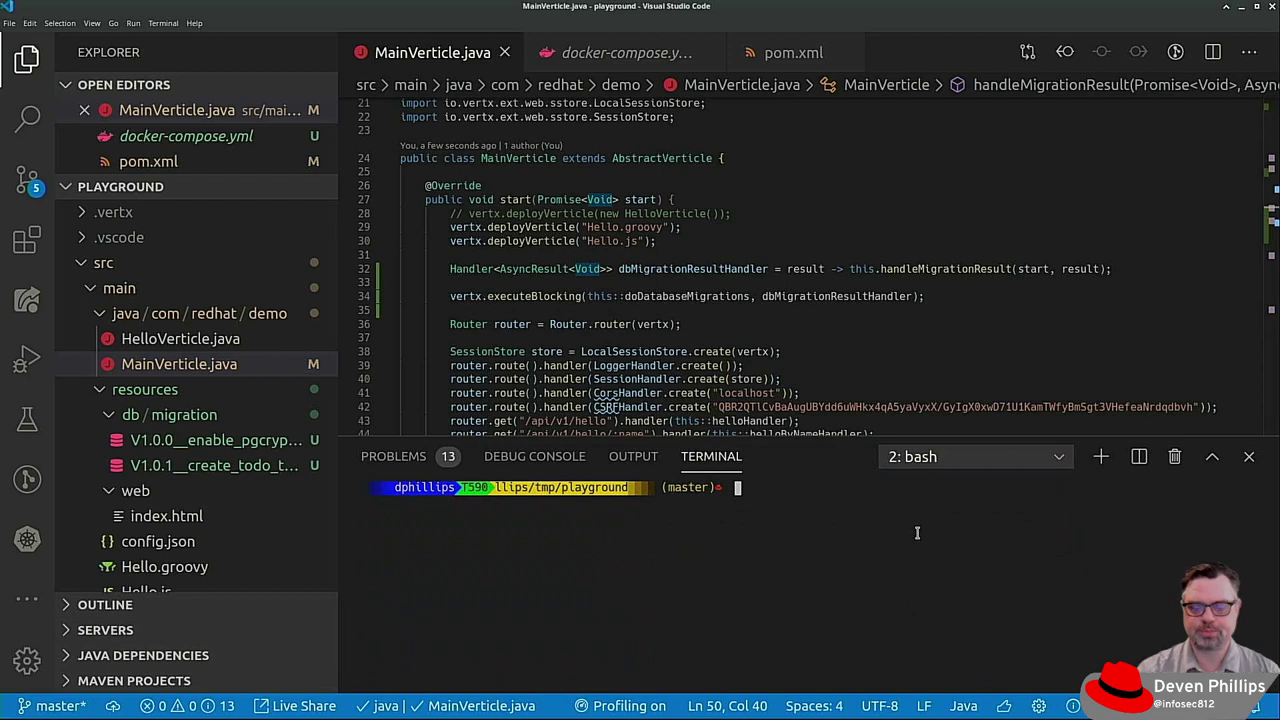
{"action": "type", "text": "mvn clean compil"}
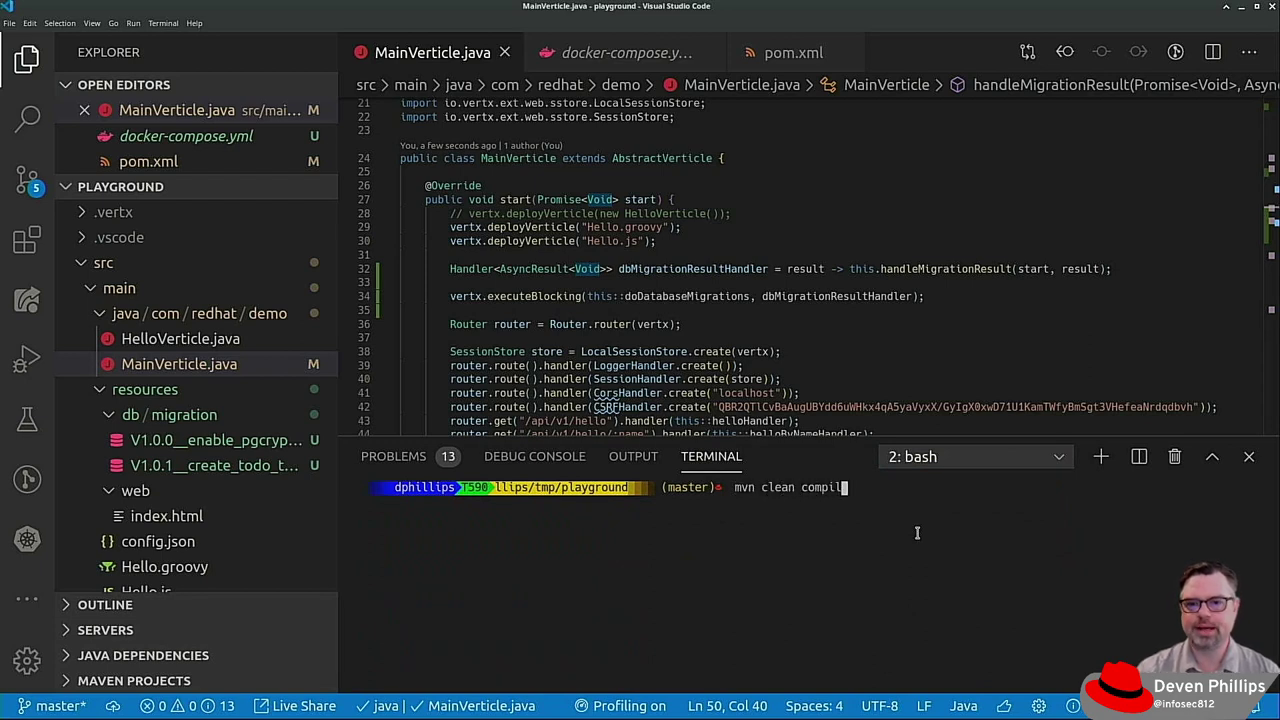
{"action": "key", "text": "Return"}
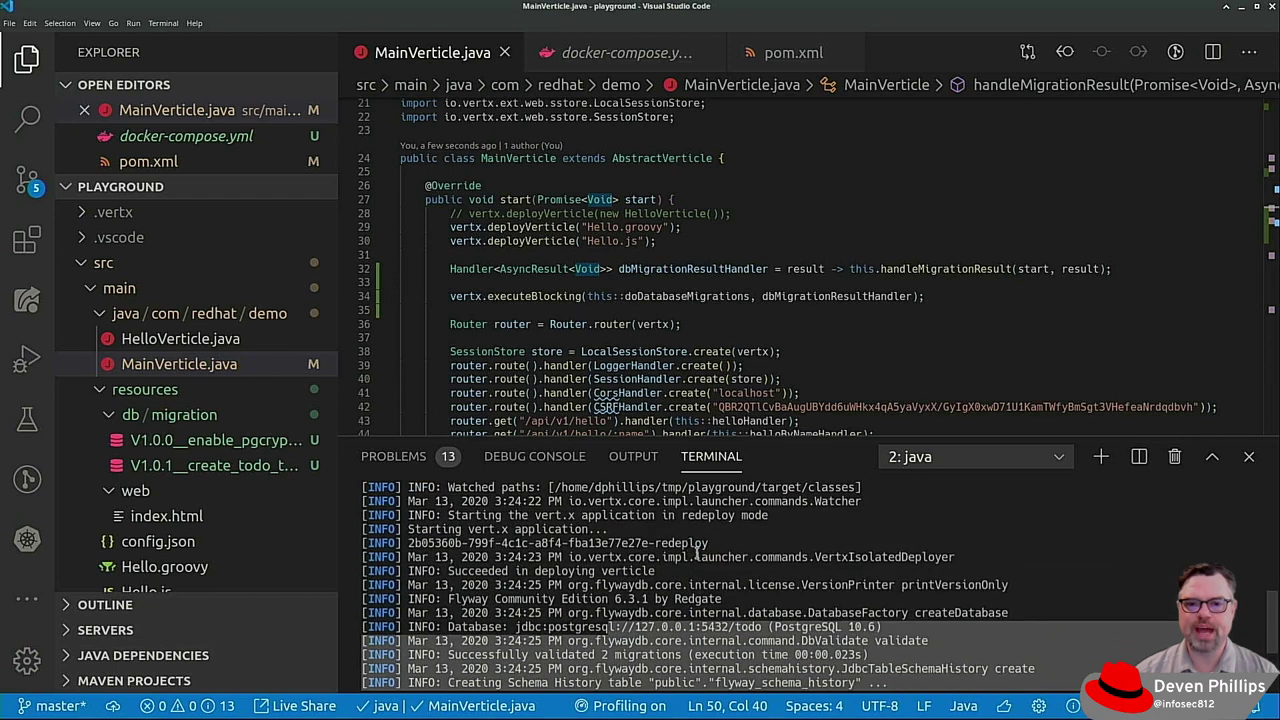
{"action": "scroll", "scroll_direction": "down", "scroll_amount": 3}
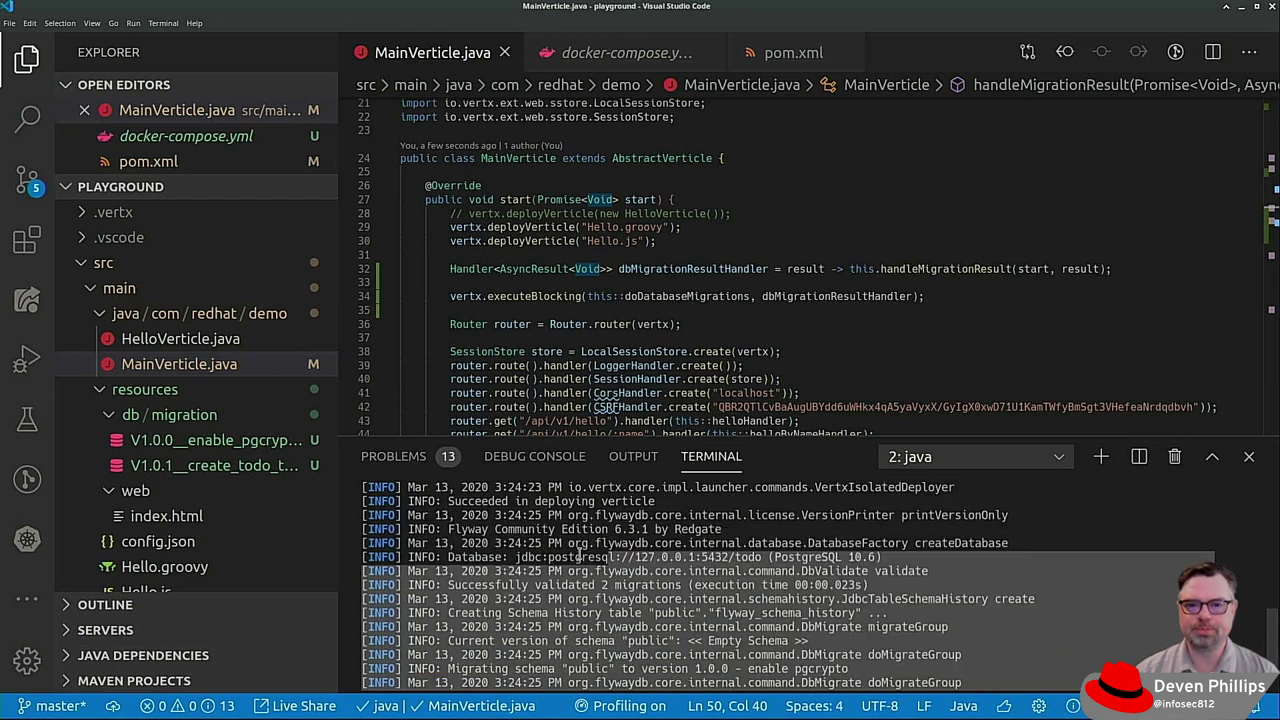
{"action": "scroll", "scroll_direction": "down", "scroll_amount": 3}
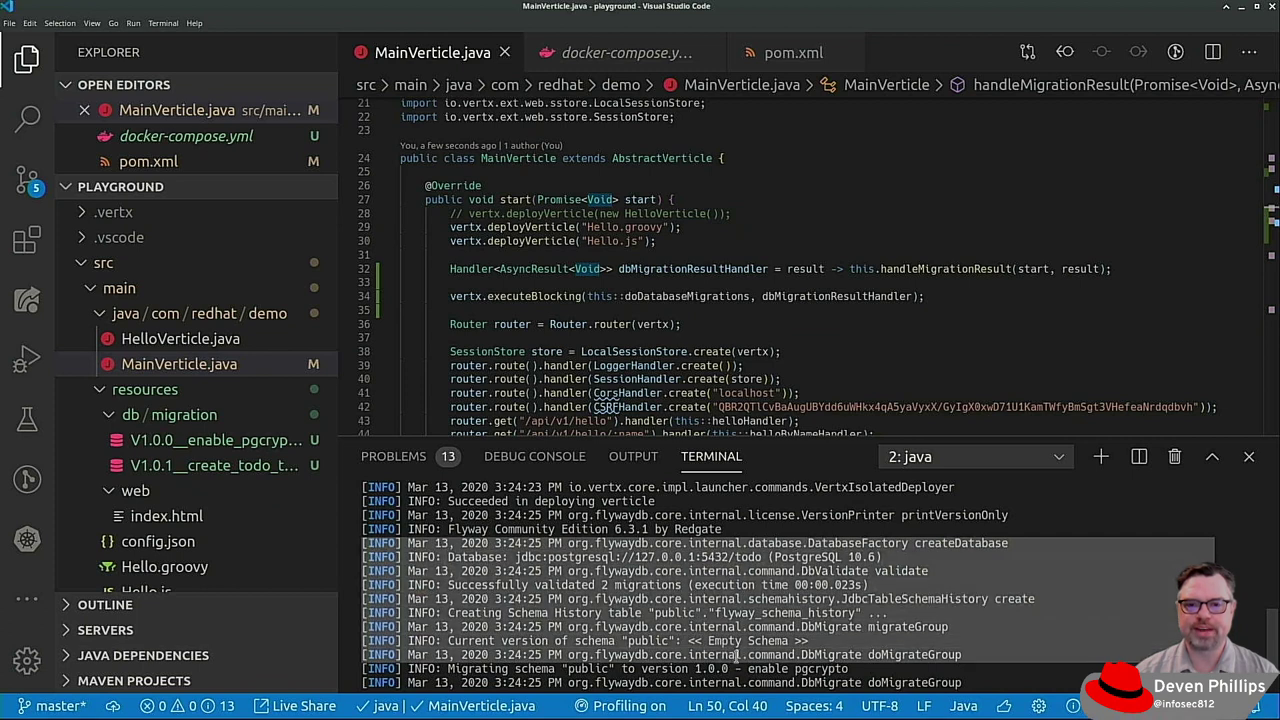
{"action": "scroll", "scroll_direction": "down", "scroll_amount": 3}
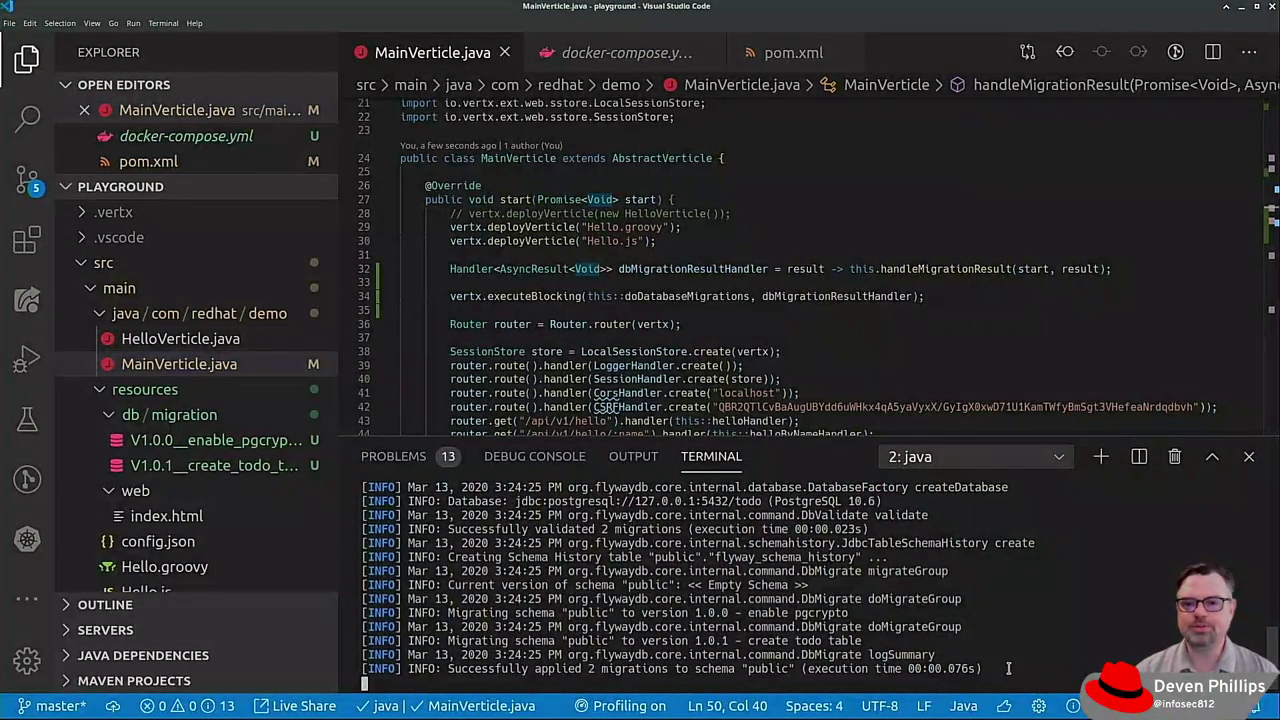
{"action": "scroll", "scroll_direction": "up", "scroll_amount": 3}
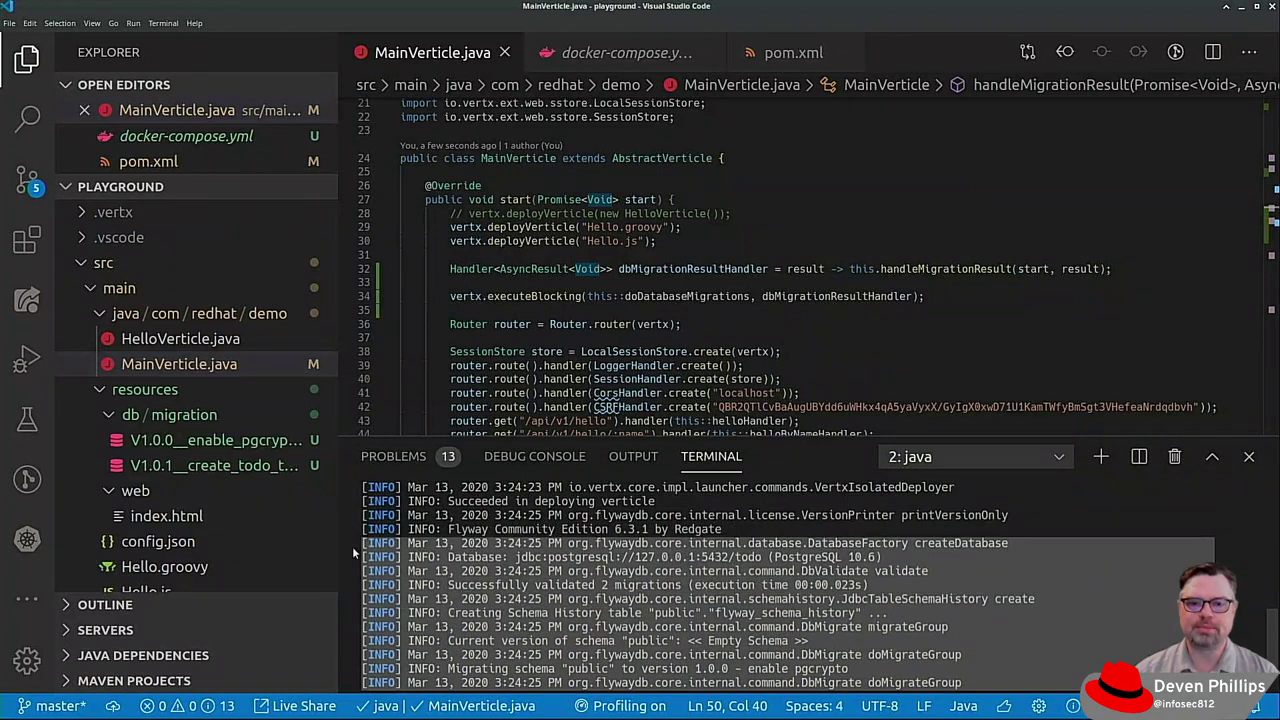